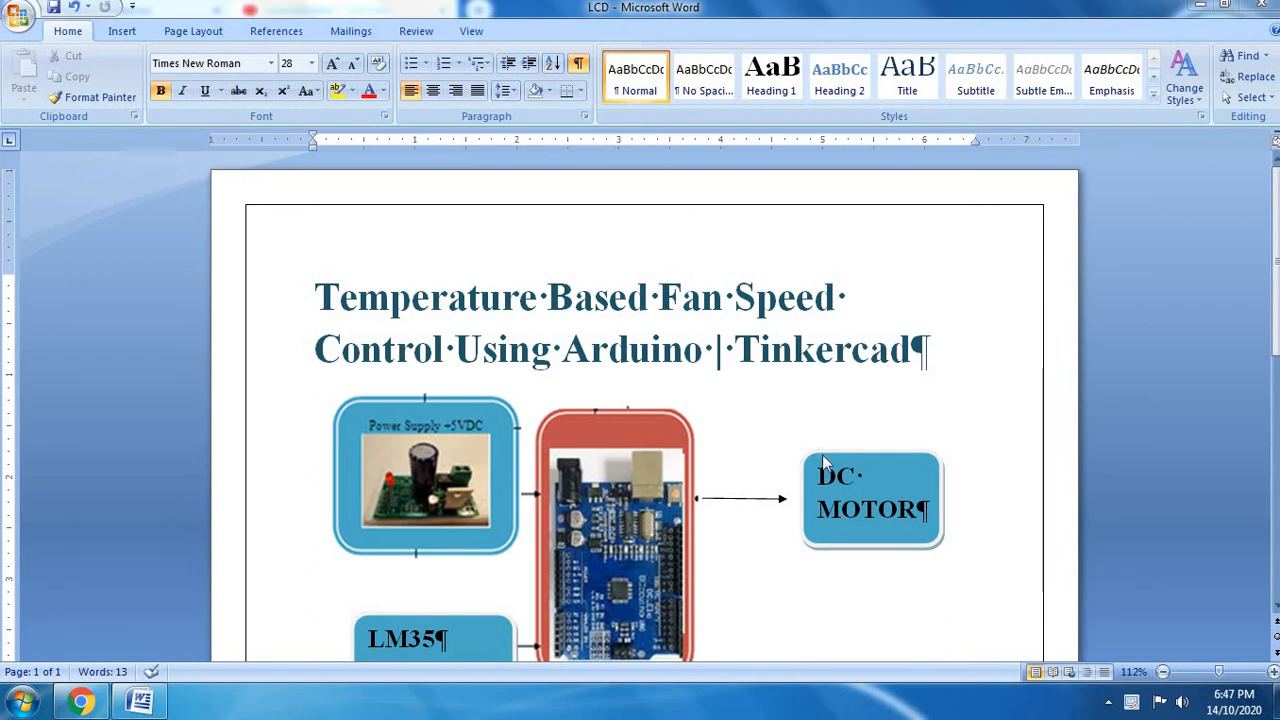
{"action": "mouse_move", "coordinate": [368, 338]}
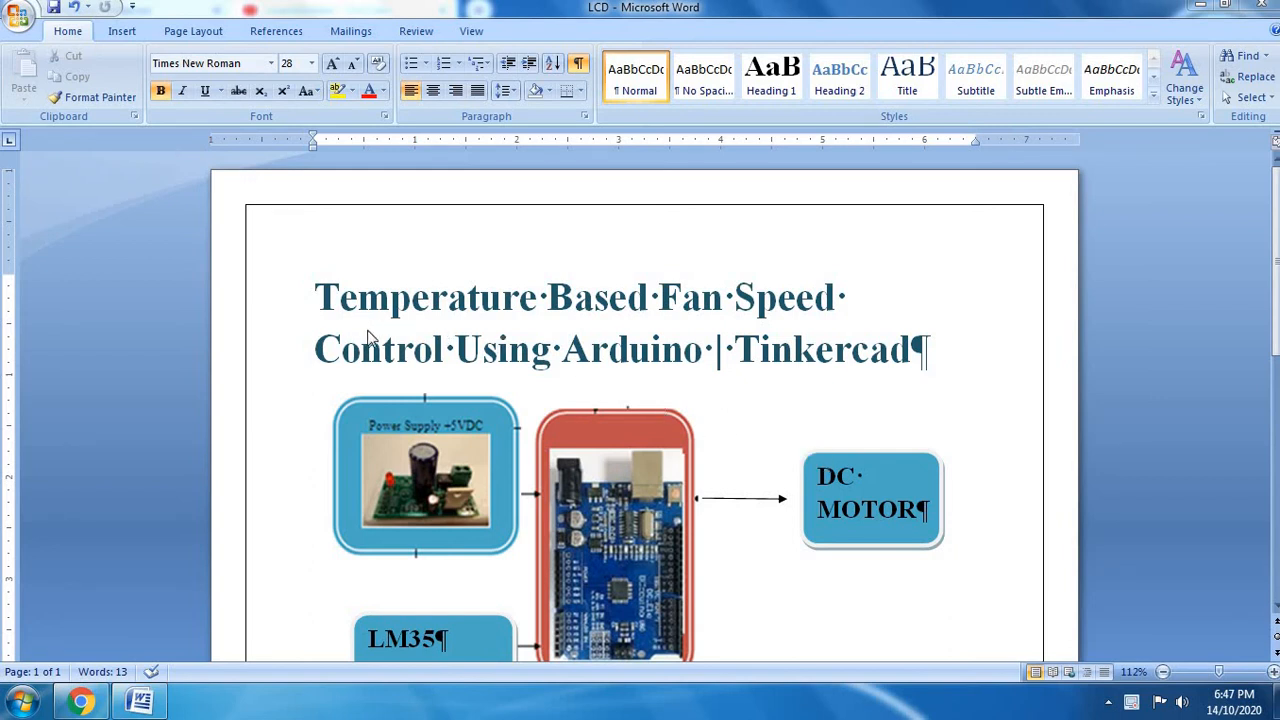
{"action": "mouse_move", "coordinate": [628, 318]}
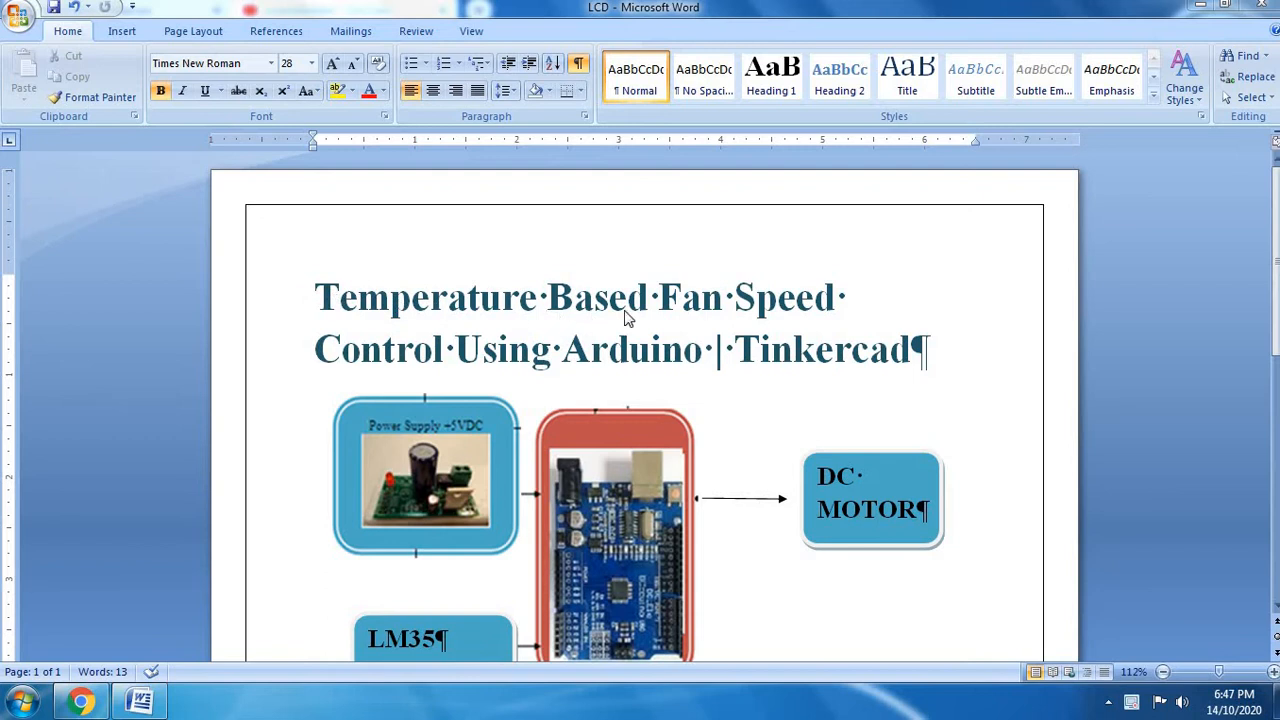
{"action": "mouse_move", "coordinate": [676, 352]}
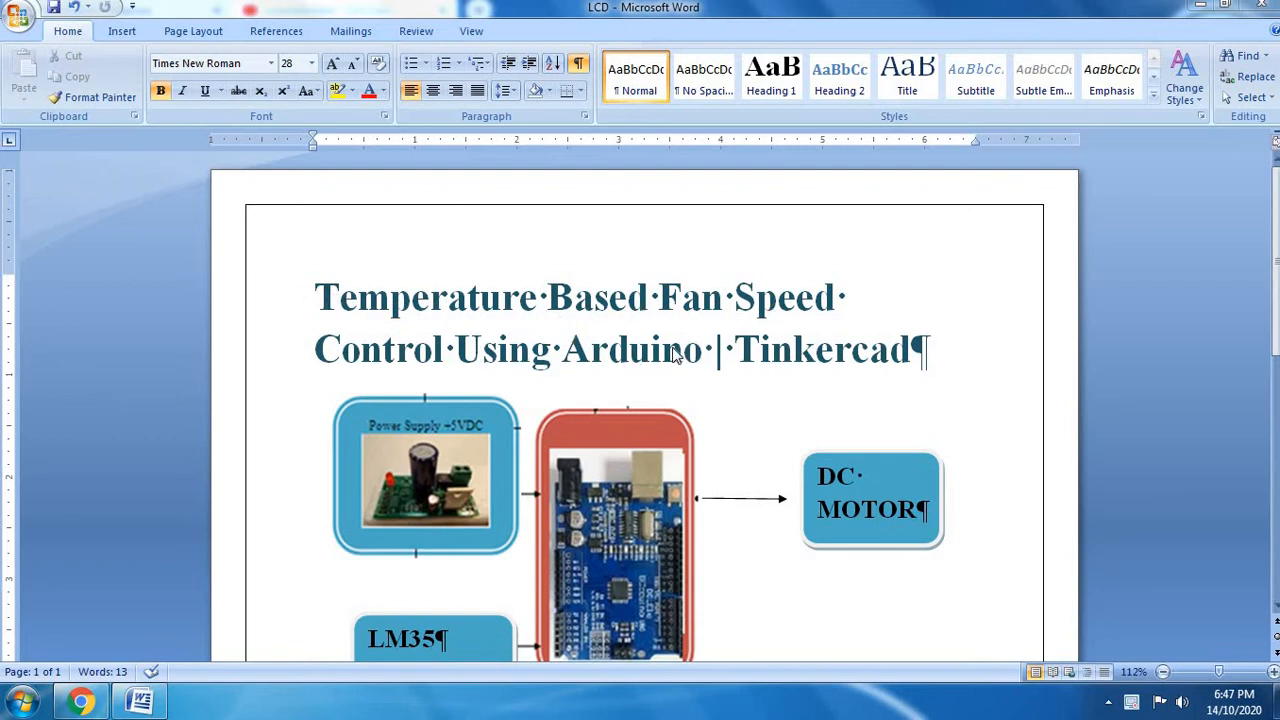
{"action": "mouse_move", "coordinate": [688, 358]}
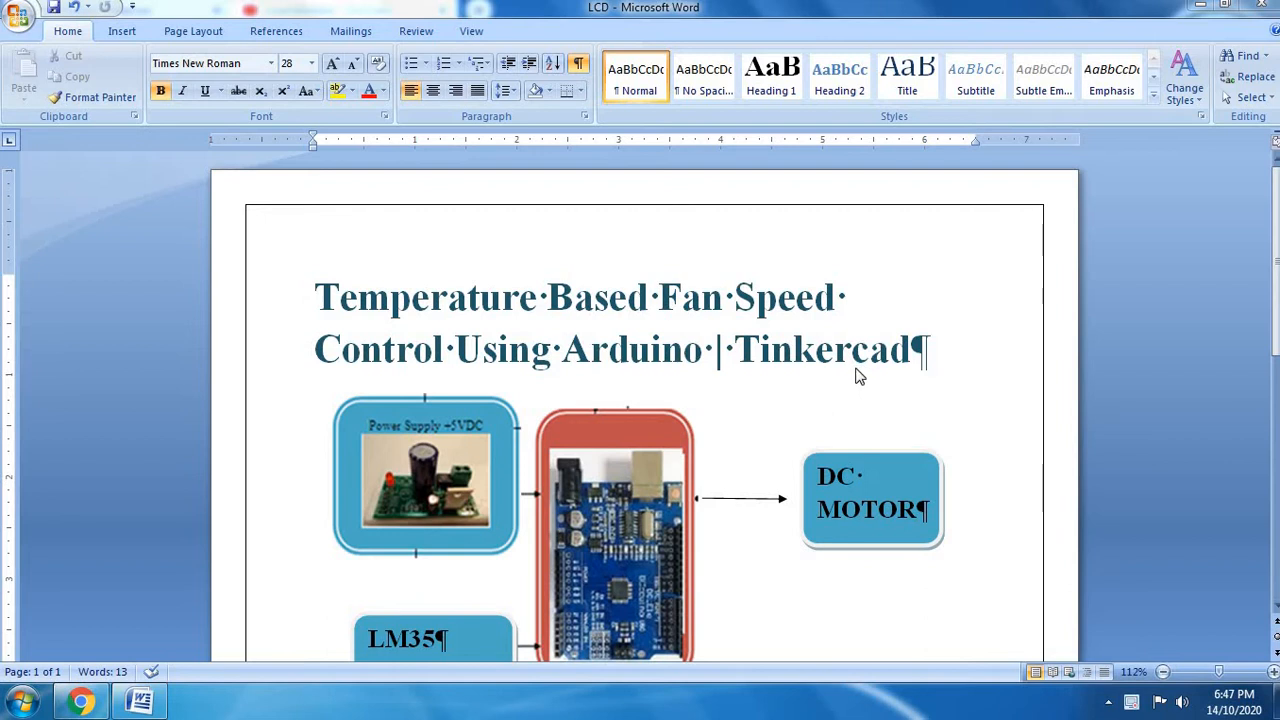
{"action": "mouse_move", "coordinate": [652, 414]}
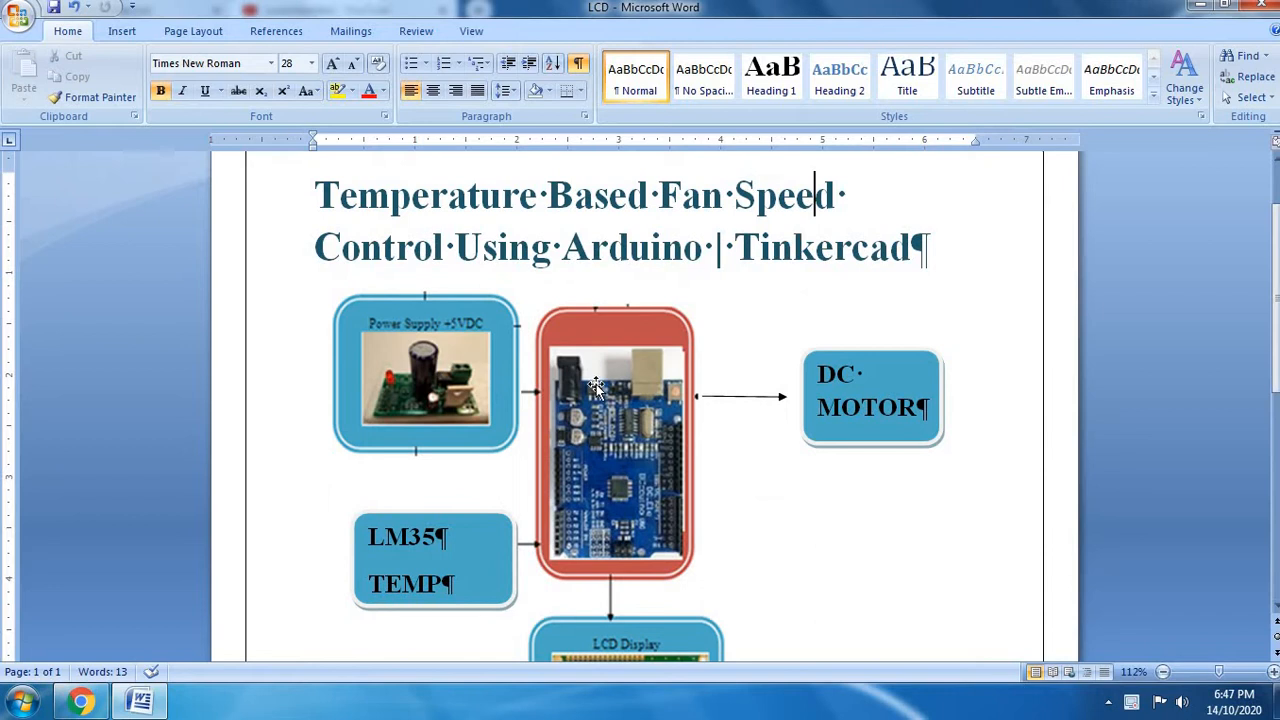
{"action": "mouse_move", "coordinate": [624, 396]}
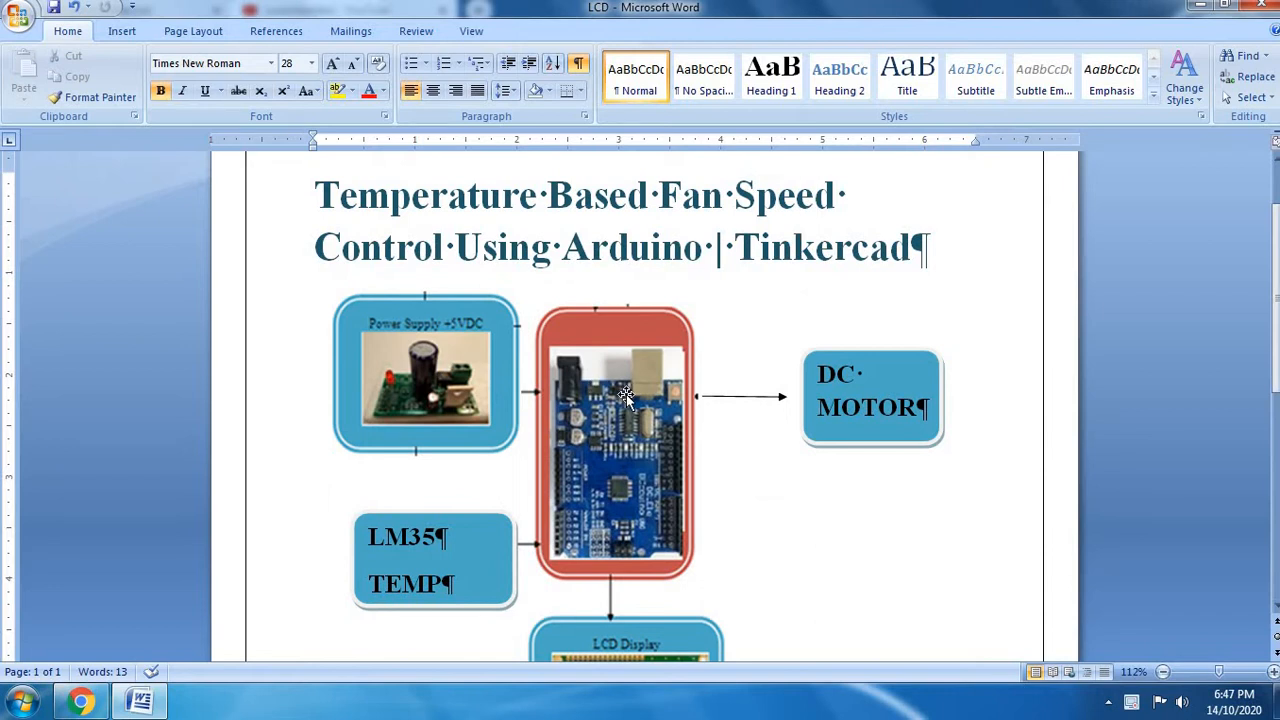
- Go to the Tinkercad dashboard and show the saved Circuits designs
{"action": "scroll", "scroll_direction": "down", "scroll_amount": 3}
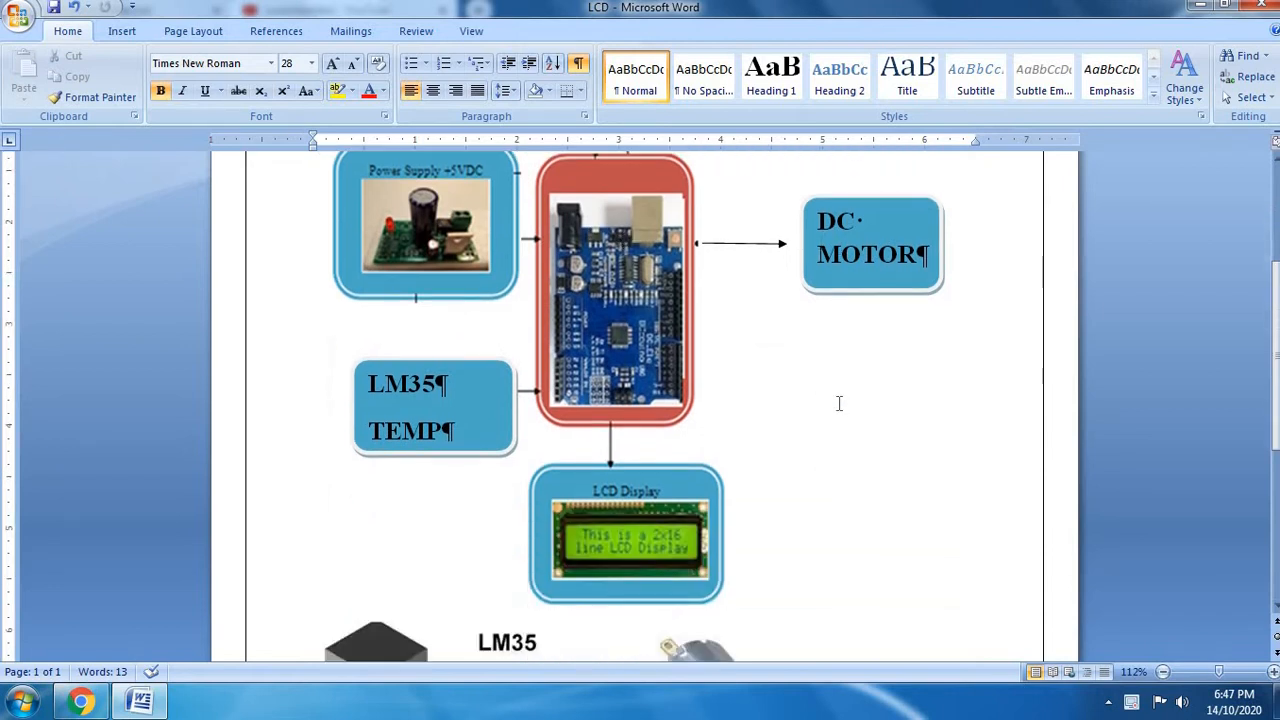
{"action": "scroll", "scroll_direction": "down", "scroll_amount": 3}
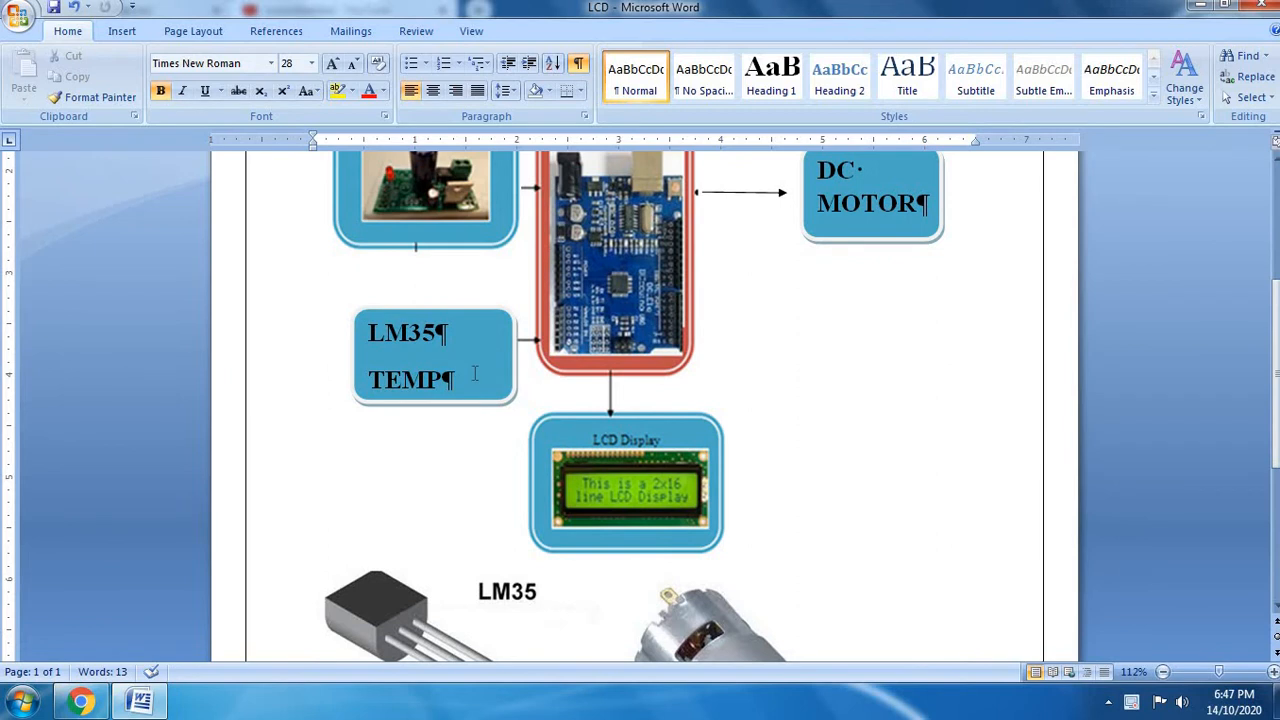
{"action": "mouse_move", "coordinate": [672, 442]}
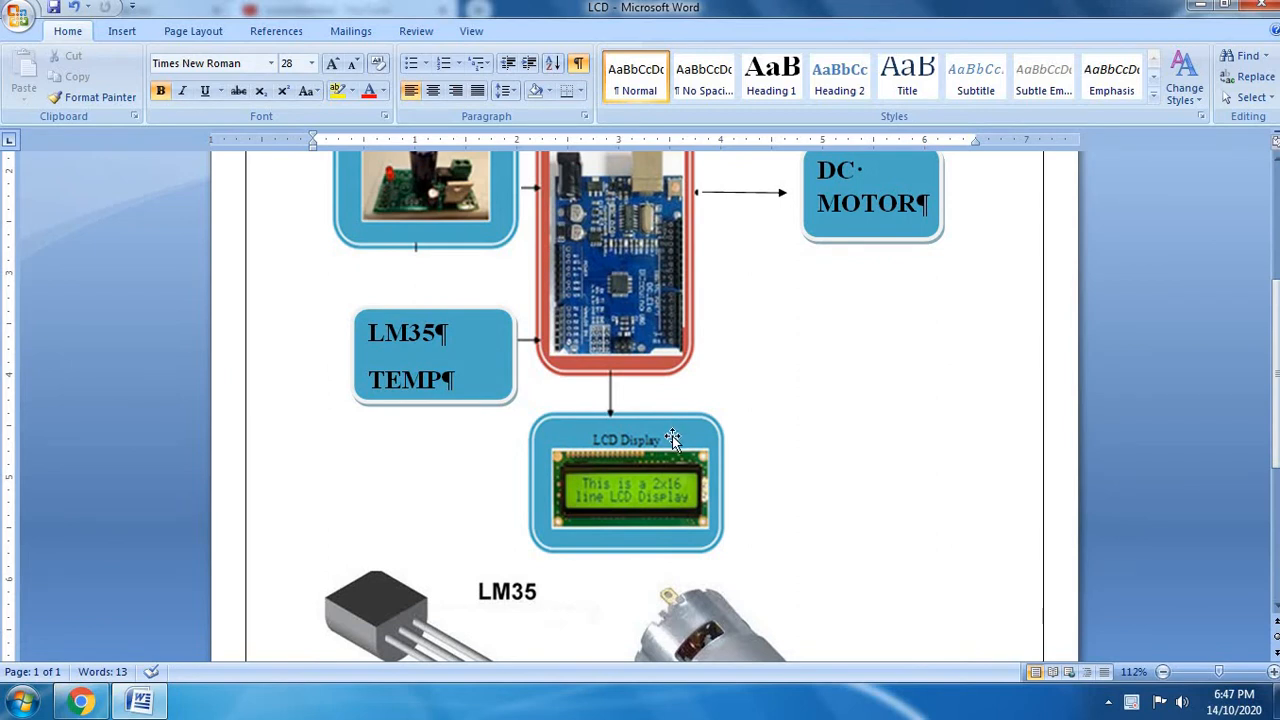
{"action": "scroll", "scroll_direction": "down", "scroll_amount": 3}
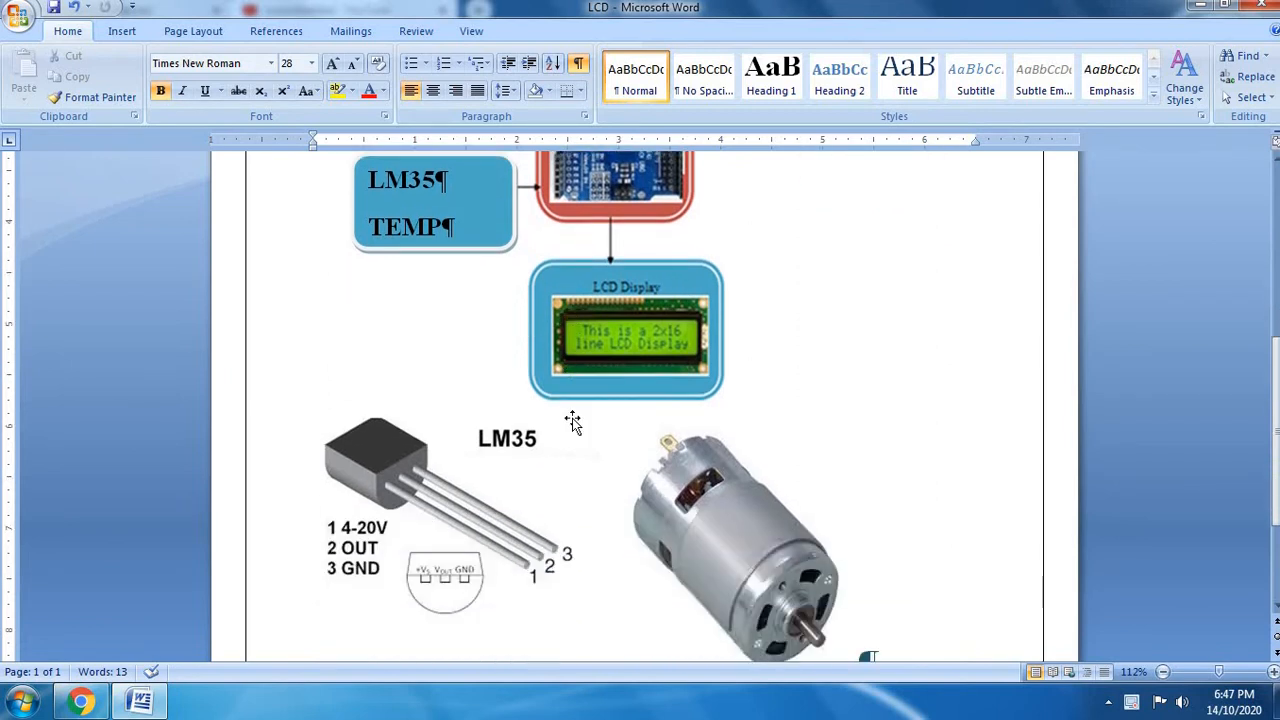
{"action": "mouse_move", "coordinate": [388, 492]}
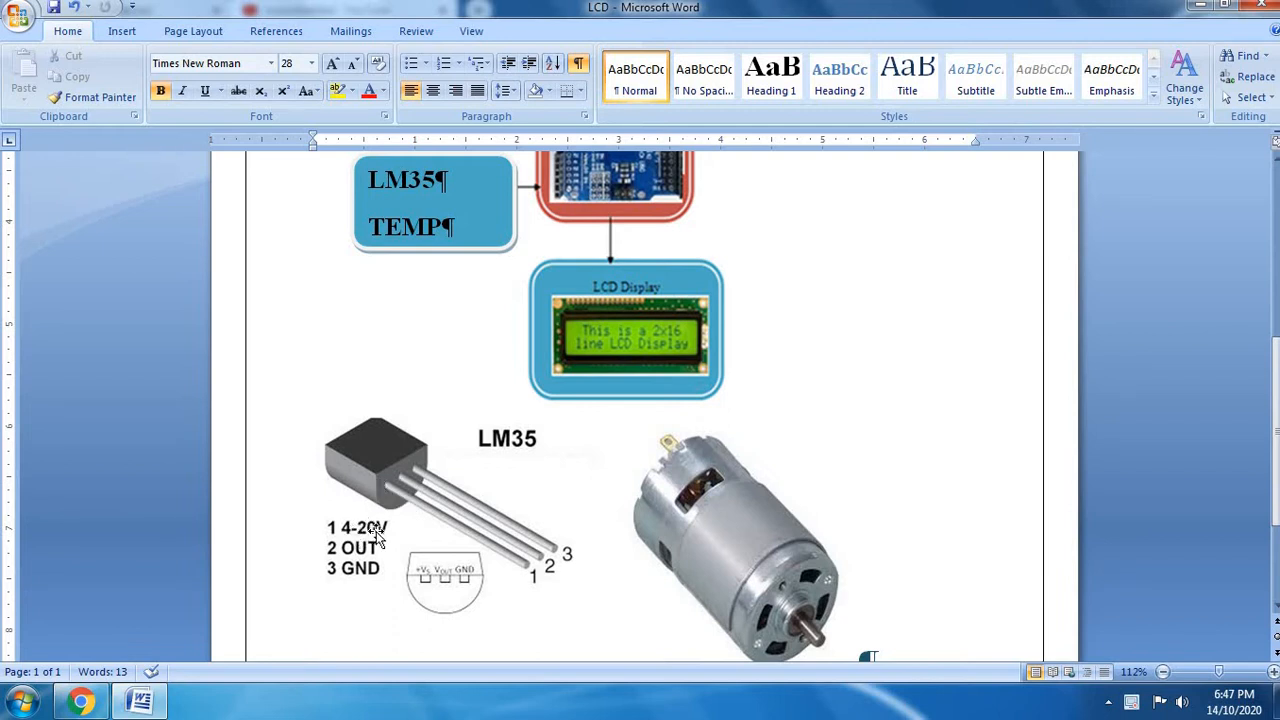
{"action": "mouse_move", "coordinate": [364, 580]}
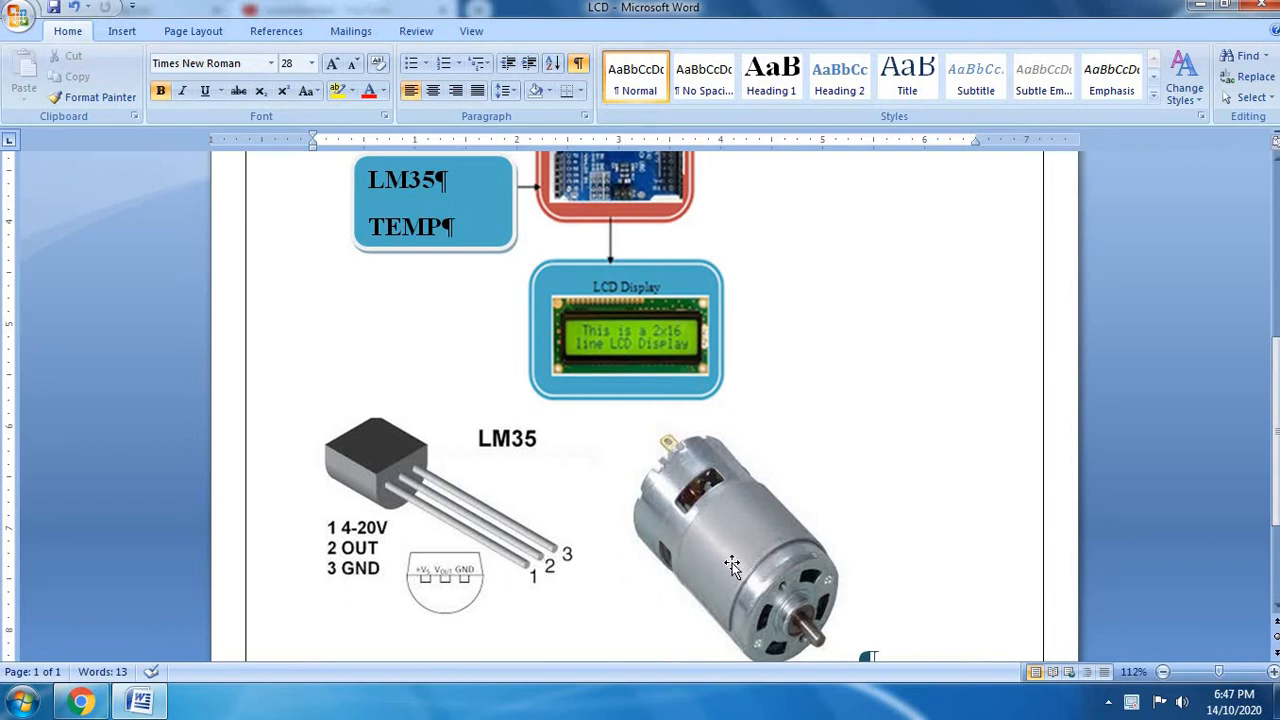
{"action": "scroll", "scroll_direction": "up", "scroll_amount": 3}
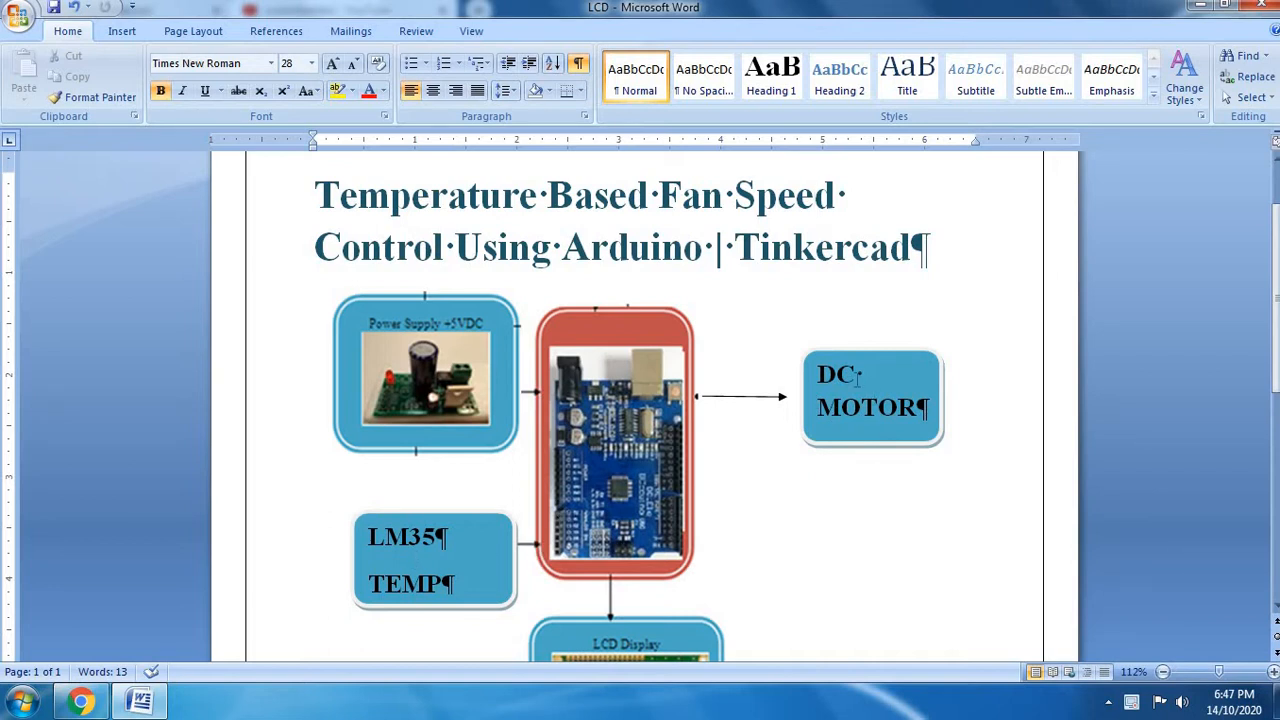
{"action": "scroll", "scroll_direction": "down", "scroll_amount": 3}
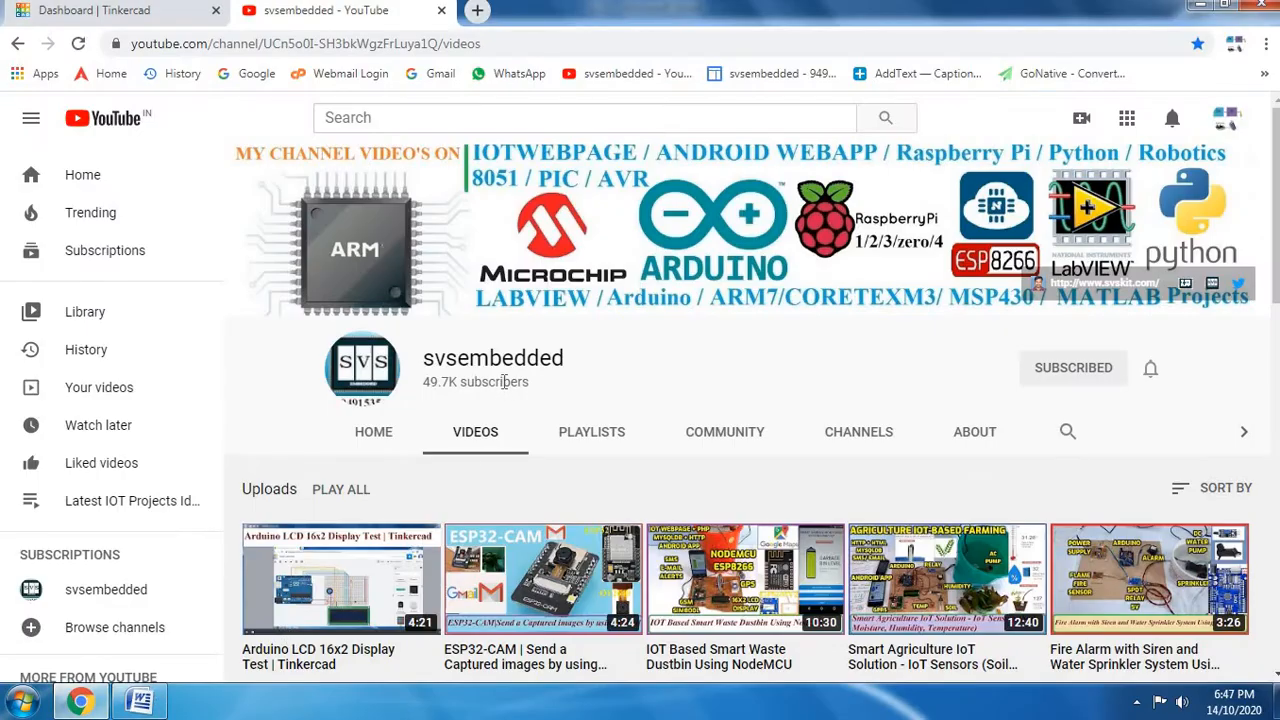
{"action": "mouse_move", "coordinate": [1148, 376]}
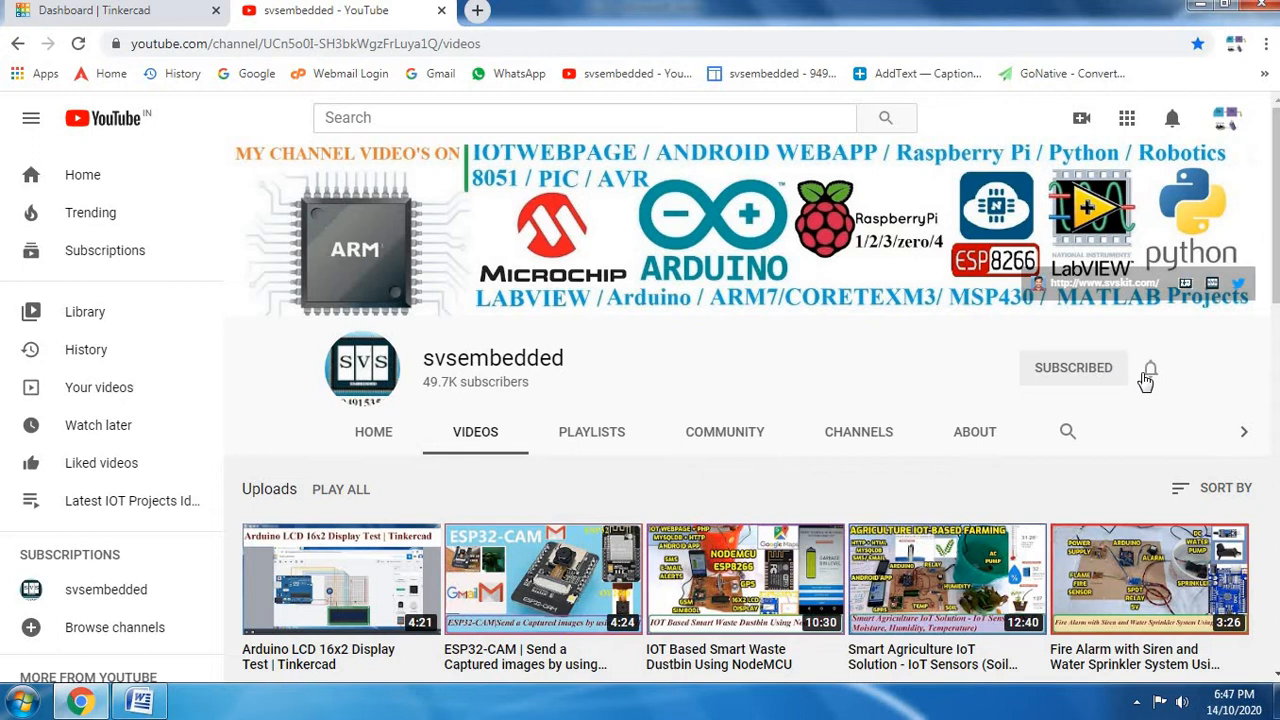
{"action": "scroll", "scroll_direction": "down", "scroll_amount": 3}
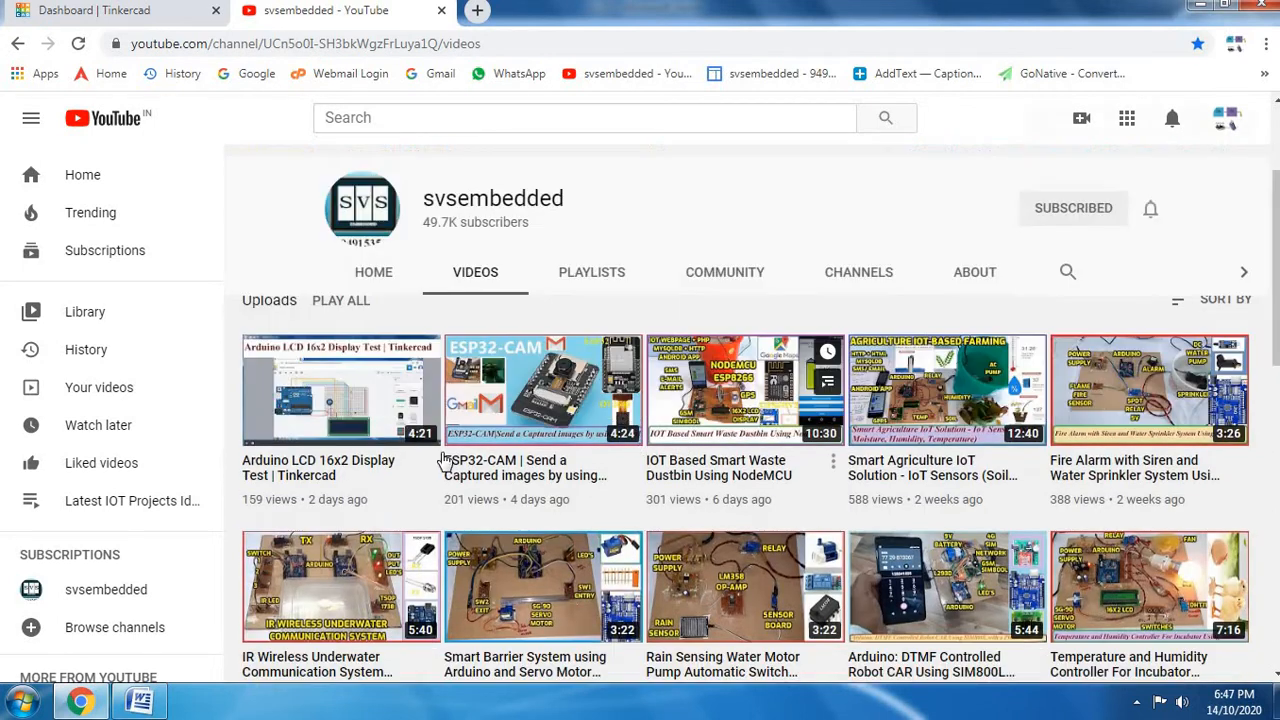
{"action": "scroll", "scroll_direction": "down", "scroll_amount": 3}
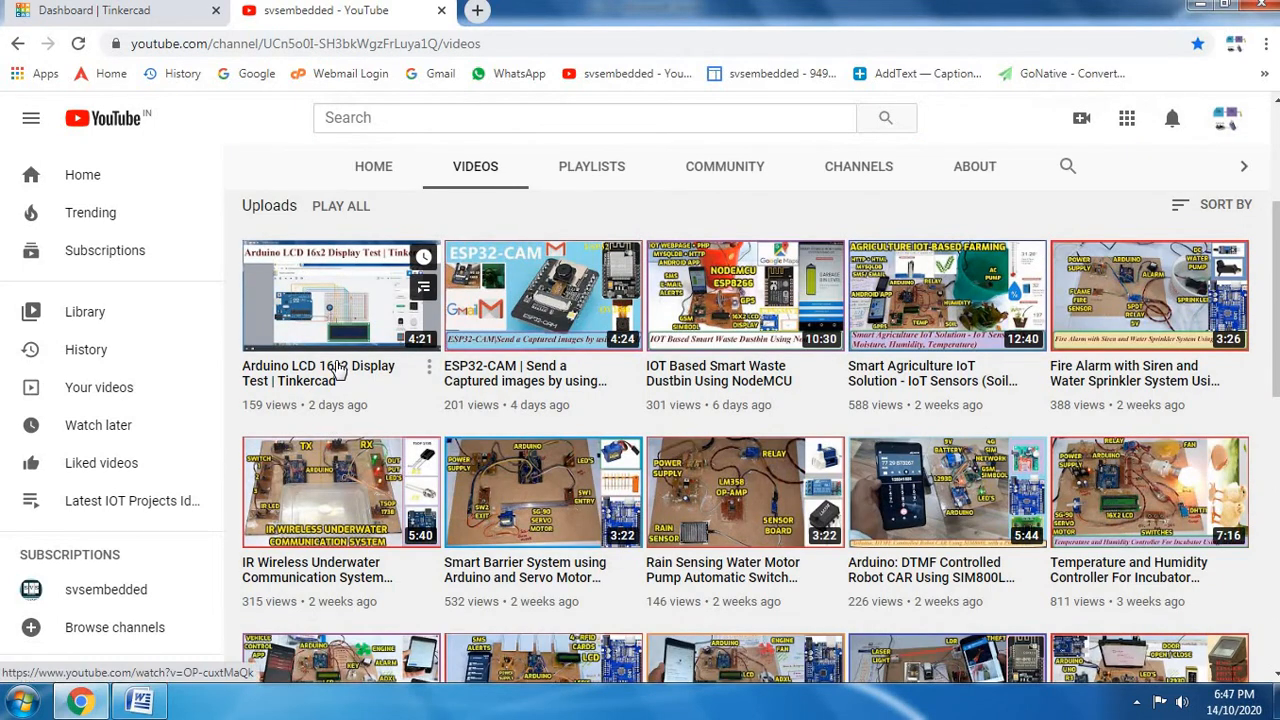
{"action": "mouse_move", "coordinate": [392, 404]}
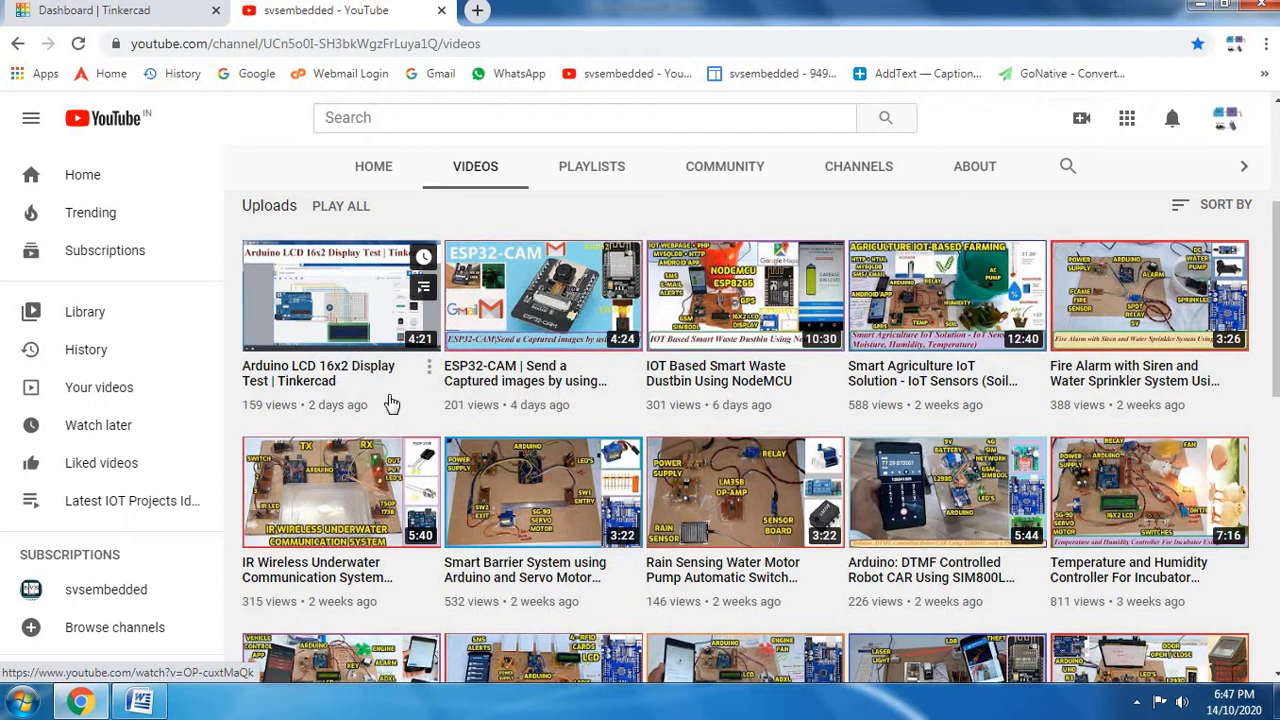
{"action": "mouse_move", "coordinate": [320, 376]}
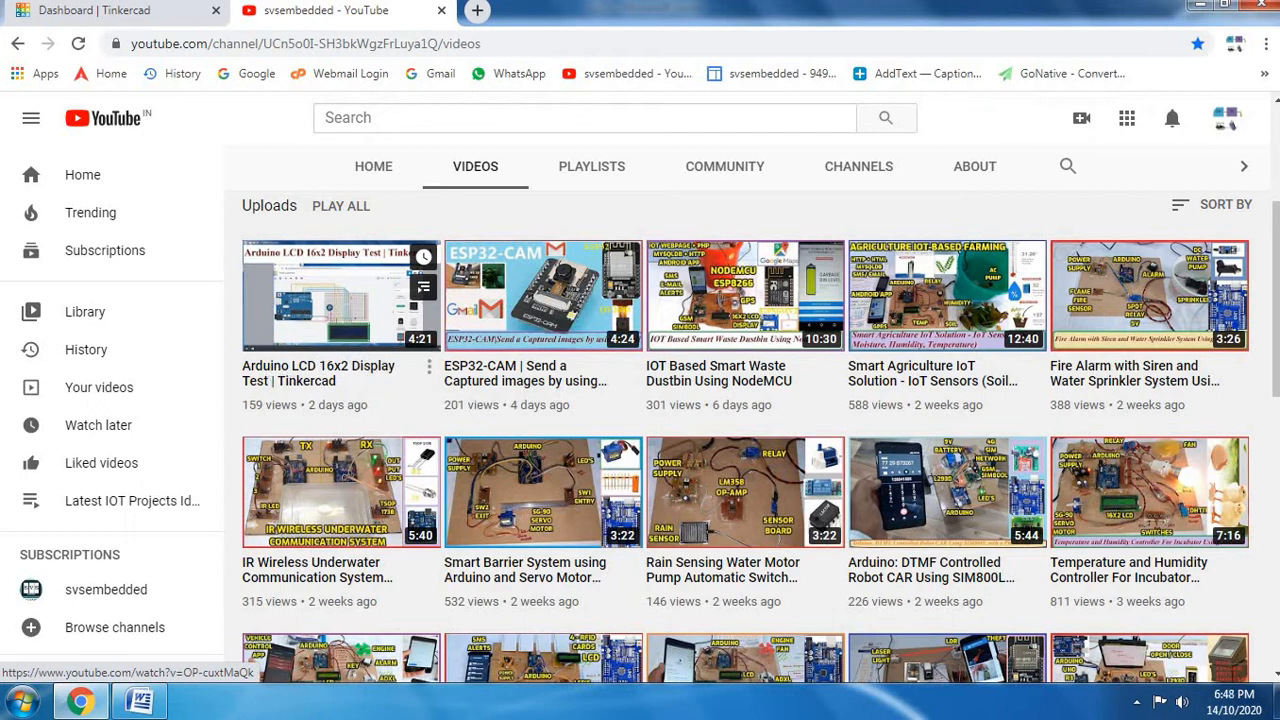
{"action": "left_click", "coordinate": [96, 18]}
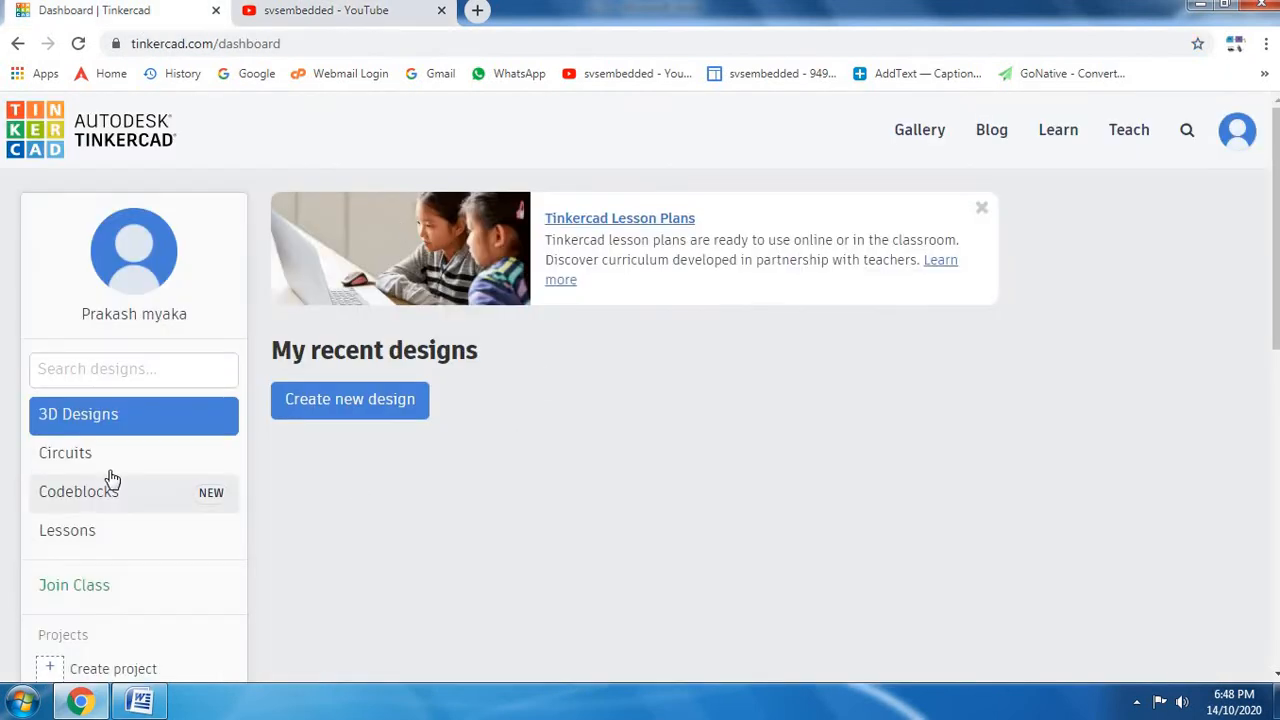
{"action": "left_click", "coordinate": [64, 452]}
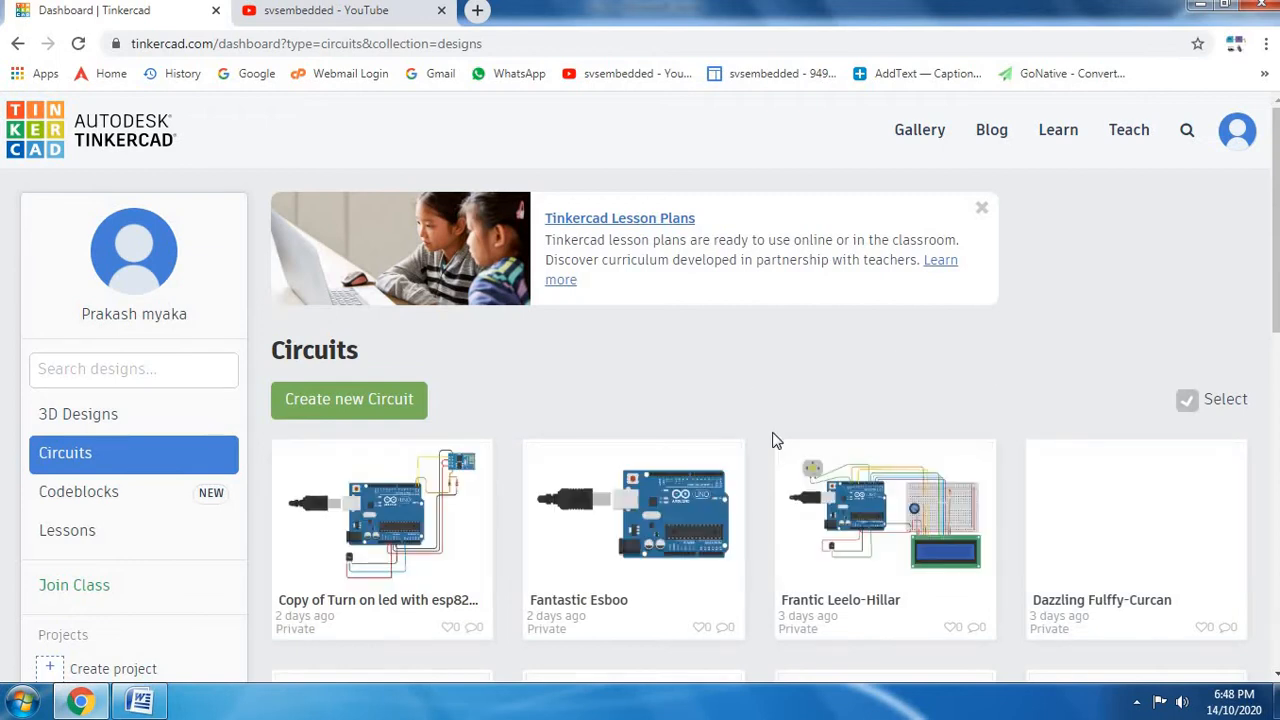
{"action": "mouse_move", "coordinate": [748, 338]}
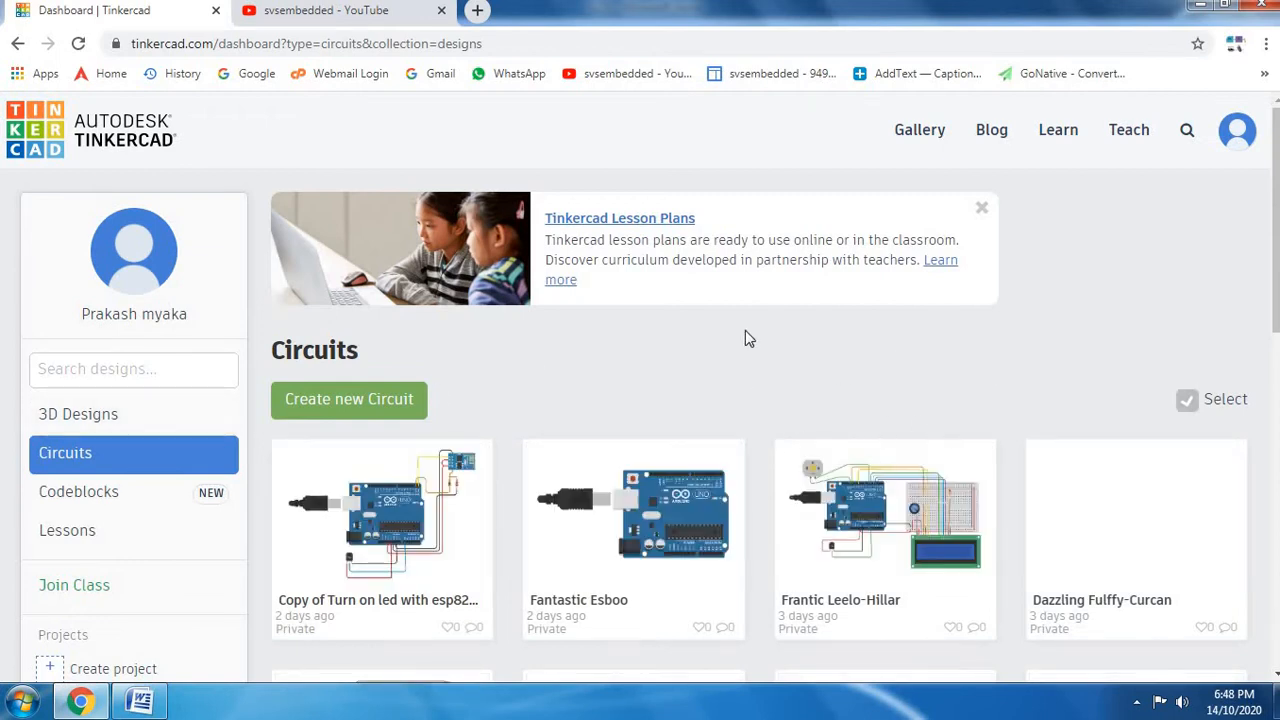
{"action": "mouse_move", "coordinate": [872, 546]}
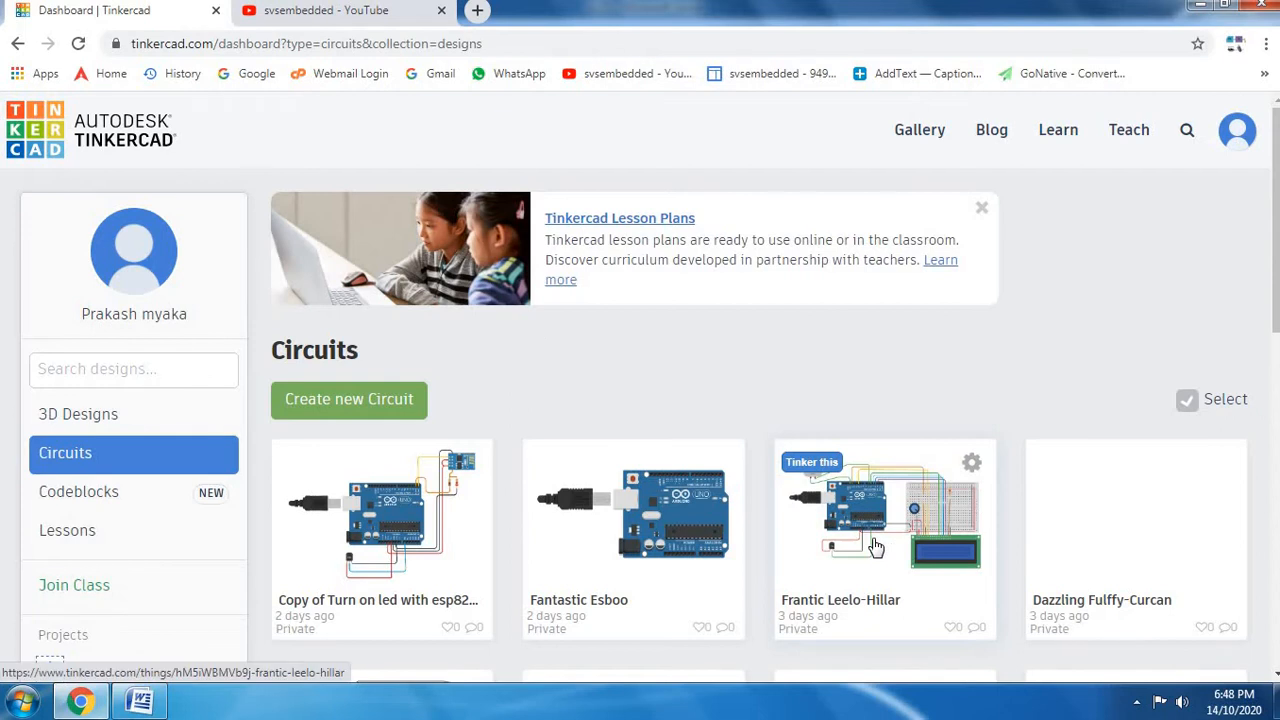
- Open the Frantic Leelo-Hillar design for editing via Tinker this
{"action": "left_click", "coordinate": [878, 536]}
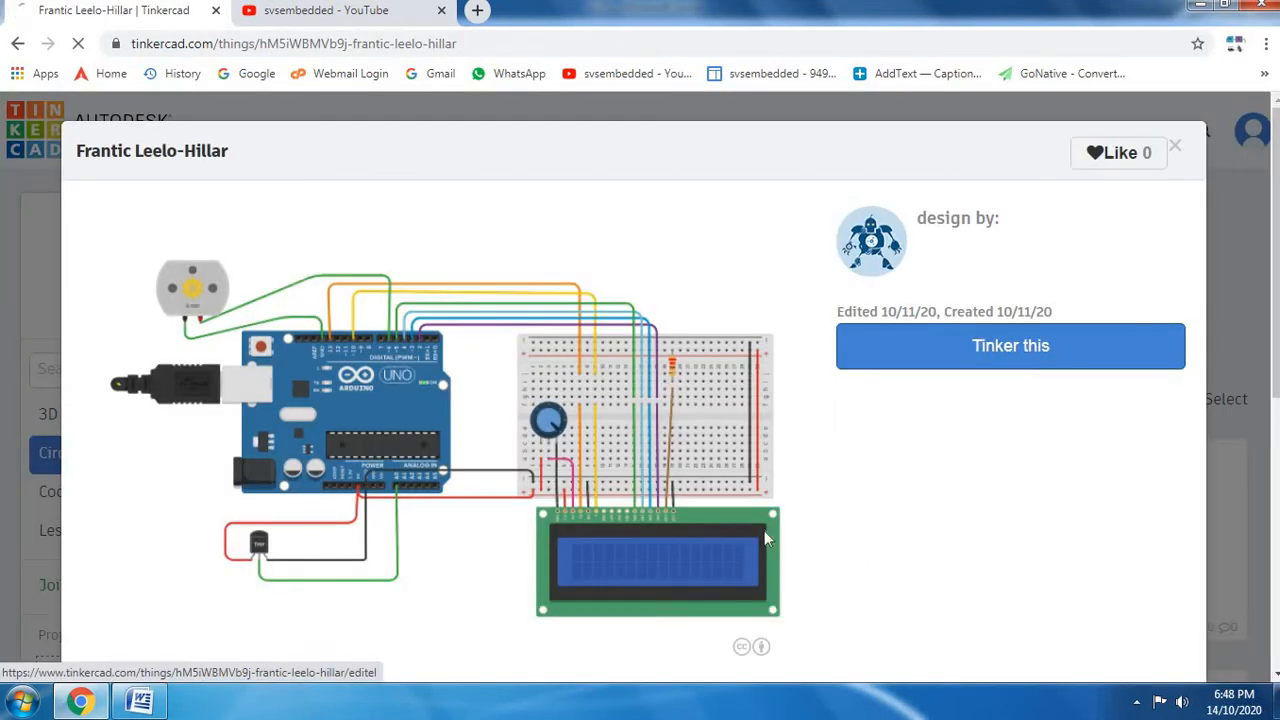
{"action": "left_click", "coordinate": [1010, 344]}
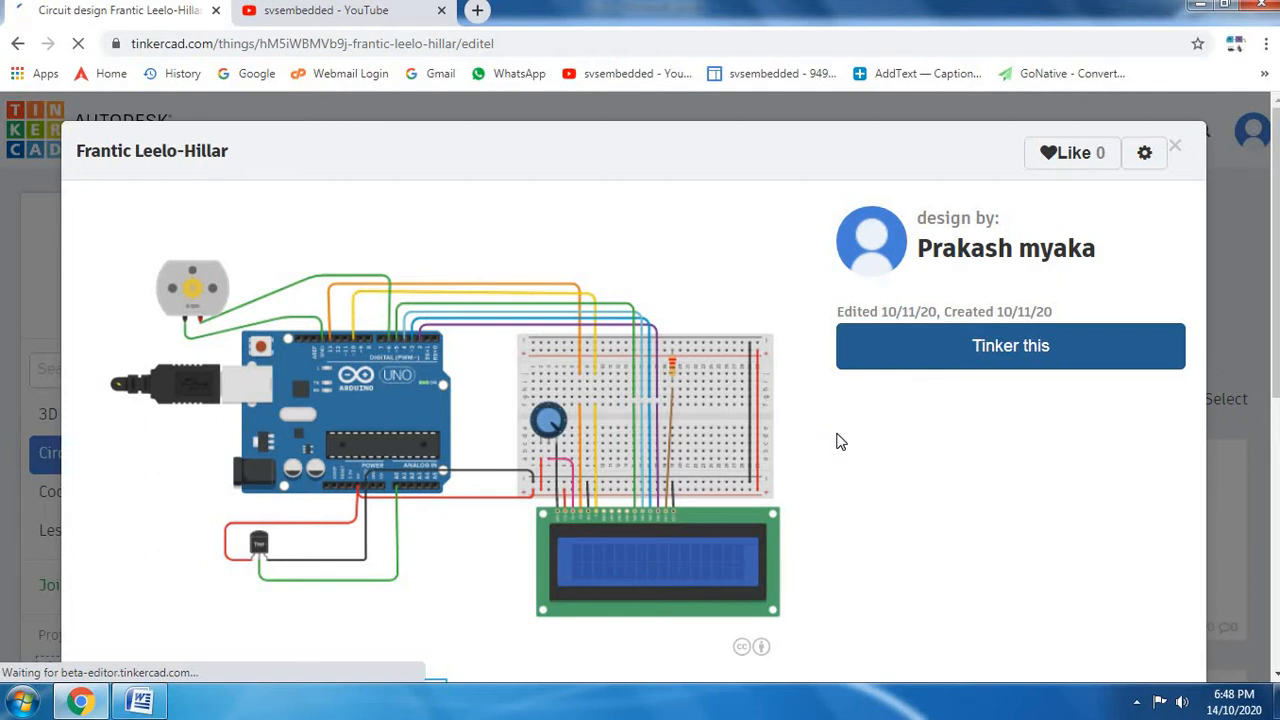
- Close the code editor so the circuit and components library are visible
{"action": "left_click", "coordinate": [1010, 344]}
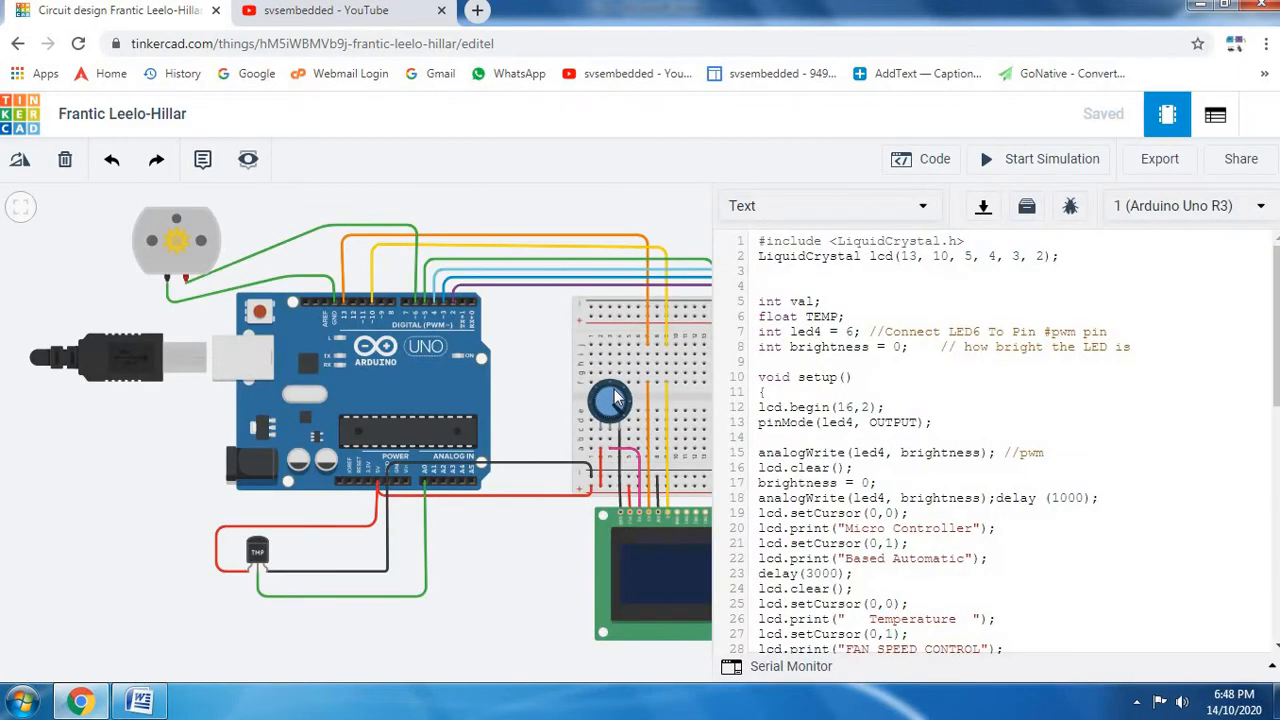
{"action": "left_click", "coordinate": [922, 160]}
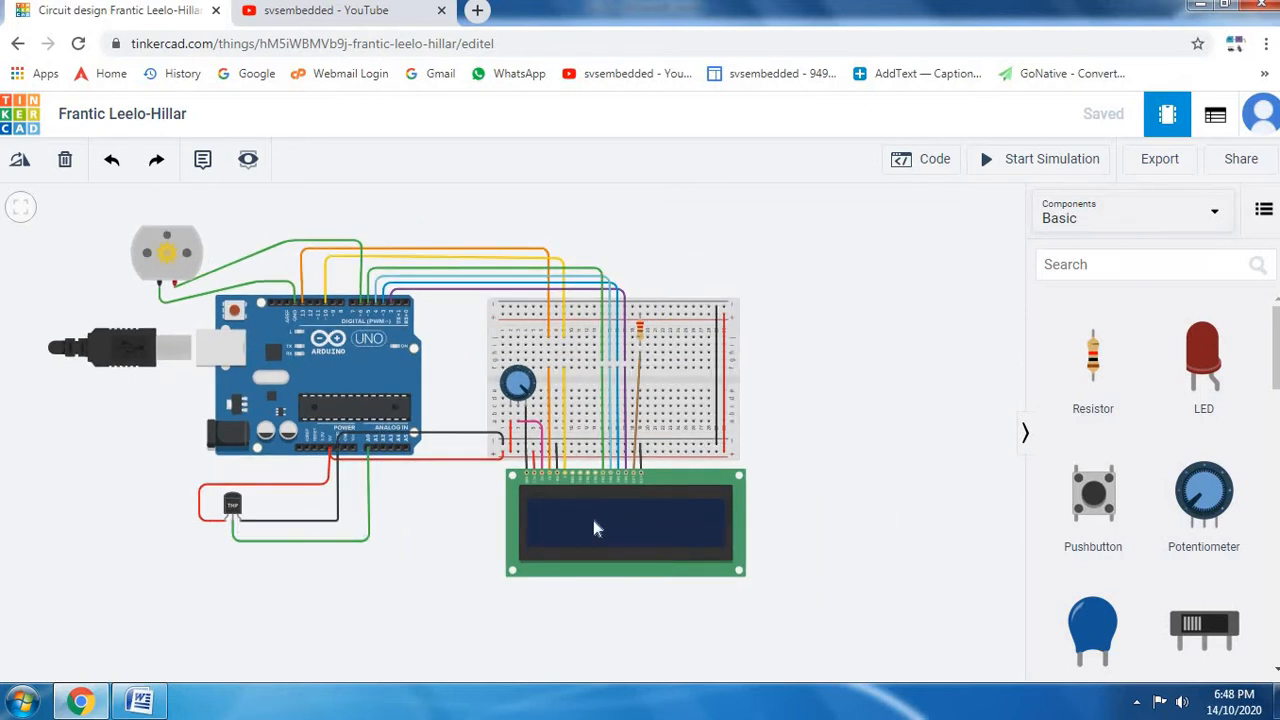
{"action": "mouse_move", "coordinate": [592, 532]}
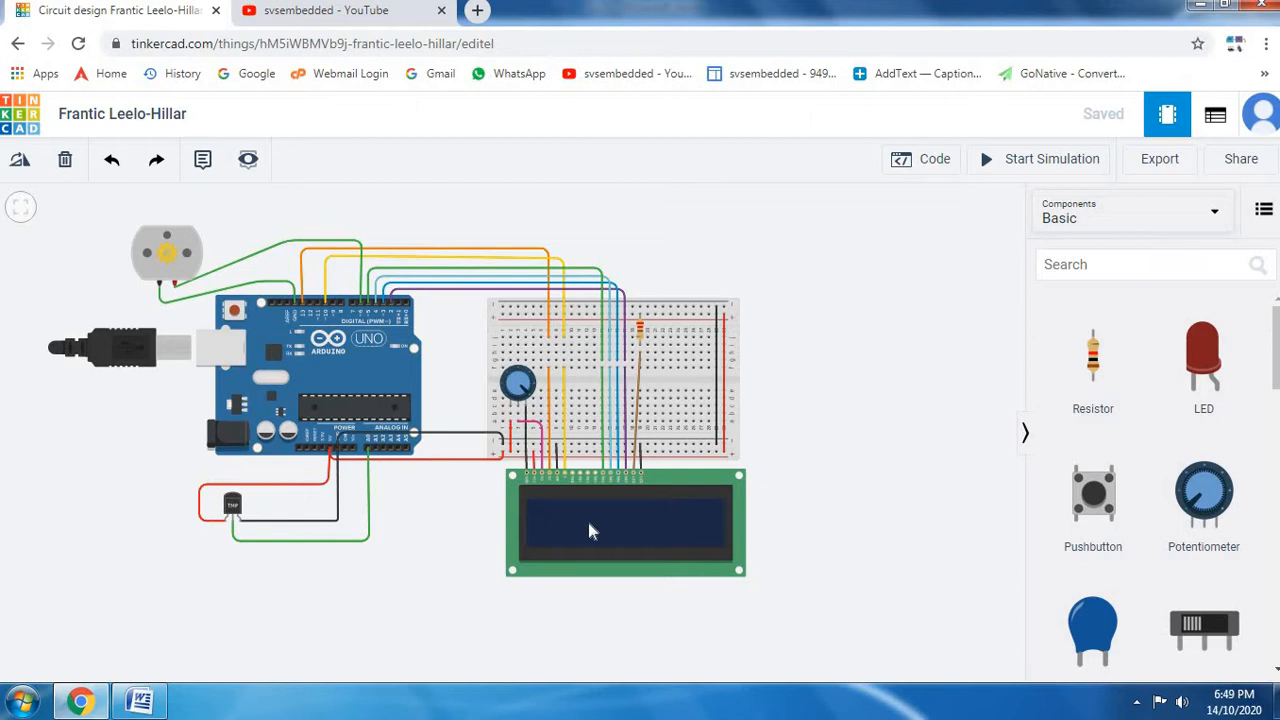
{"action": "mouse_move", "coordinate": [212, 528]}
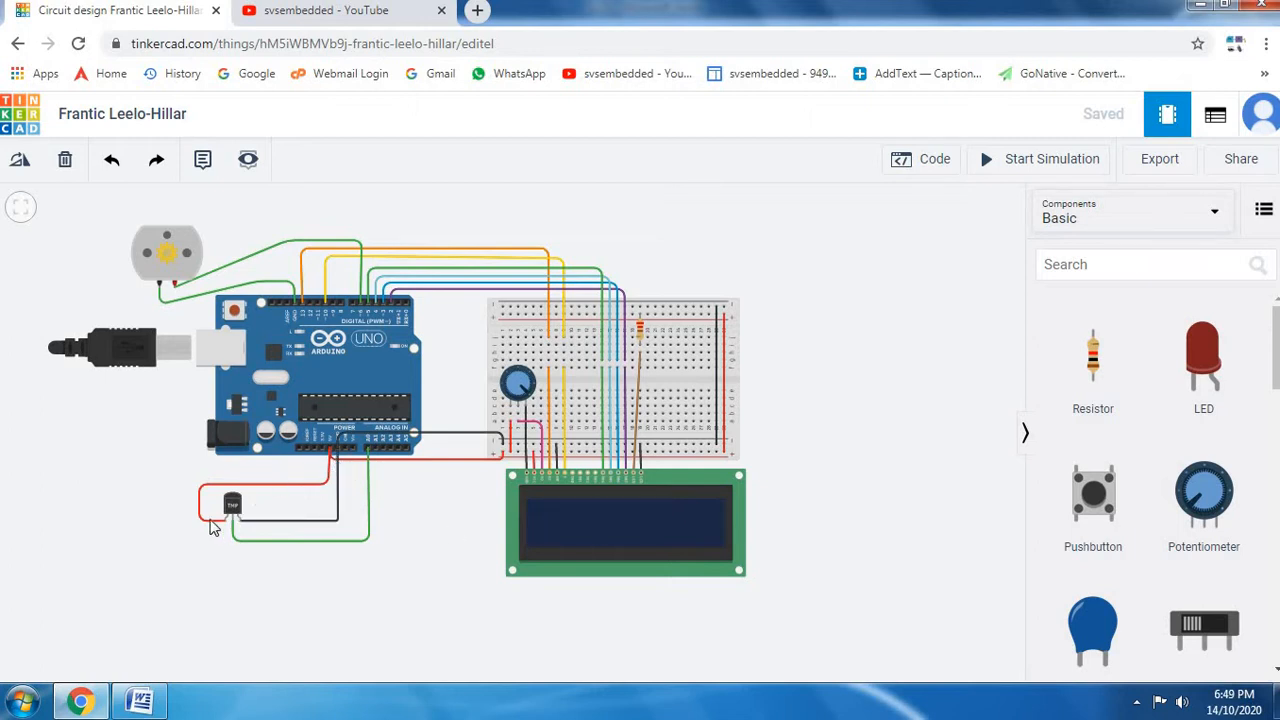
{"action": "mouse_move", "coordinate": [250, 504]}
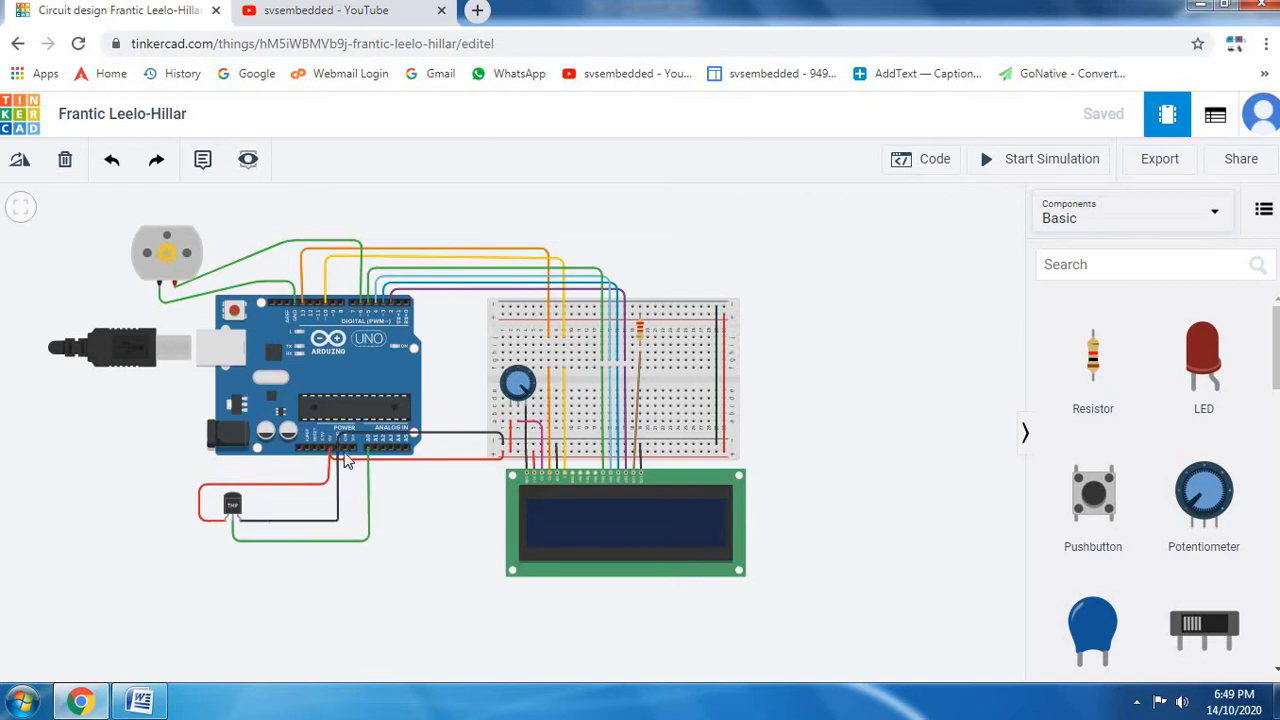
{"action": "mouse_move", "coordinate": [528, 490]}
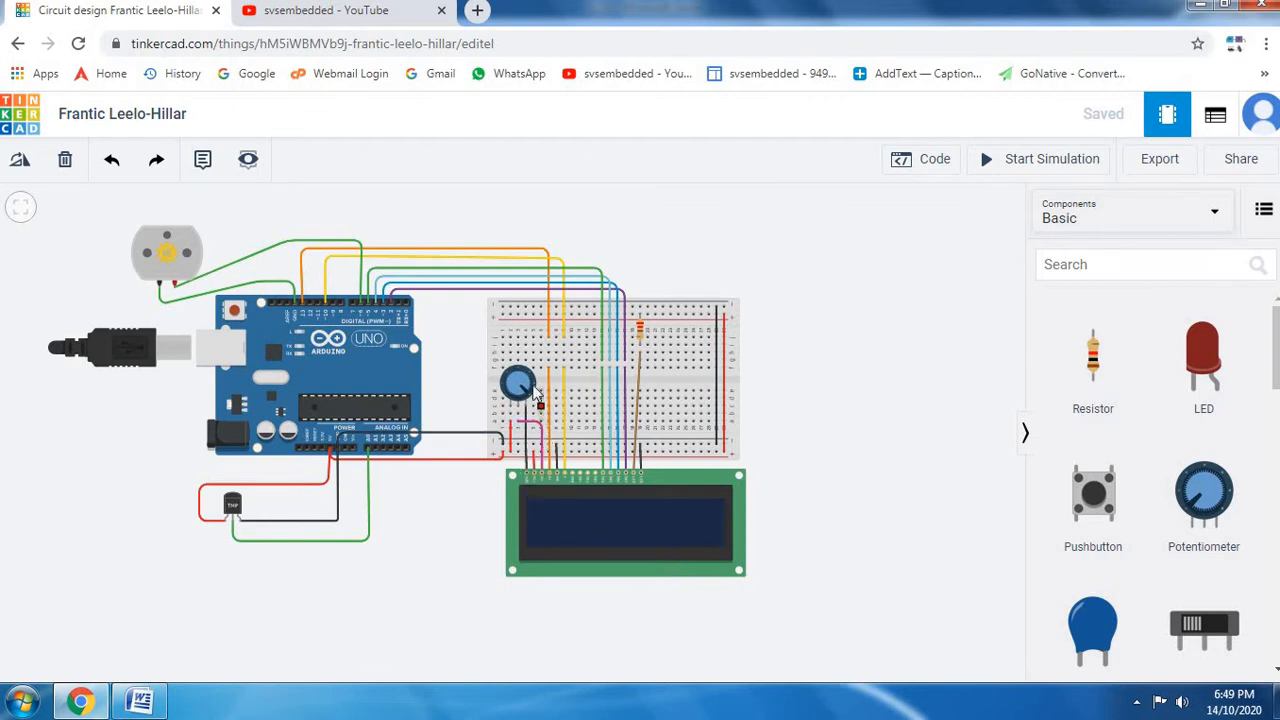
{"action": "mouse_move", "coordinate": [548, 364]}
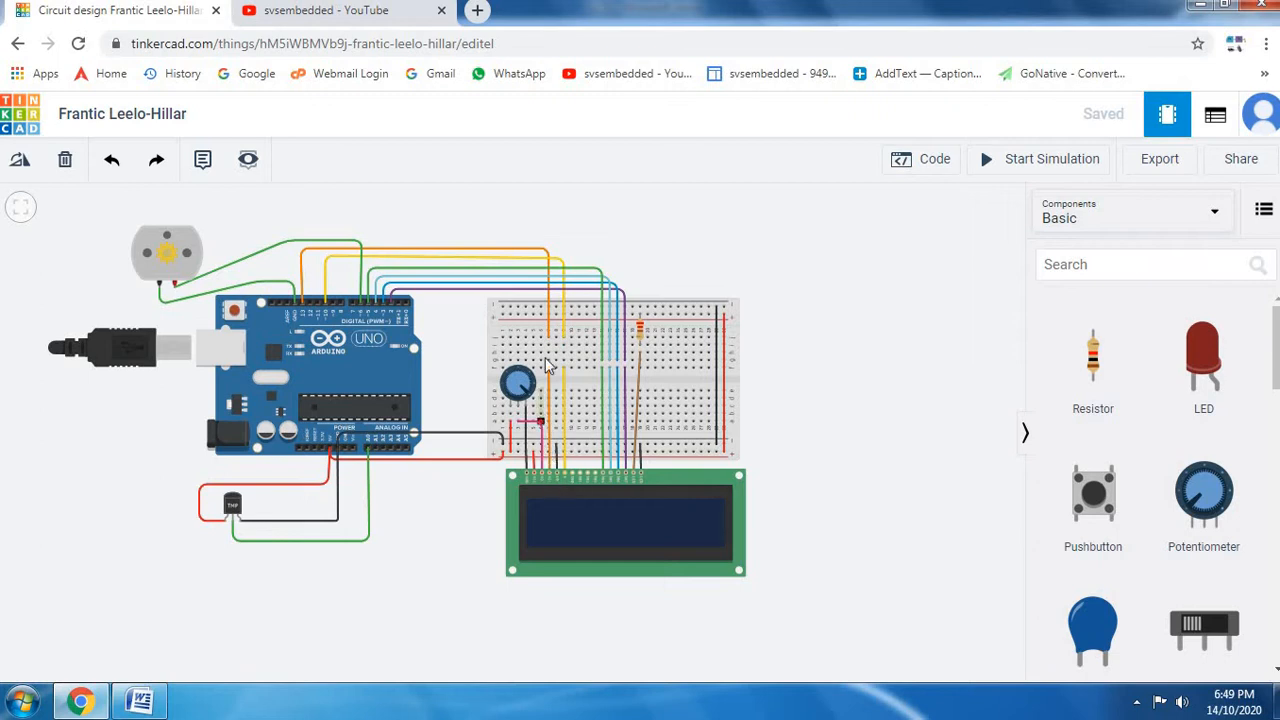
{"action": "mouse_move", "coordinate": [304, 320]}
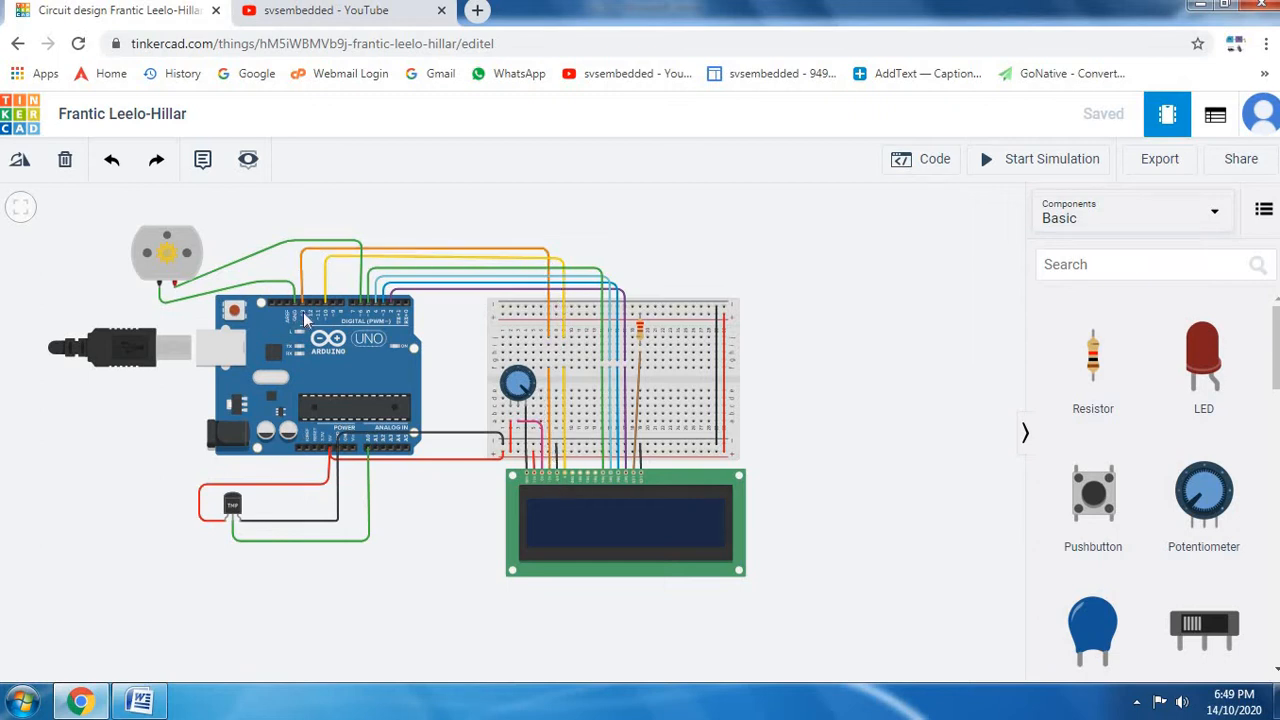
{"action": "mouse_move", "coordinate": [502, 278]}
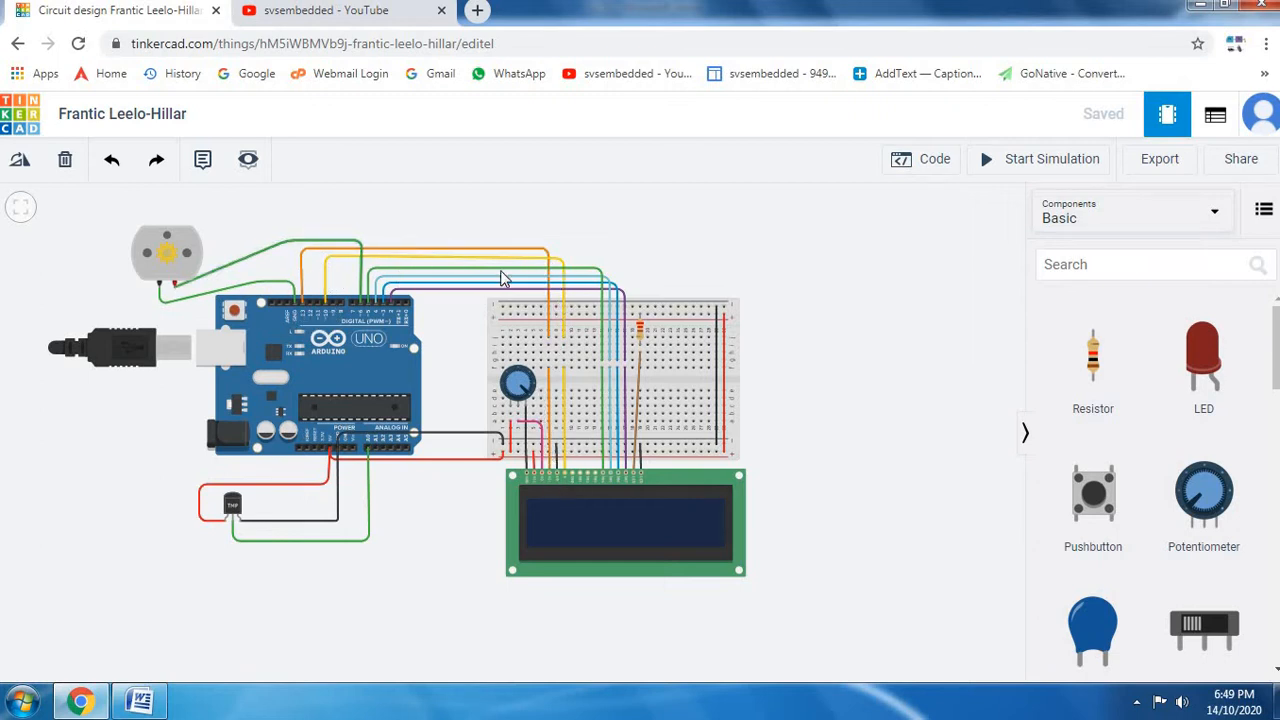
{"action": "mouse_move", "coordinate": [608, 480]}
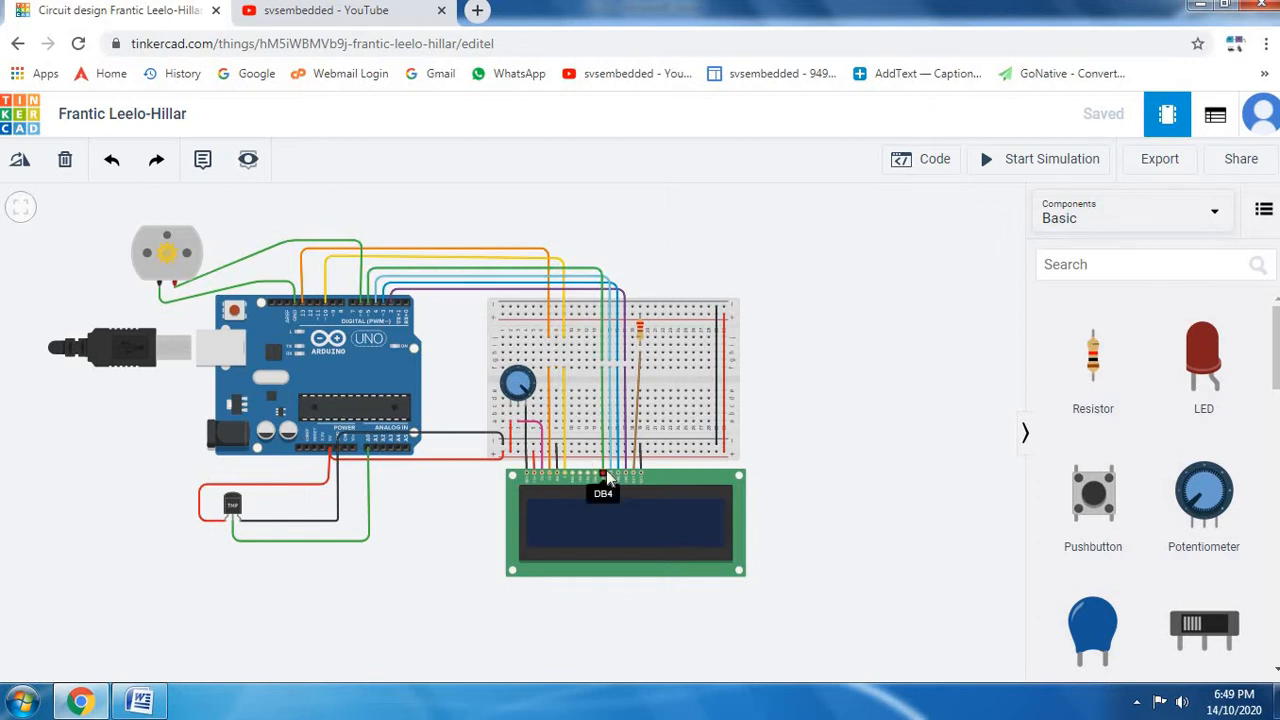
{"action": "mouse_move", "coordinate": [624, 350]}
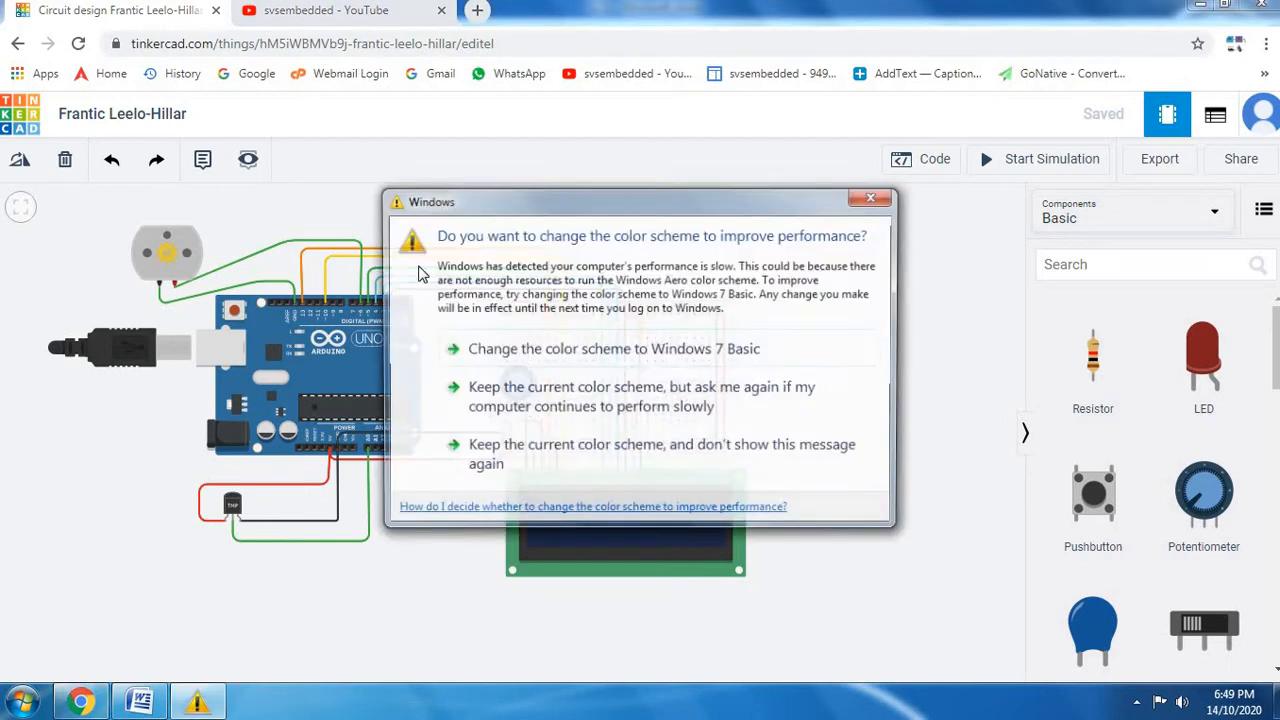
{"action": "left_click", "coordinate": [870, 198]}
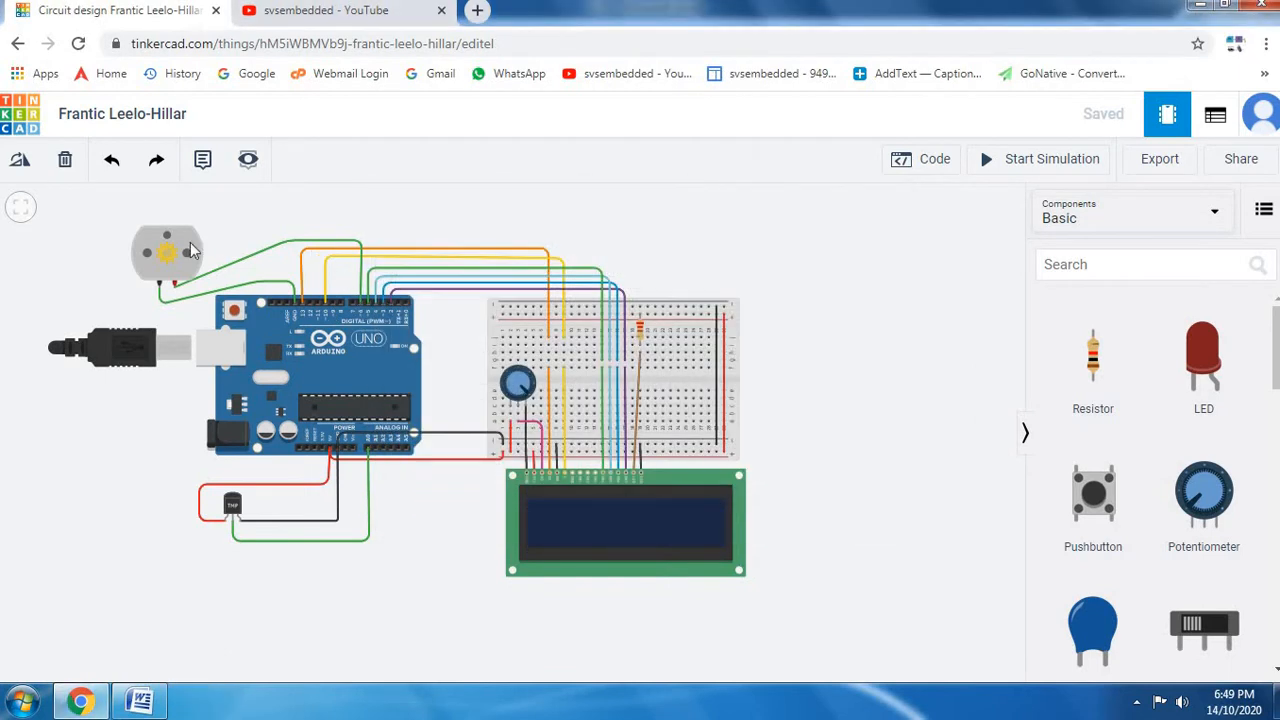
{"action": "mouse_move", "coordinate": [180, 264]}
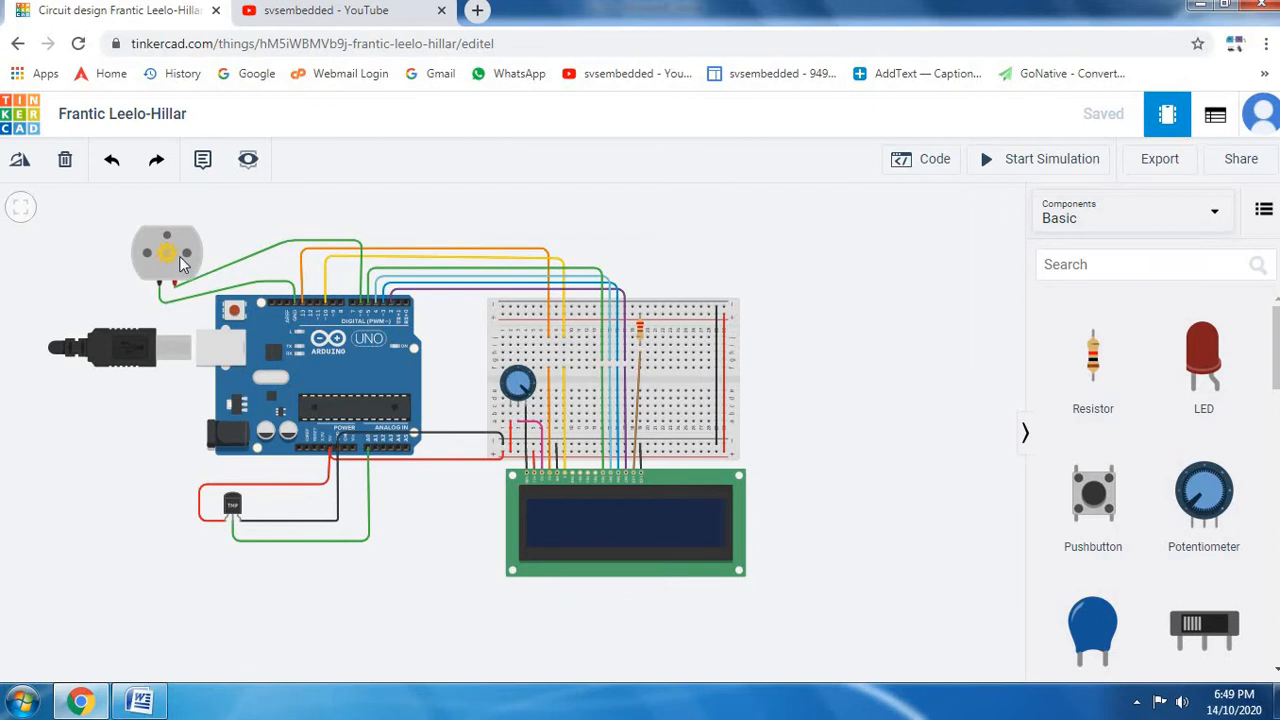
{"action": "left_click", "coordinate": [920, 160]}
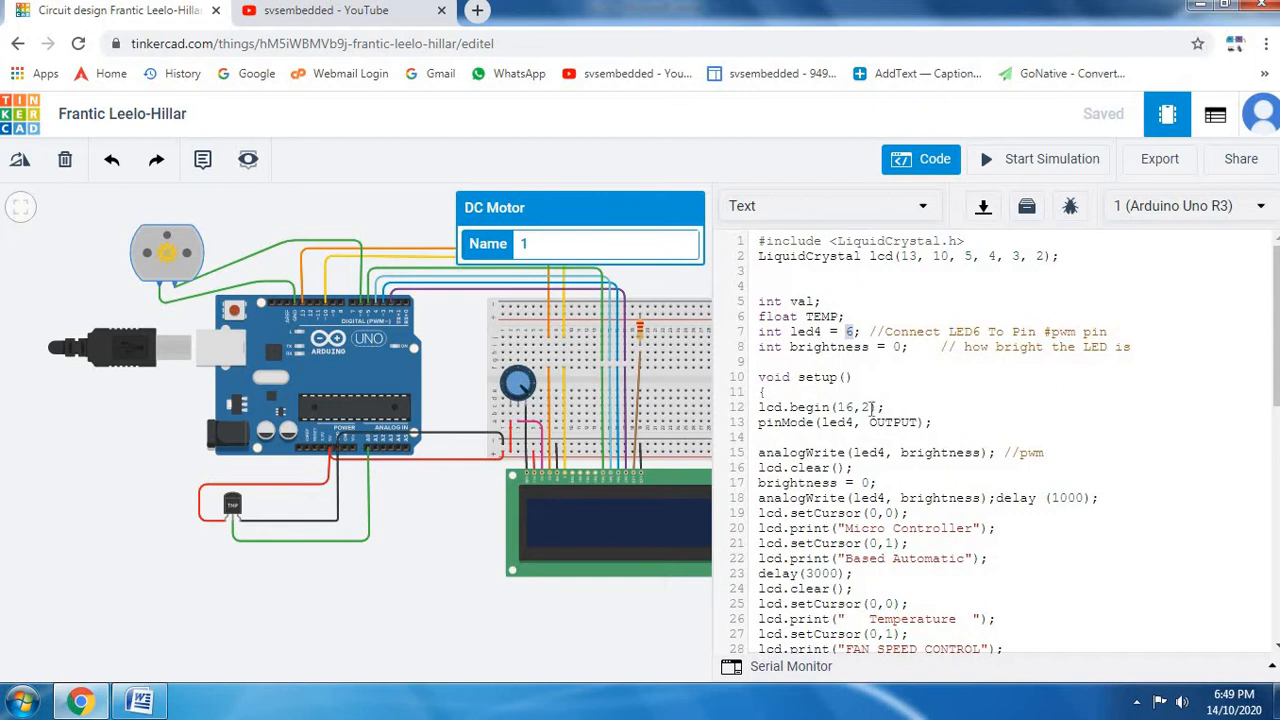
- Rewrite the loop() conditions to ranges 20–40, 40–60 and 60–80 degrees
{"action": "scroll", "scroll_direction": "down", "scroll_amount": 3}
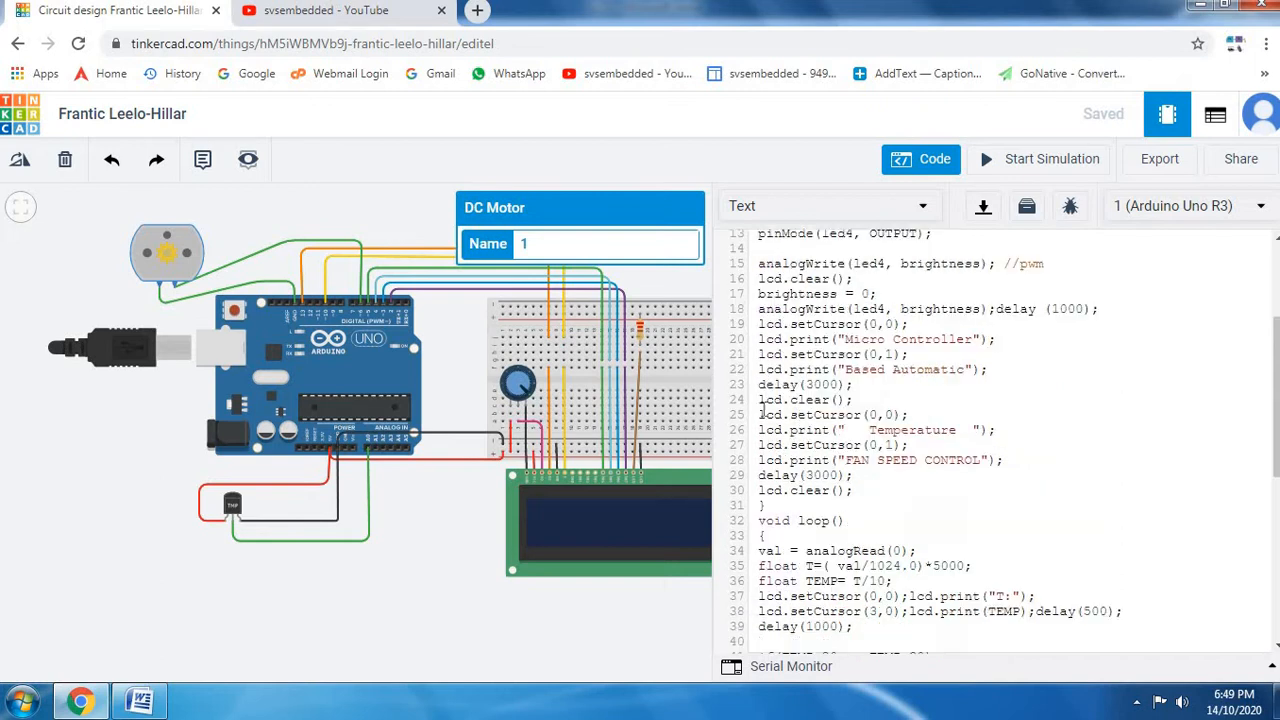
{"action": "mouse_move", "coordinate": [848, 344]}
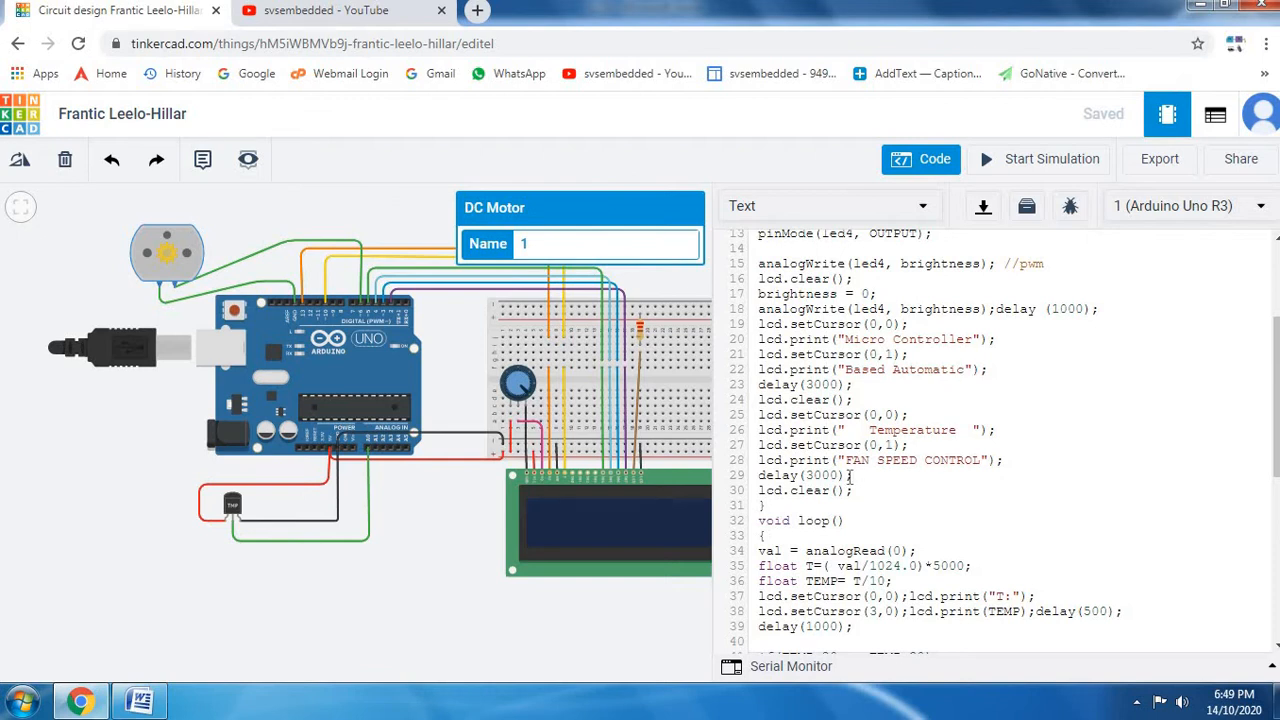
{"action": "scroll", "scroll_direction": "down", "scroll_amount": 3}
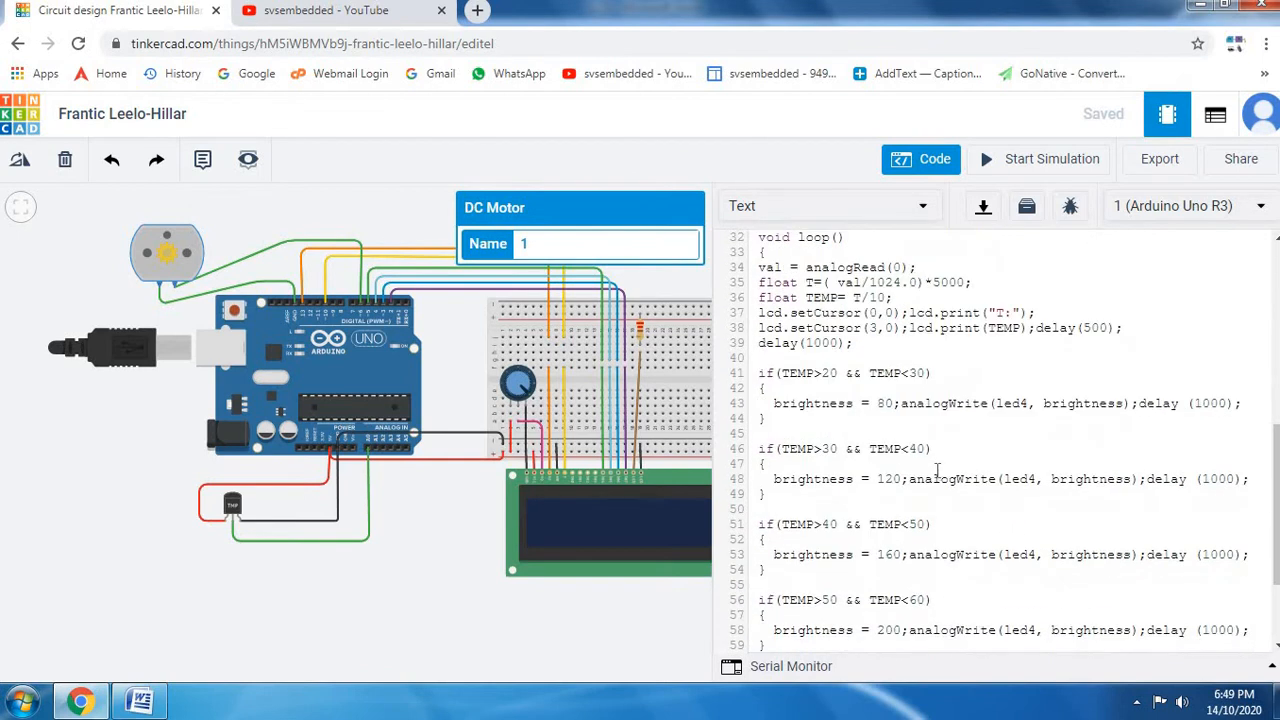
{"action": "left_click", "coordinate": [884, 404]}
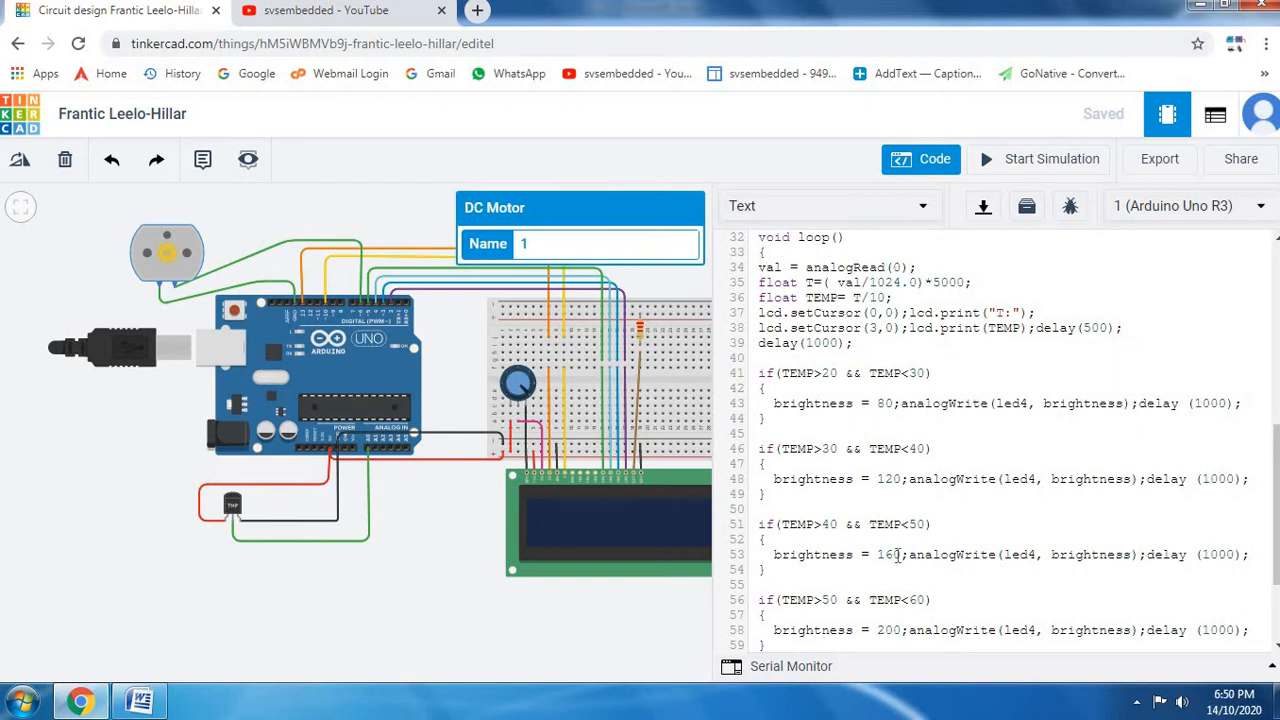
{"action": "scroll", "scroll_direction": "down", "scroll_amount": 3}
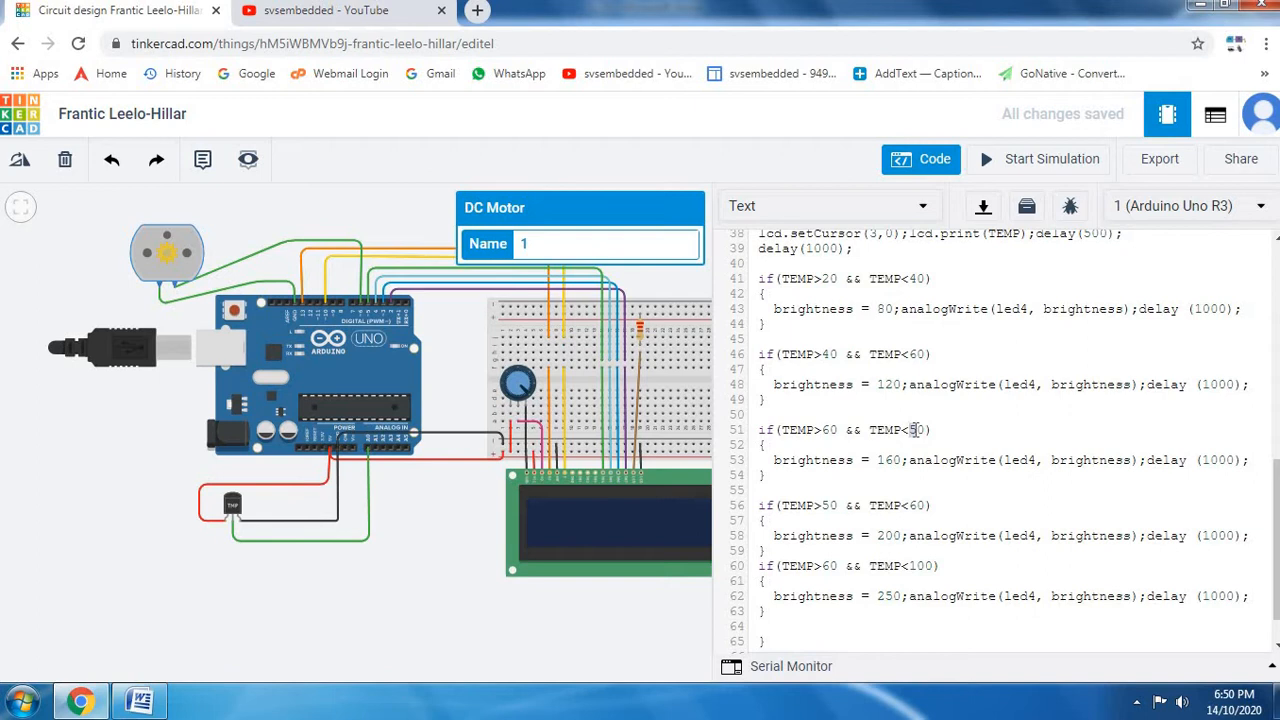
{"action": "mouse_move", "coordinate": [960, 468]}
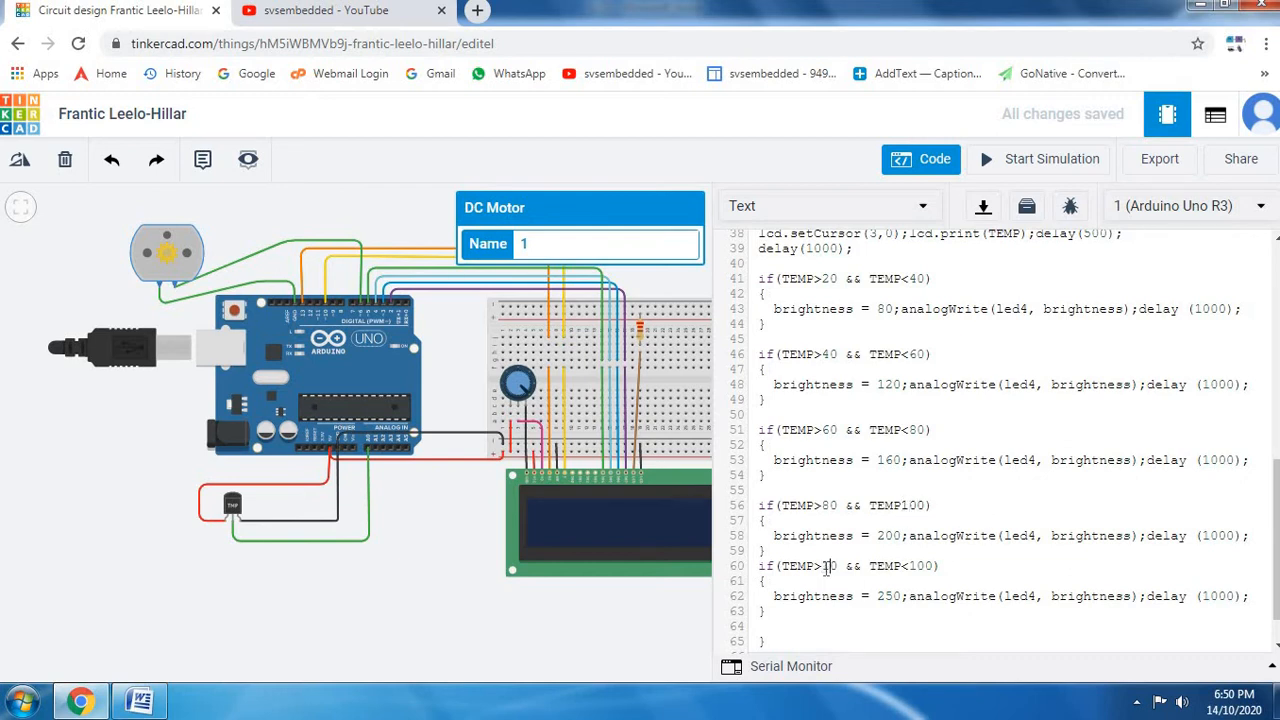
- Set the last ranges to 80–100 and 100–120, then start the simulation
{"action": "type", "text": "0"}
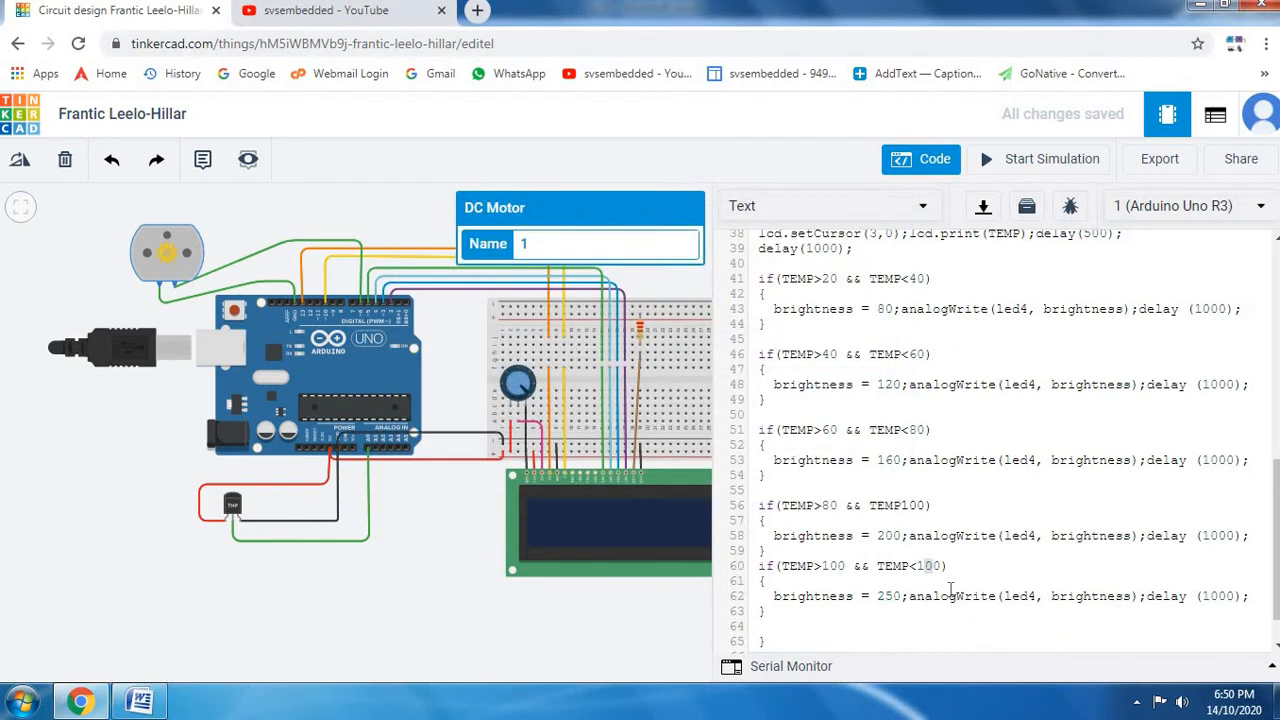
{"action": "type", "text": "20"}
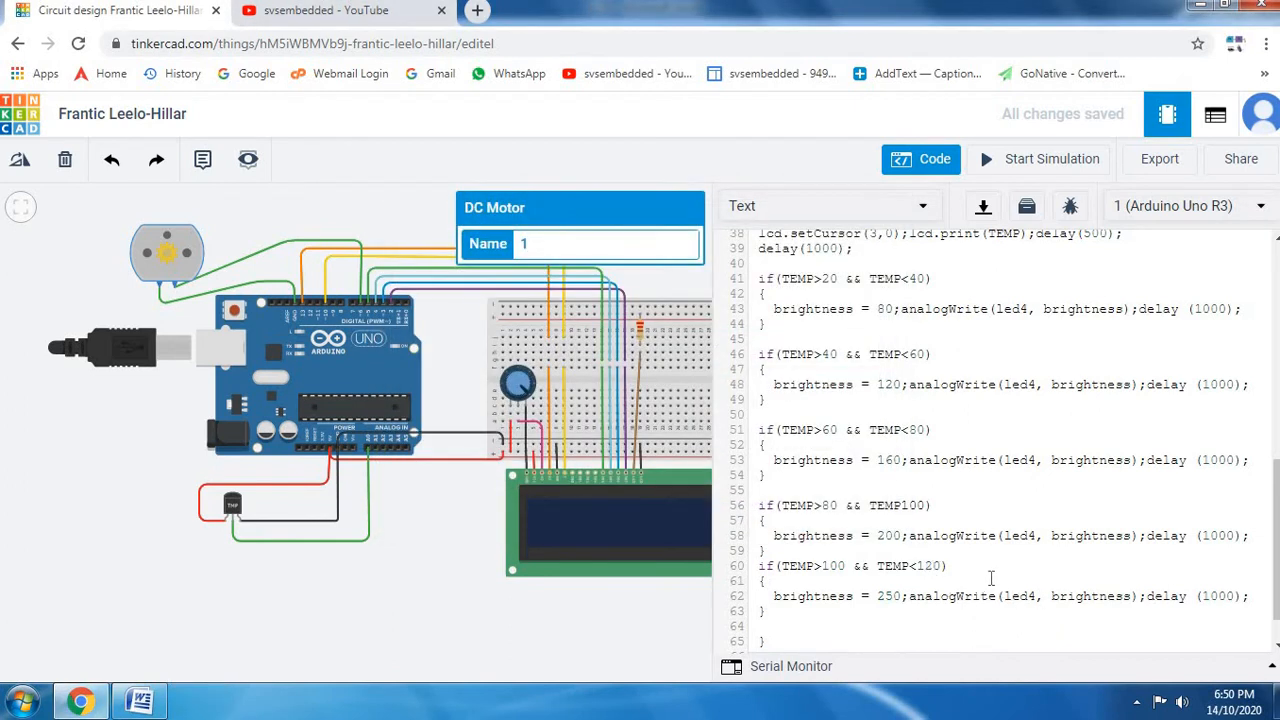
{"action": "scroll", "scroll_direction": "down", "scroll_amount": 3}
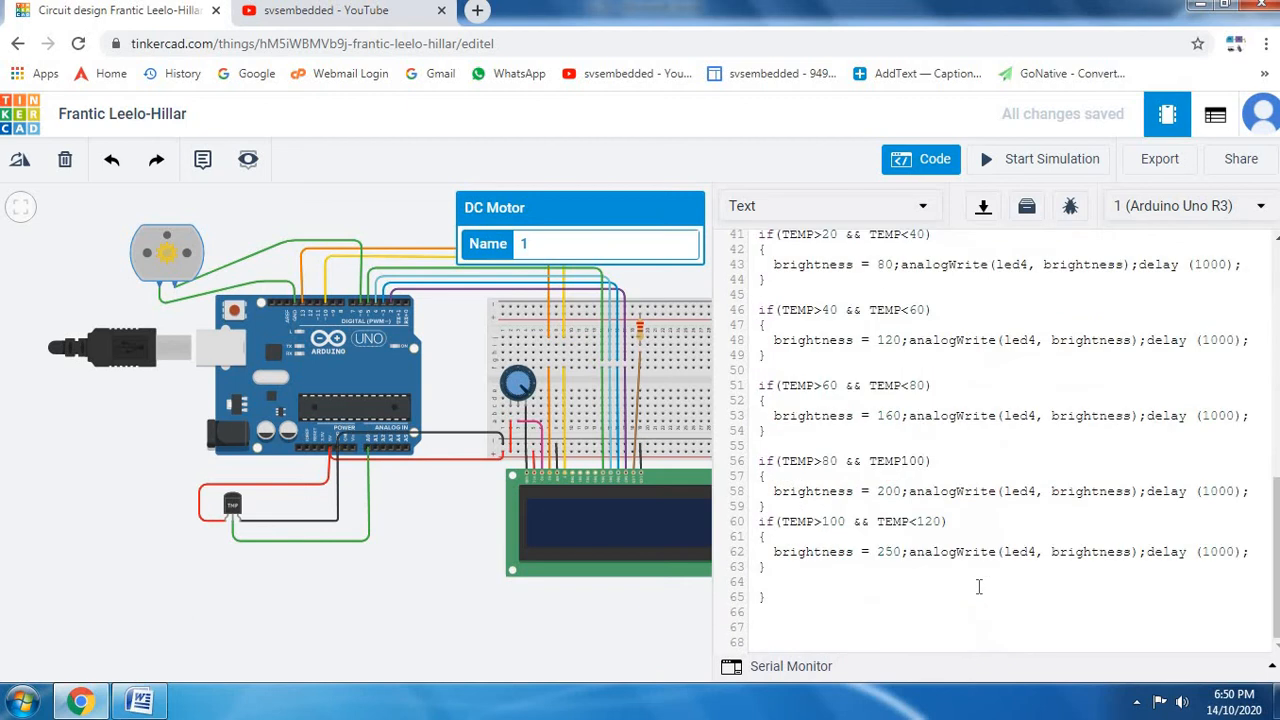
{"action": "left_click", "coordinate": [1052, 160]}
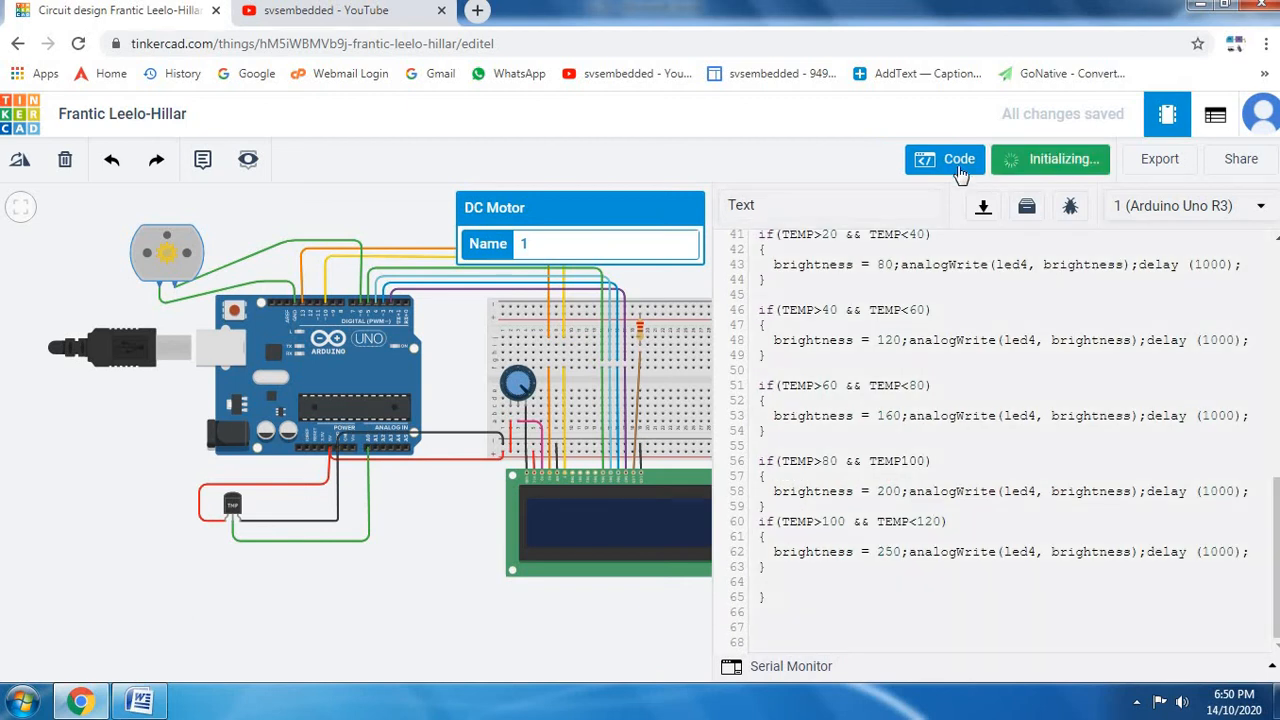
- Hide the code and restart the simulation so the LCD lights up
{"action": "left_click", "coordinate": [944, 160]}
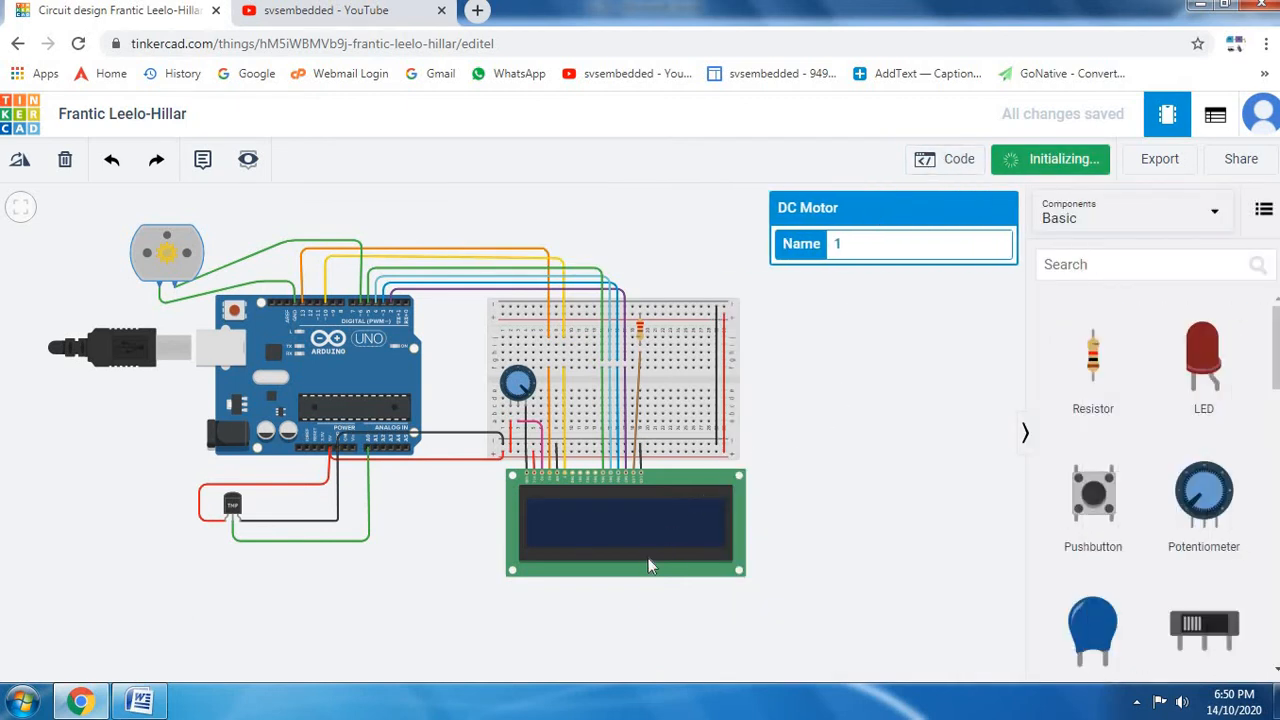
{"action": "left_click", "coordinate": [944, 158]}
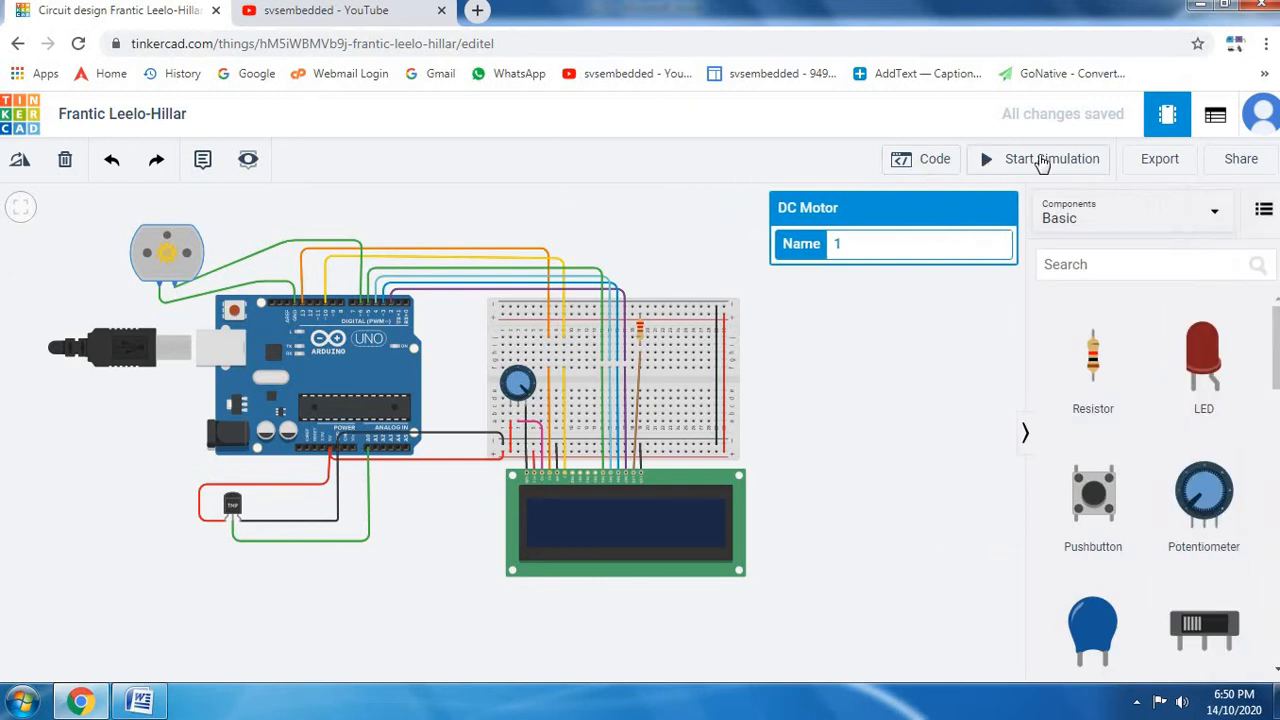
{"action": "left_click", "coordinate": [1048, 160]}
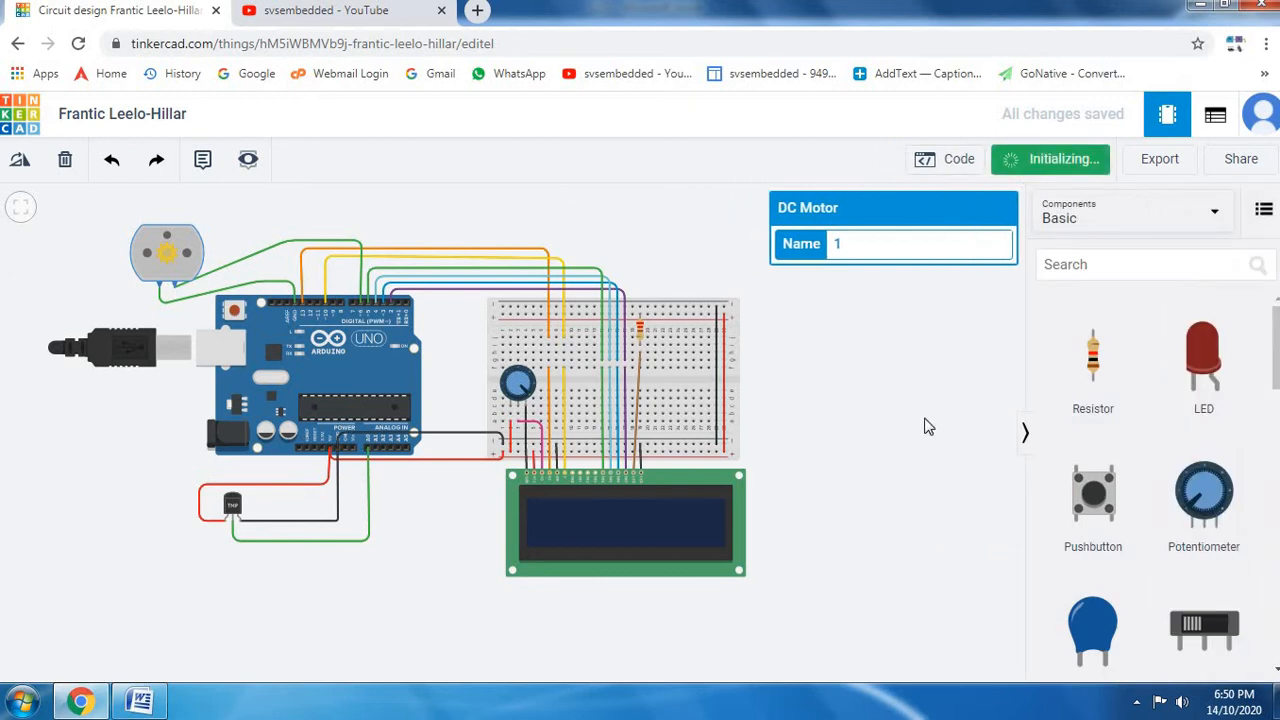
{"action": "left_click", "coordinate": [1050, 160]}
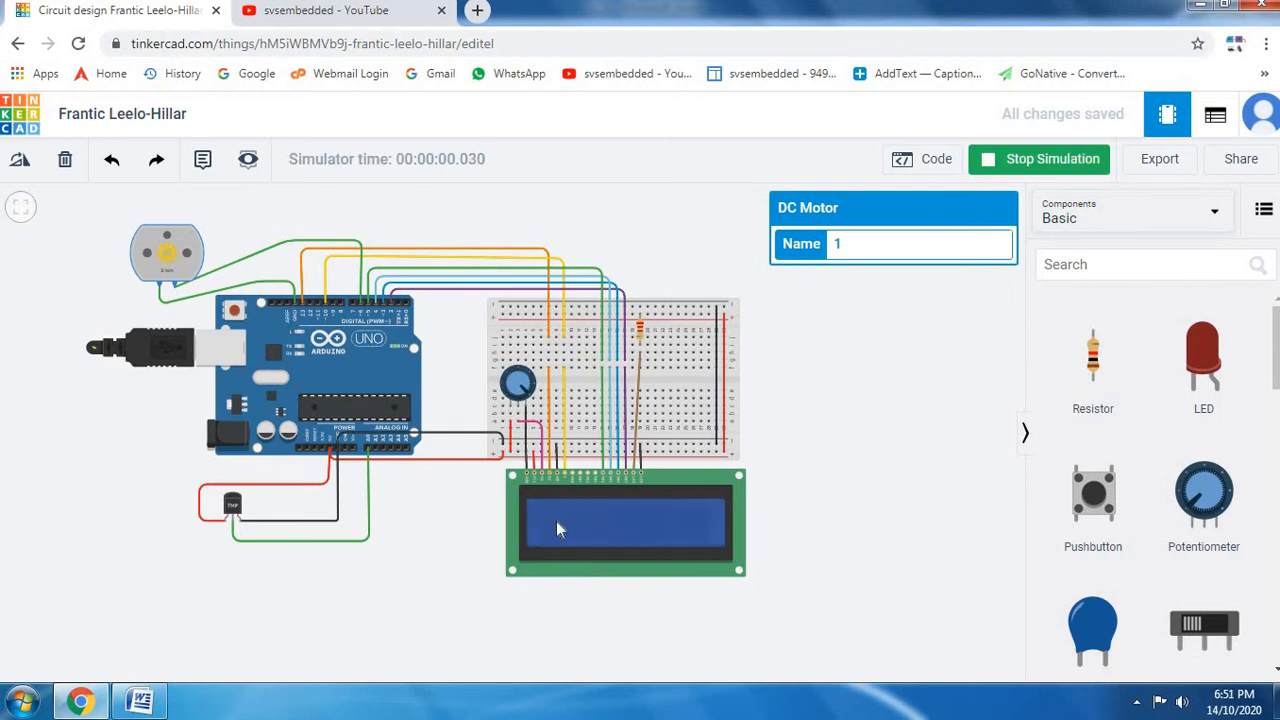
{"action": "mouse_move", "coordinate": [816, 550]}
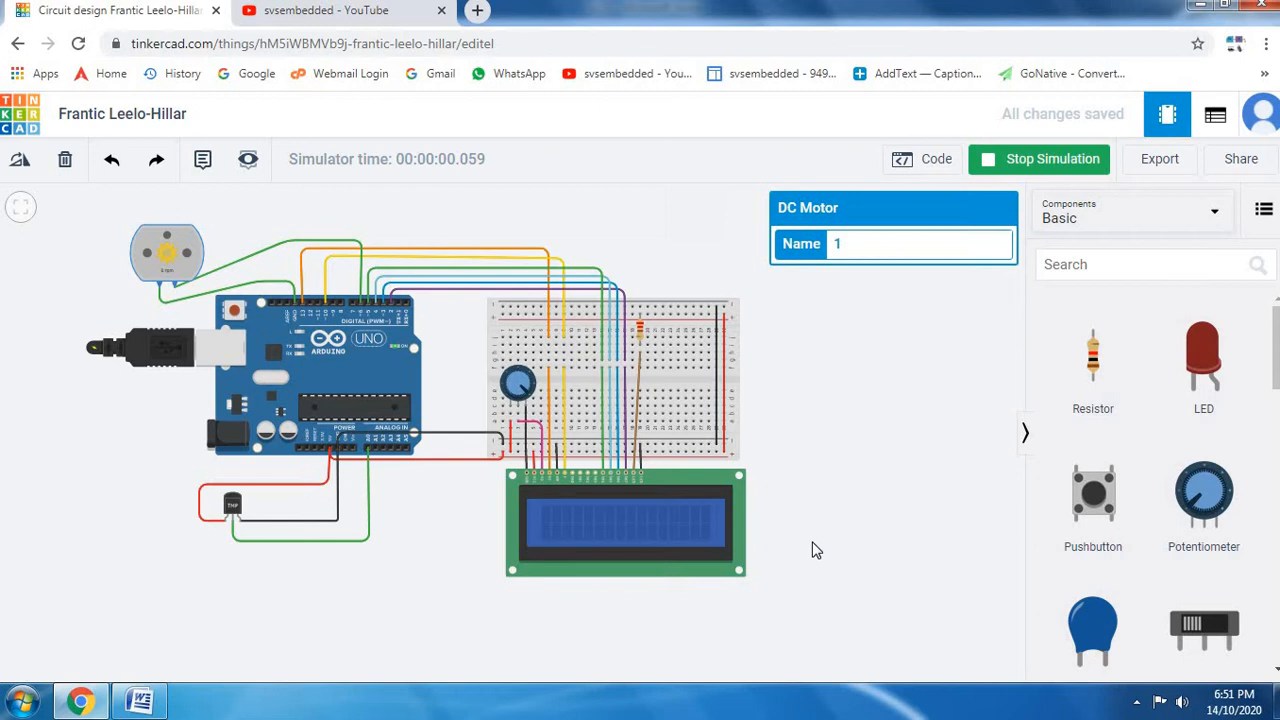
{"action": "mouse_move", "coordinate": [784, 550]}
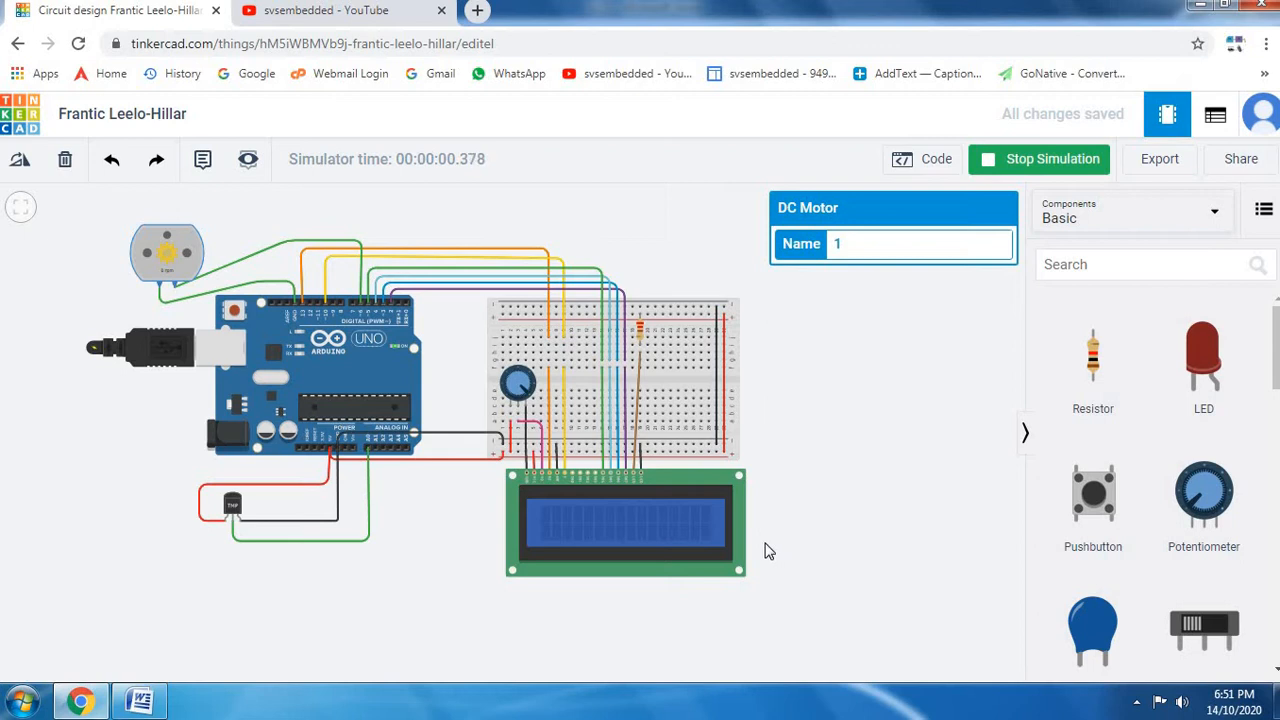
{"action": "mouse_move", "coordinate": [762, 550]}
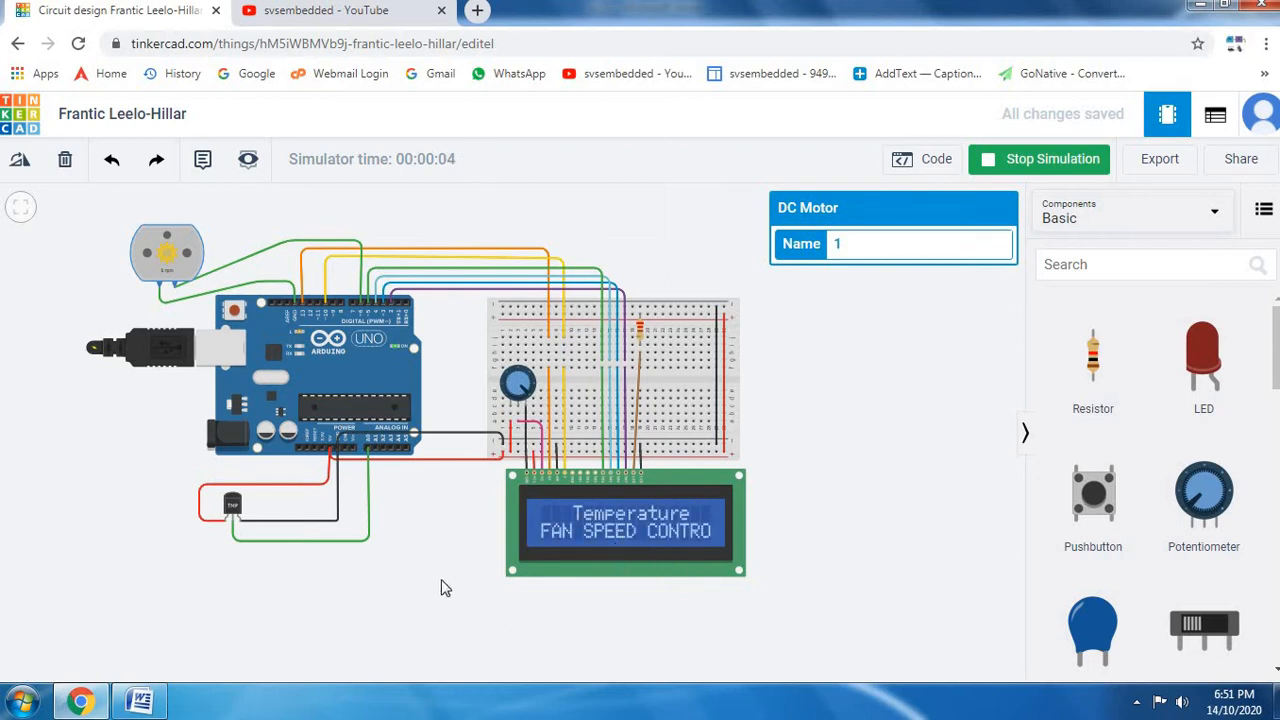
{"action": "mouse_move", "coordinate": [212, 518]}
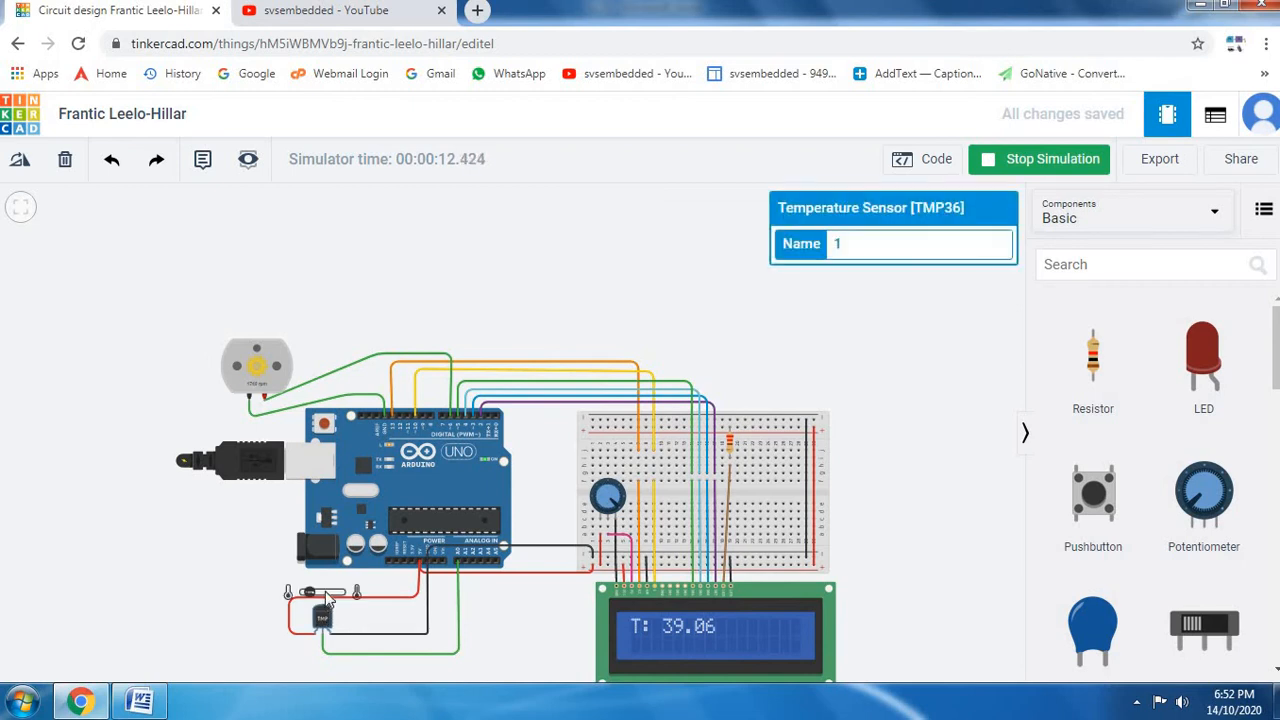
{"action": "mouse_move", "coordinate": [604, 628]}
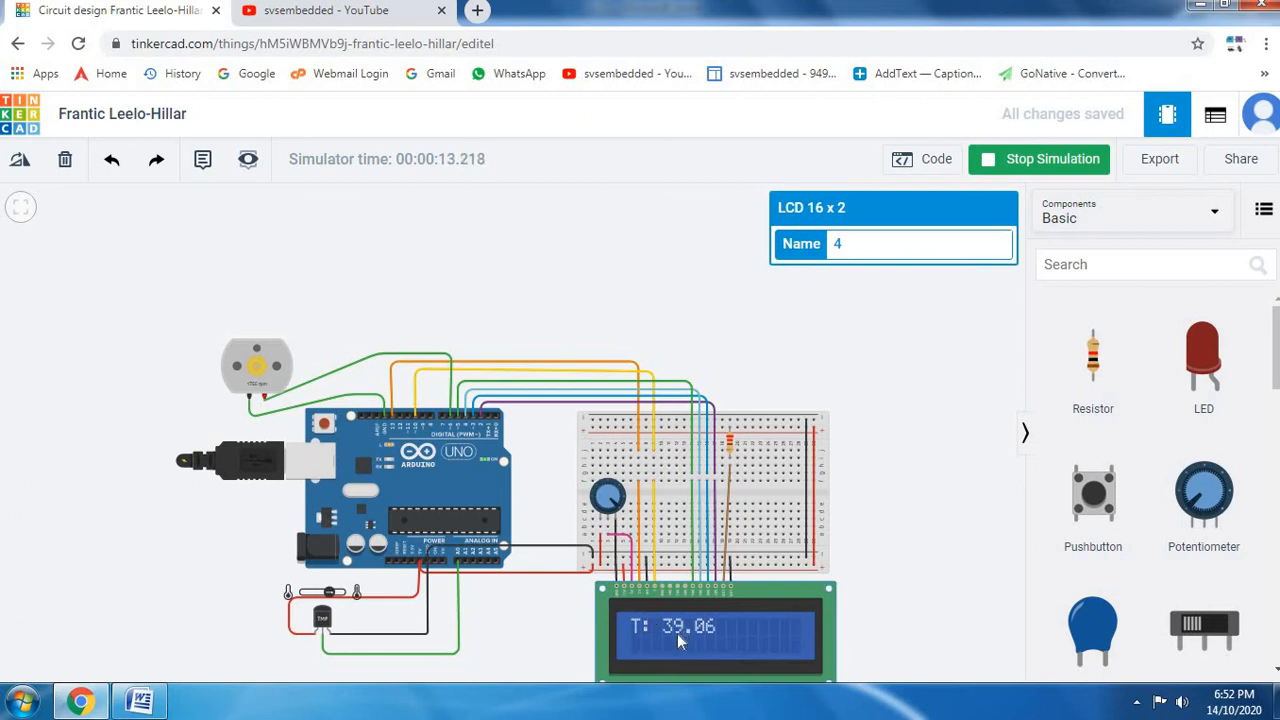
{"action": "mouse_move", "coordinate": [644, 636]}
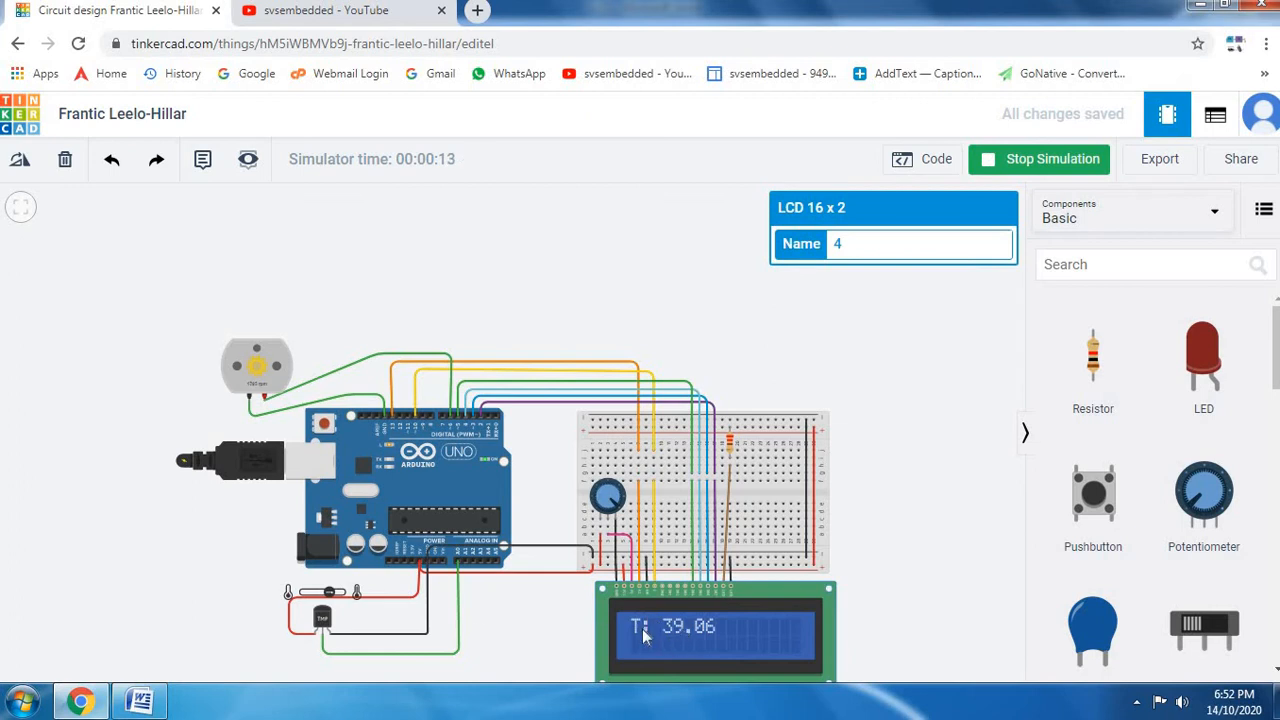
{"action": "mouse_move", "coordinate": [700, 640]}
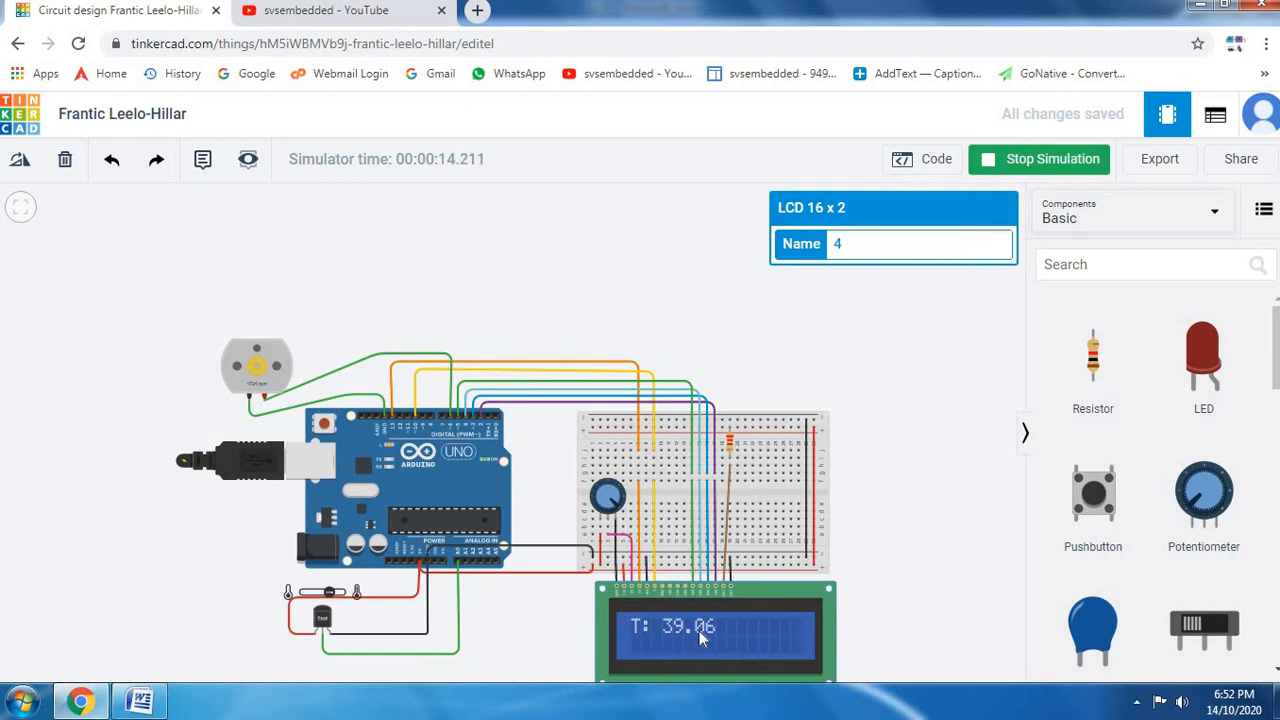
{"action": "mouse_move", "coordinate": [584, 632]}
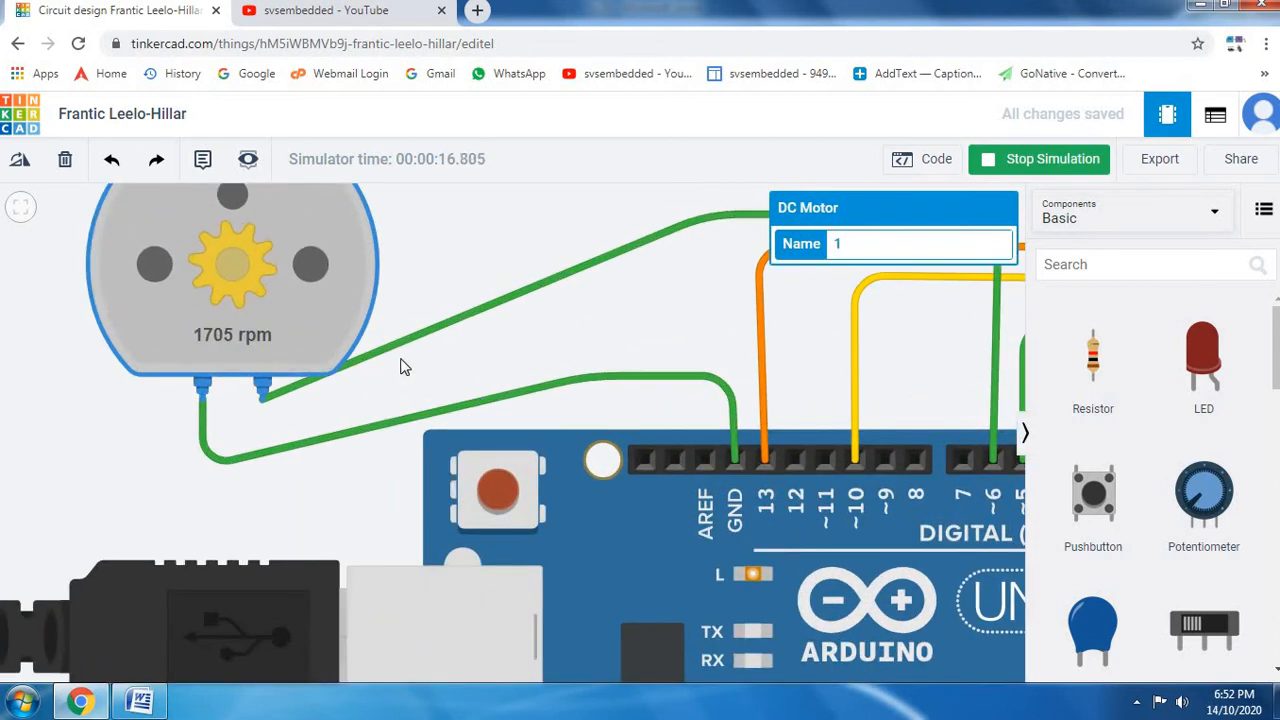
{"action": "mouse_move", "coordinate": [358, 400]}
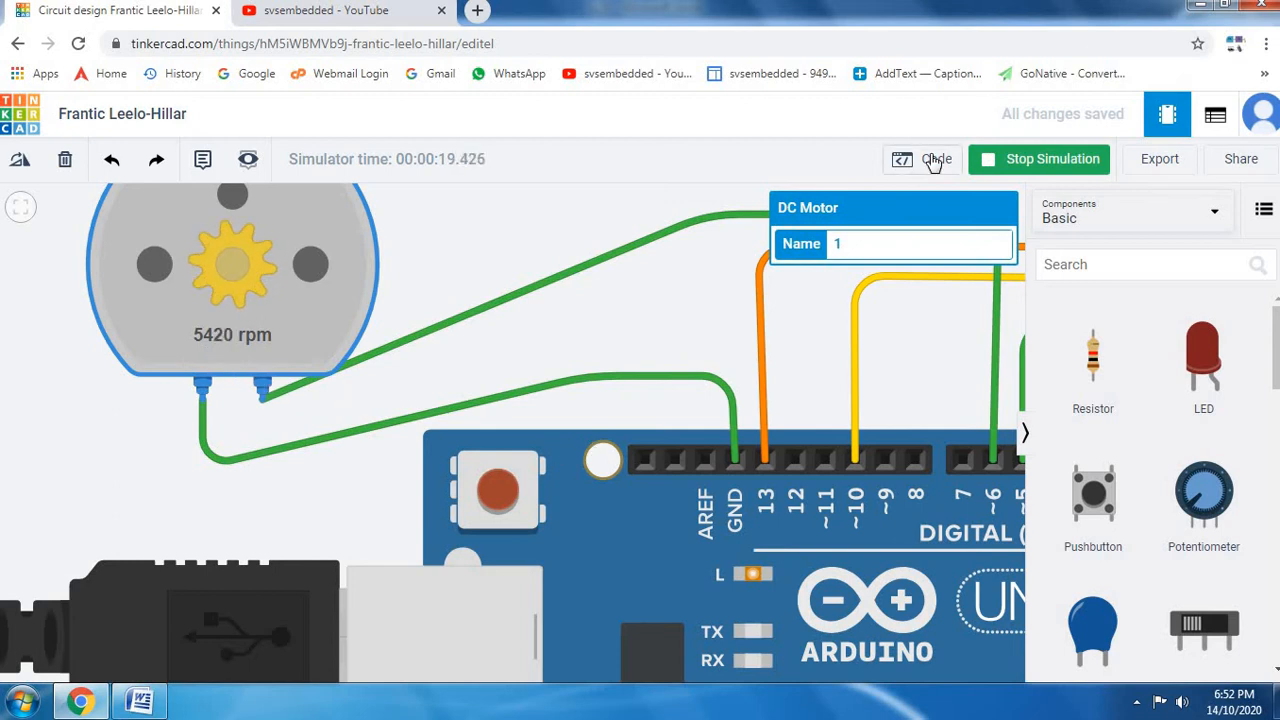
- Review the if-conditions in the Arduino sketch, then return to the circuit view
{"action": "left_click", "coordinate": [924, 160]}
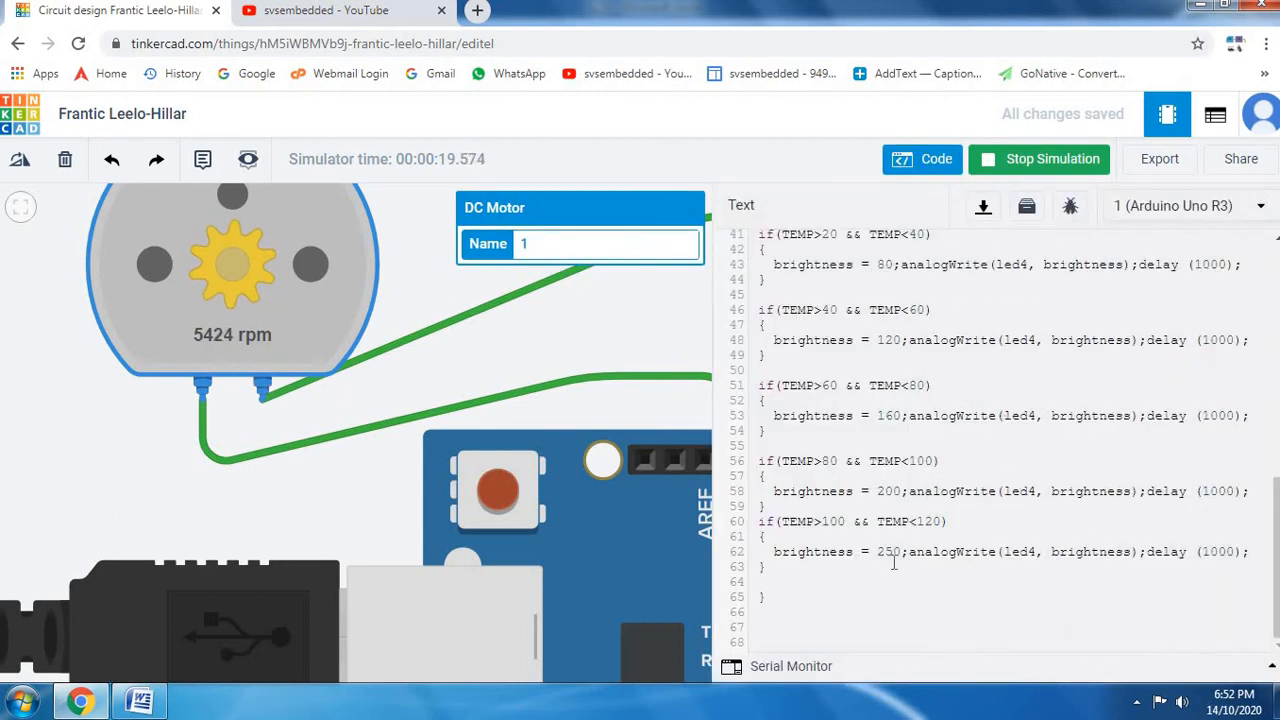
{"action": "double_click", "coordinate": [888, 552]}
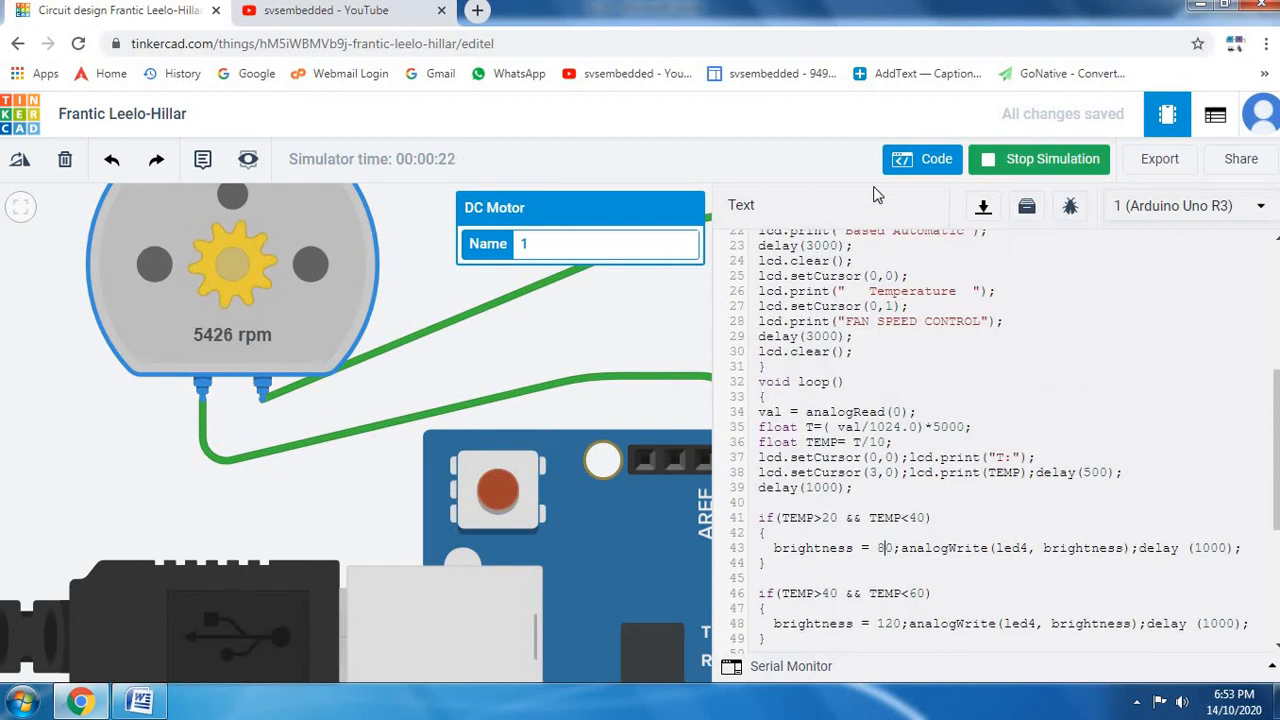
{"action": "left_click", "coordinate": [920, 160]}
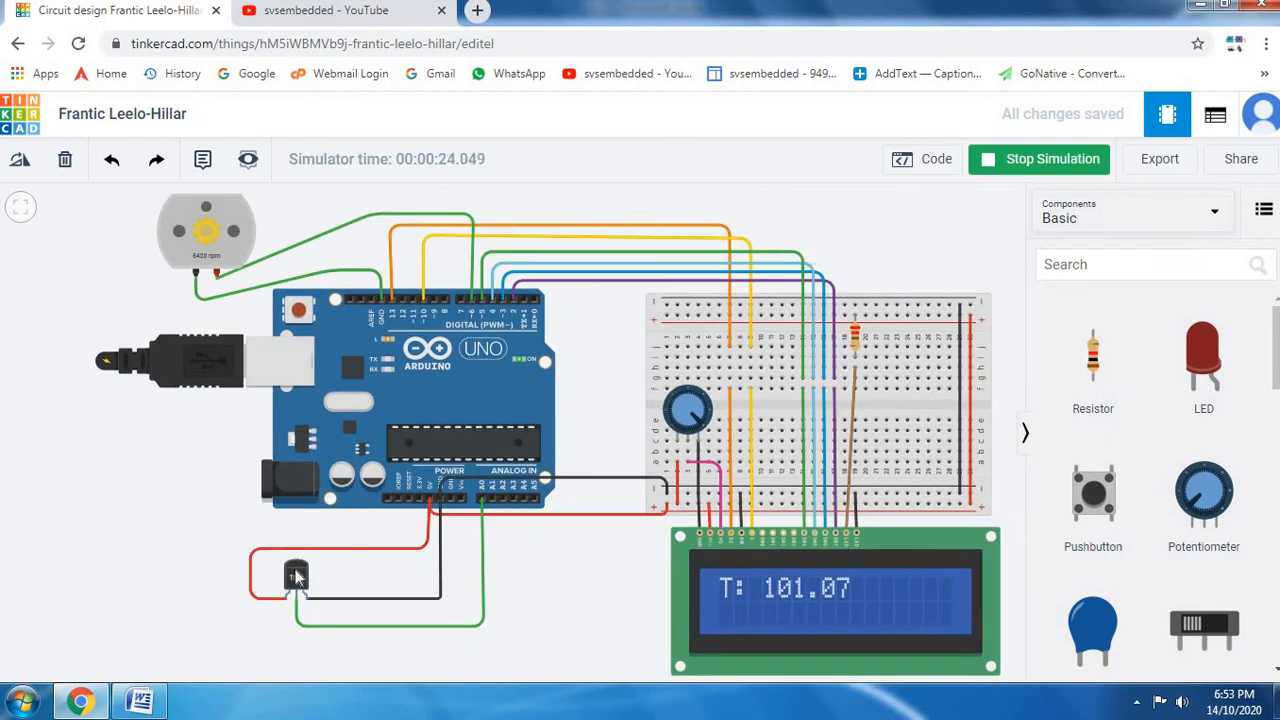
- Lower the TMP36 temperature slider until the LCD reads 35.167, briefly checking YouTube
{"action": "left_click", "coordinate": [294, 576]}
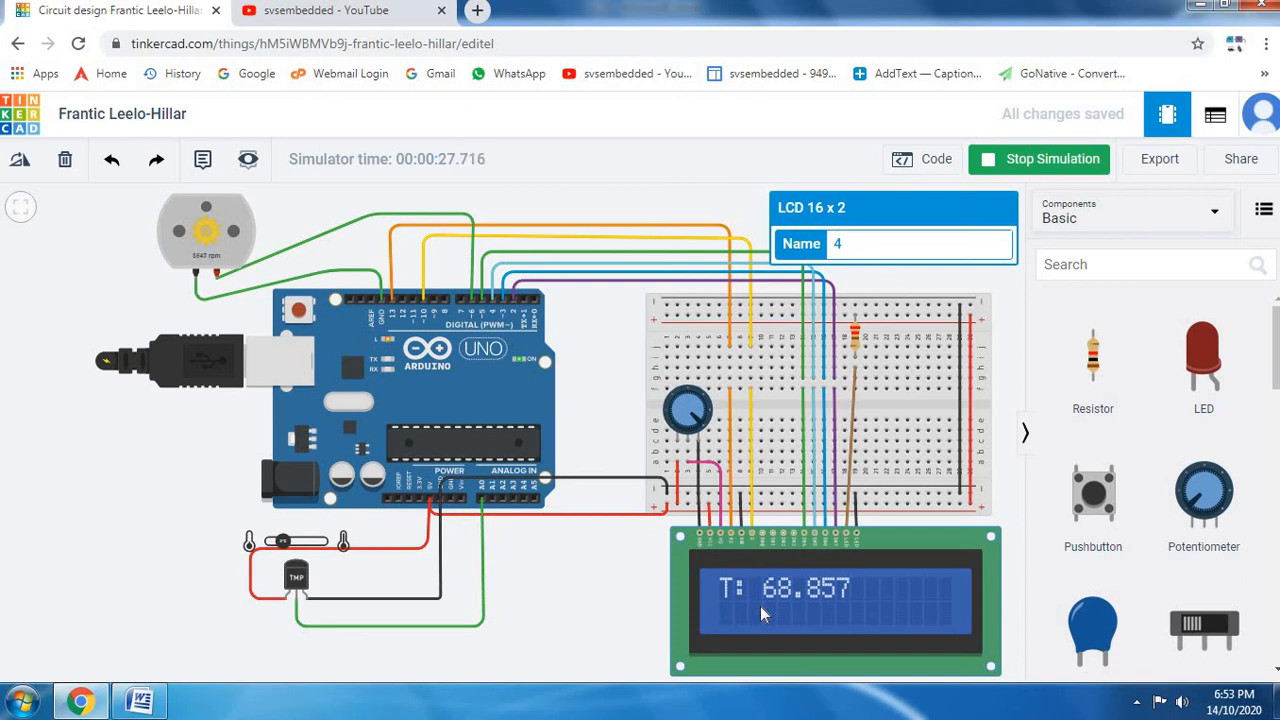
{"action": "mouse_move", "coordinate": [772, 600]}
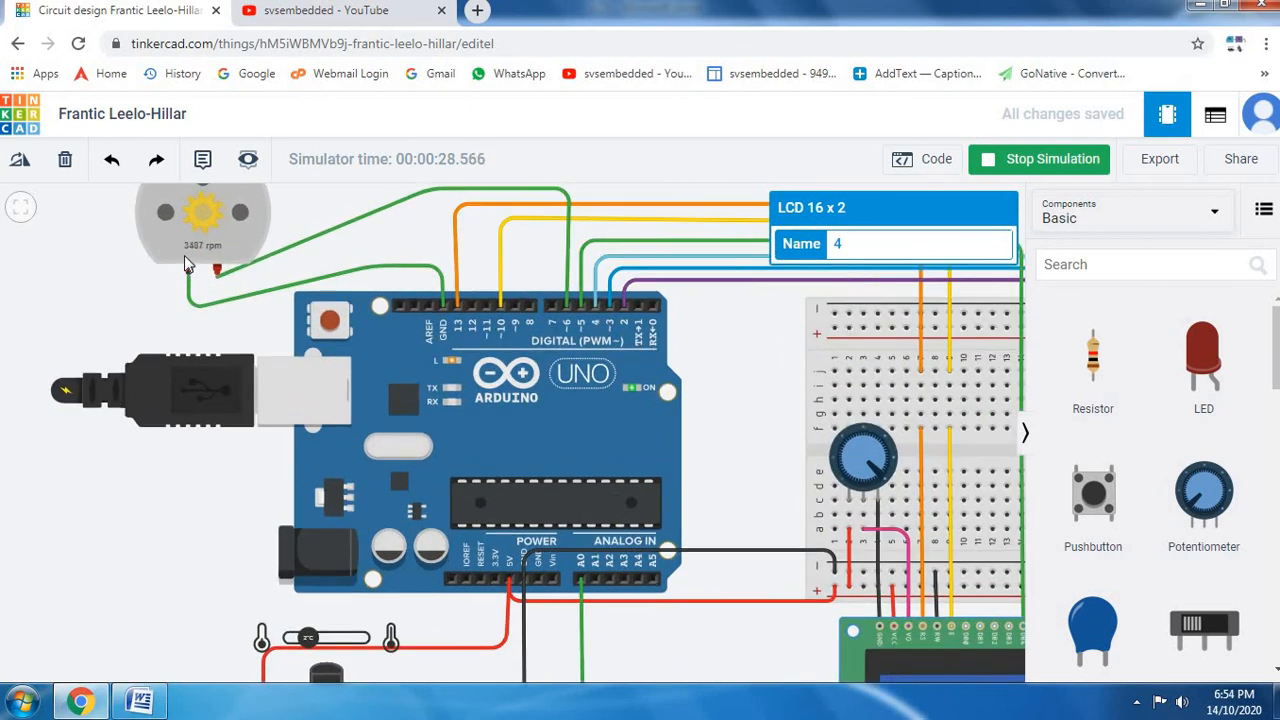
{"action": "mouse_move", "coordinate": [248, 316]}
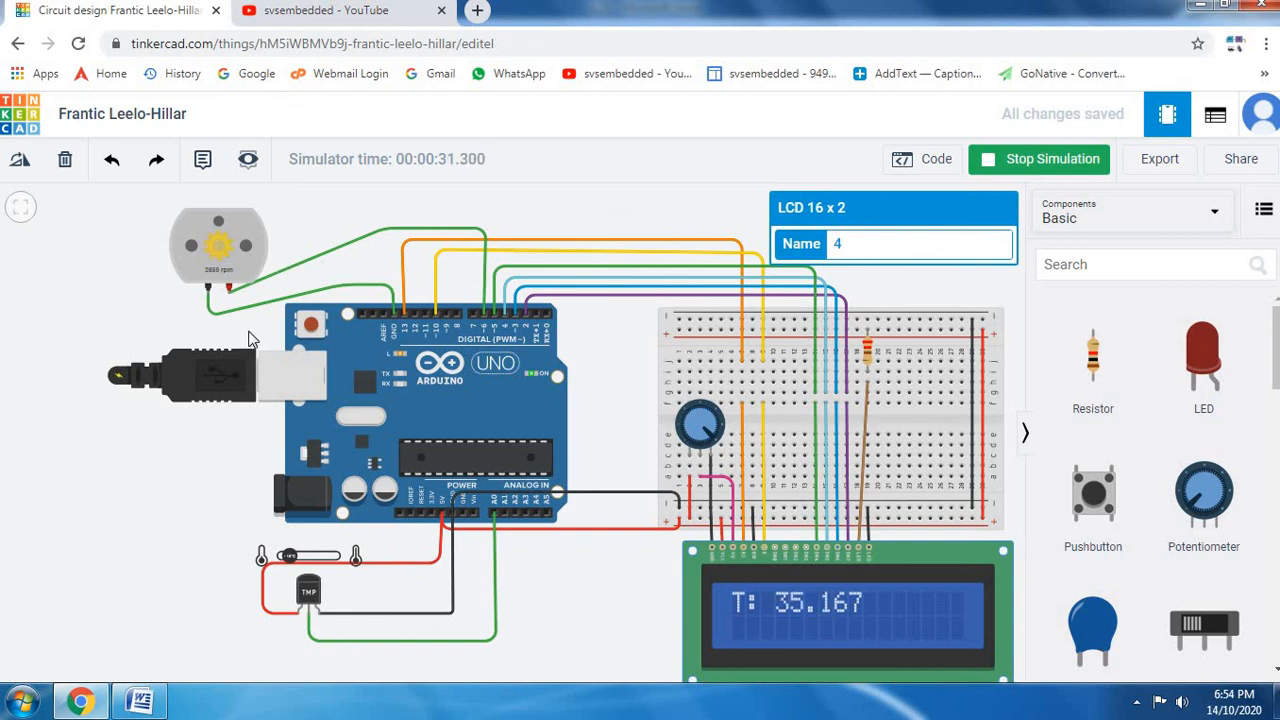
{"action": "mouse_move", "coordinate": [840, 596]}
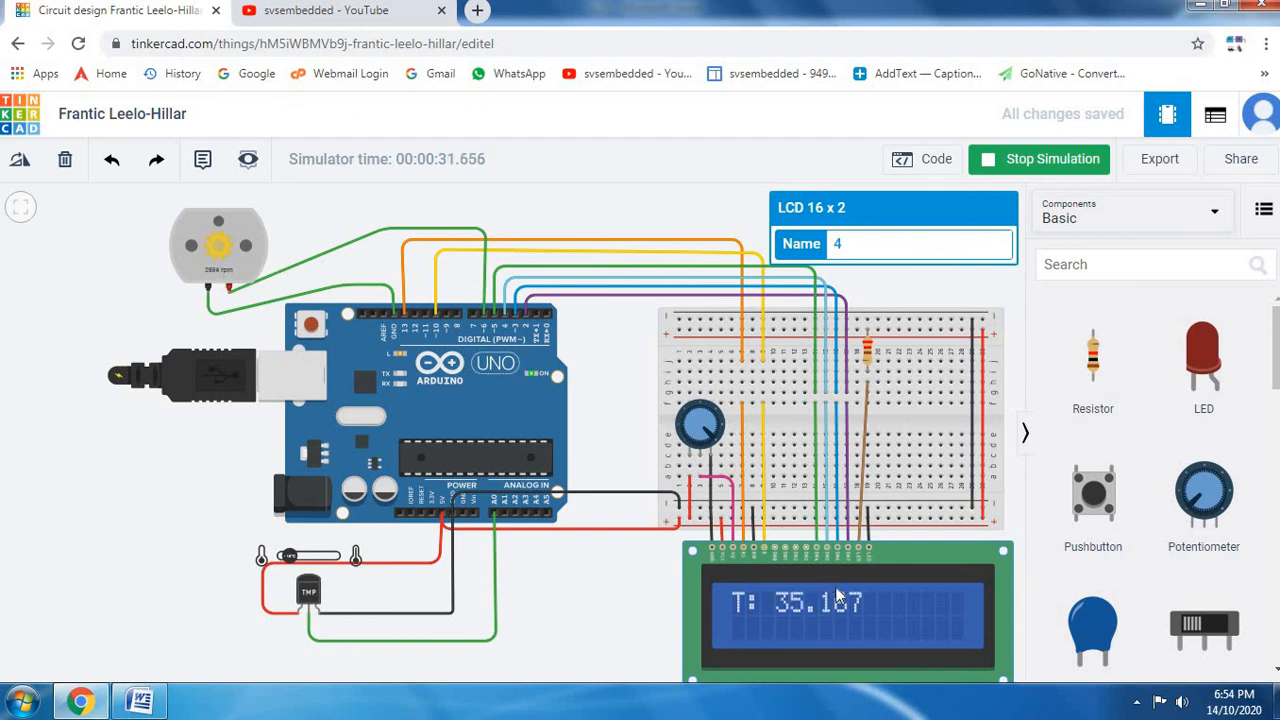
{"action": "mouse_move", "coordinate": [340, 626]}
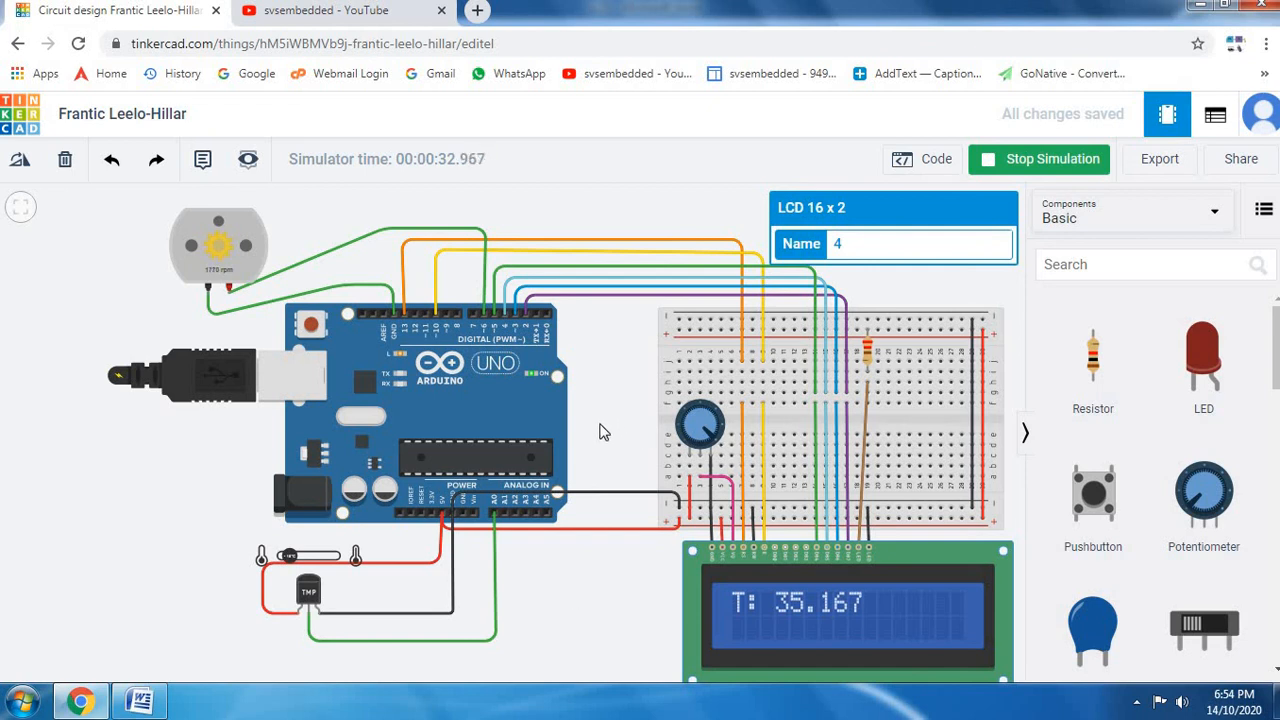
{"action": "mouse_move", "coordinate": [598, 624]}
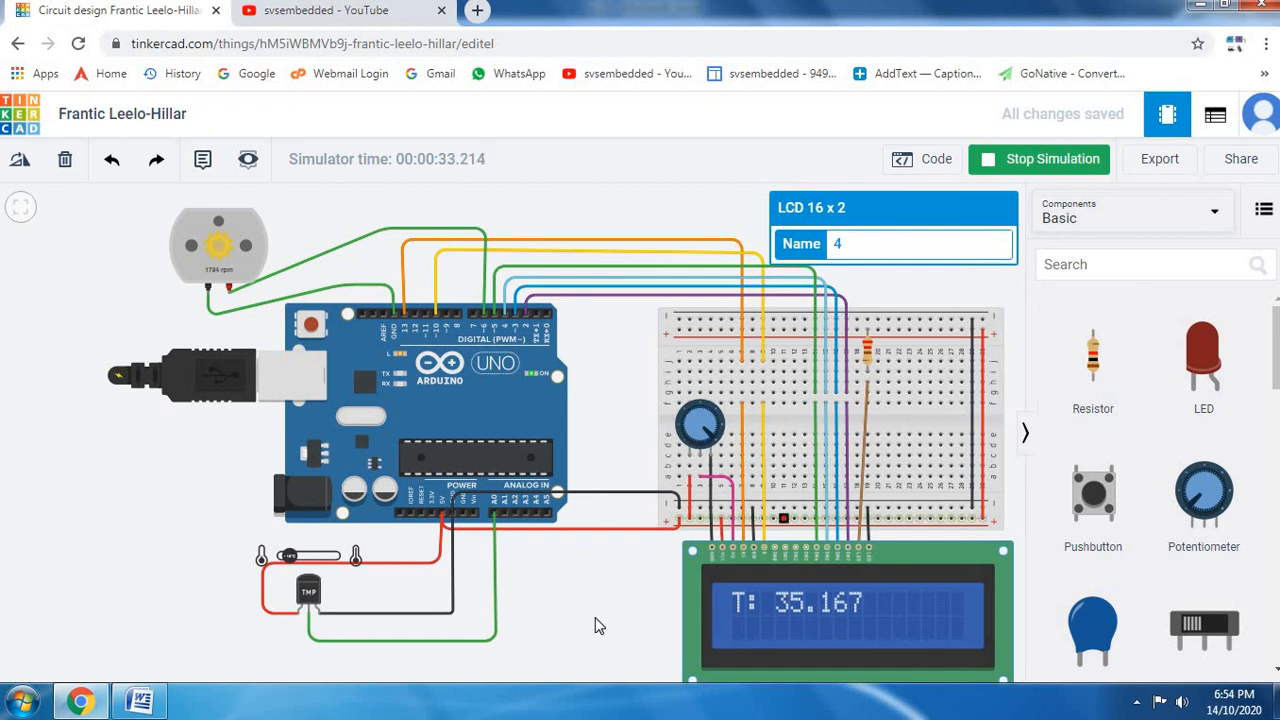
{"action": "mouse_move", "coordinate": [618, 418]}
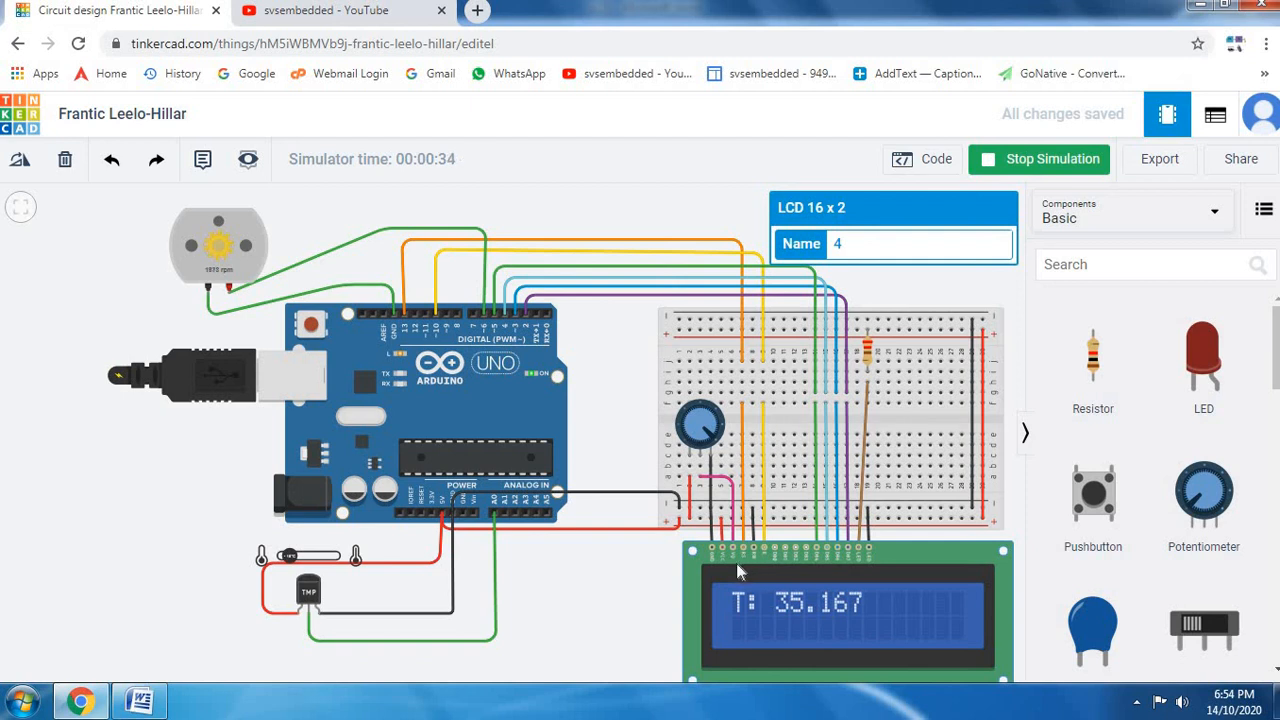
{"action": "mouse_move", "coordinate": [624, 560]}
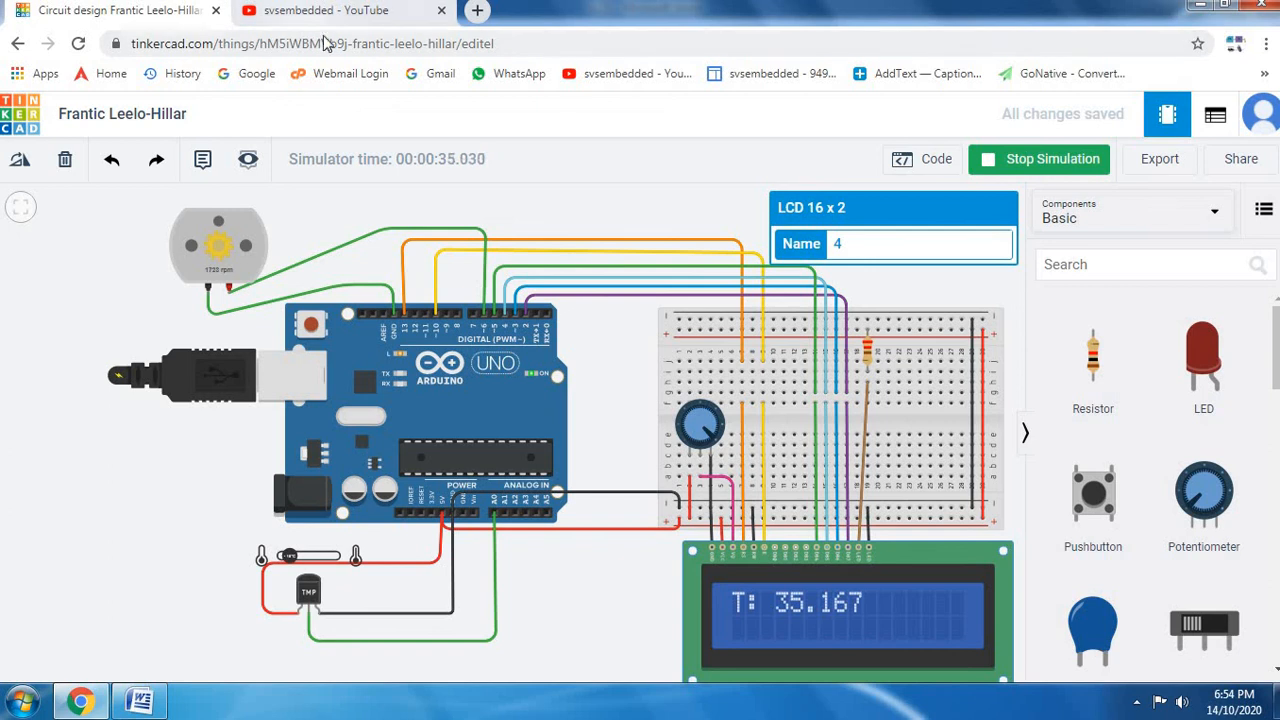
{"action": "left_click", "coordinate": [340, 10]}
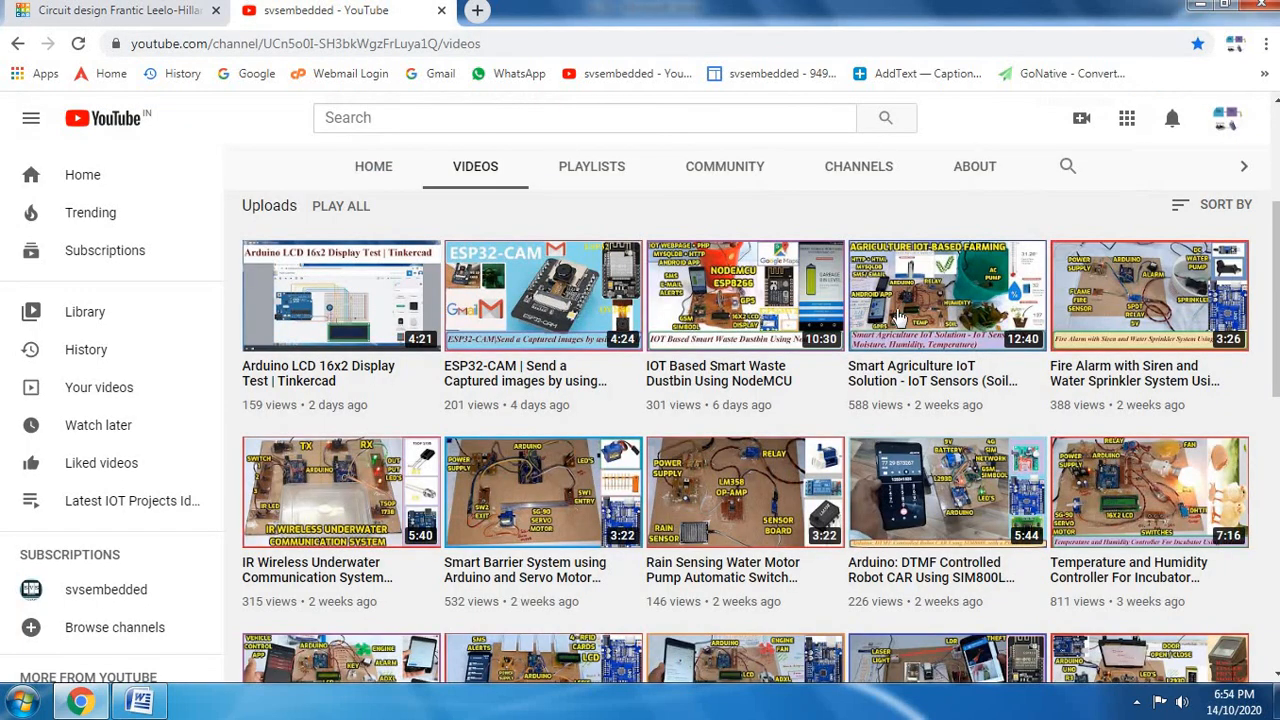
{"action": "scroll", "scroll_direction": "up", "scroll_amount": 3}
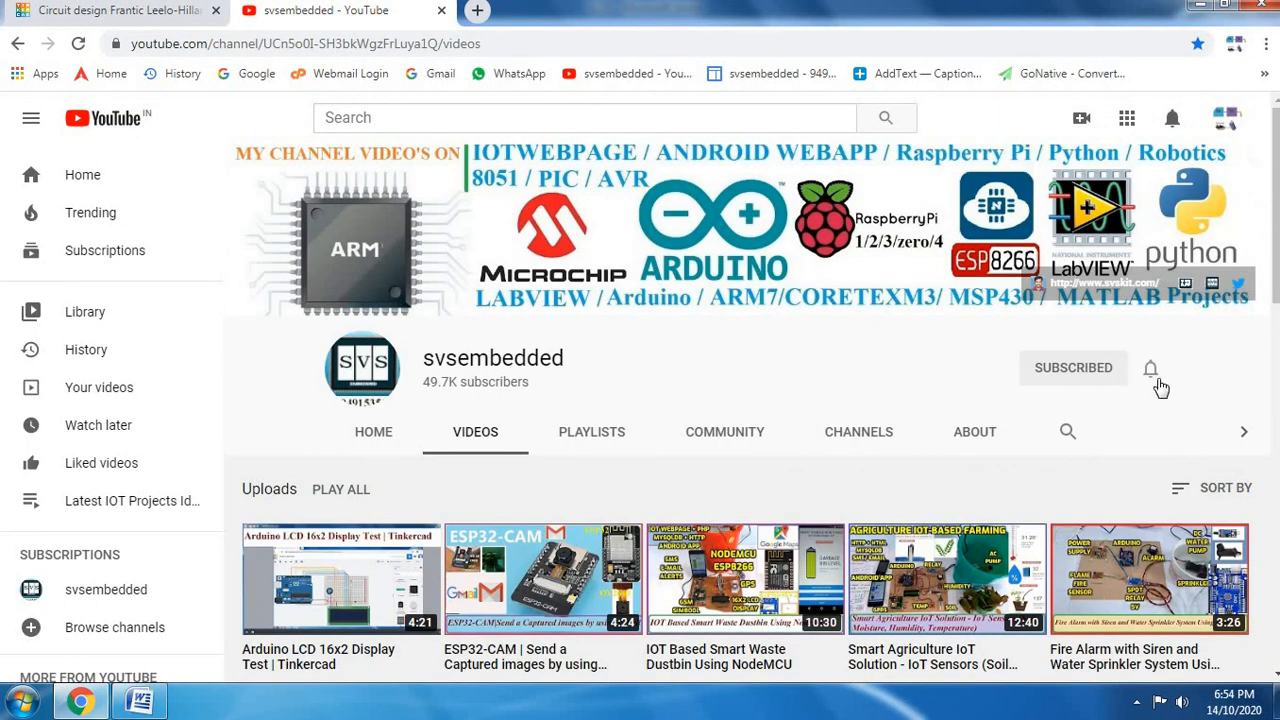
{"action": "left_click", "coordinate": [120, 16]}
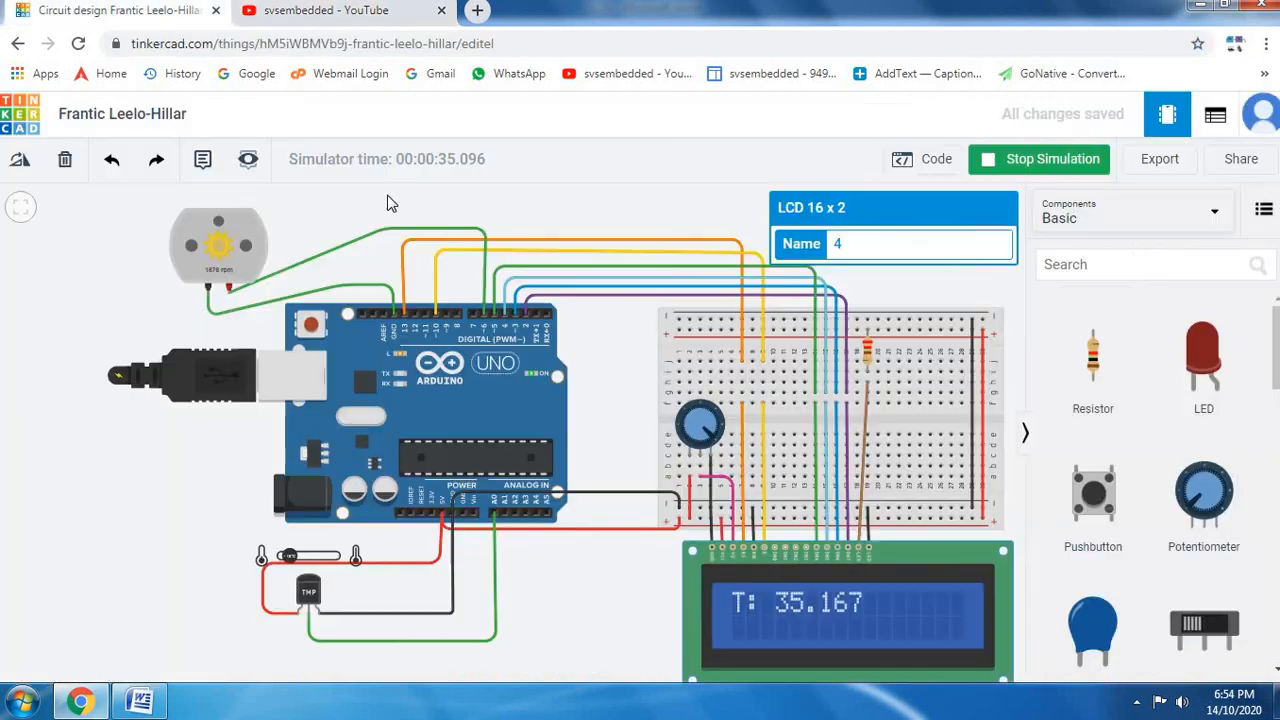